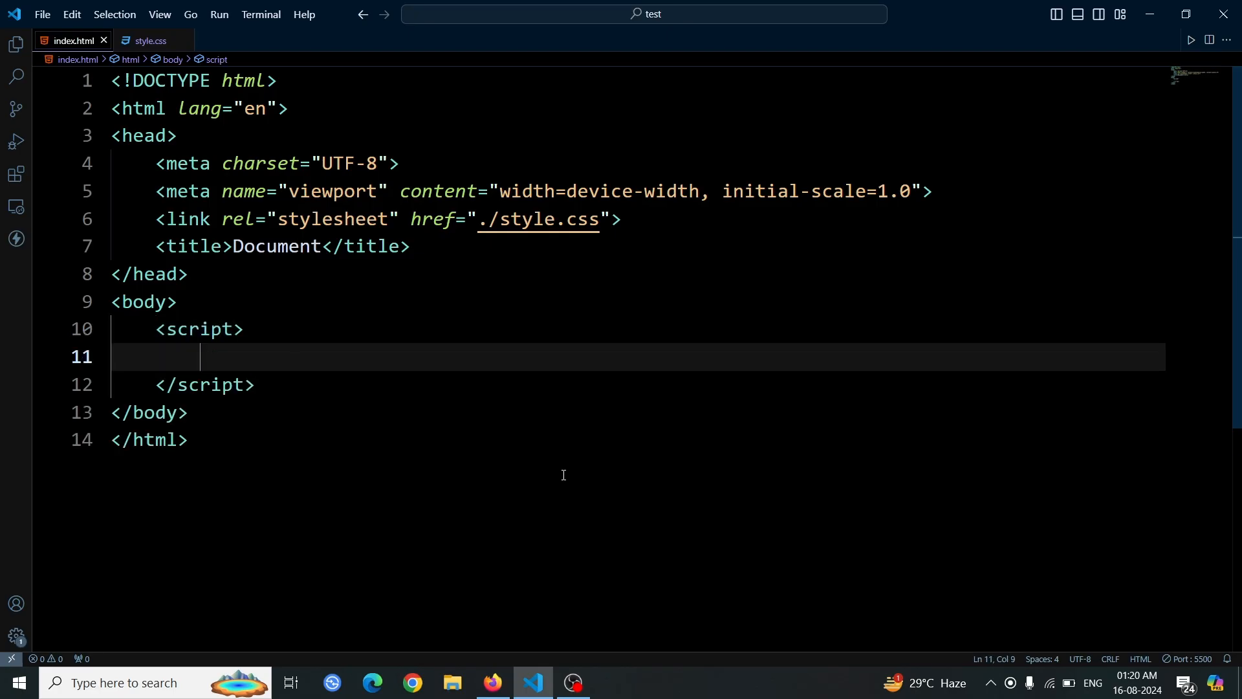
Step: Declare const body selecting the page's body element with document.querySelector
text(const)
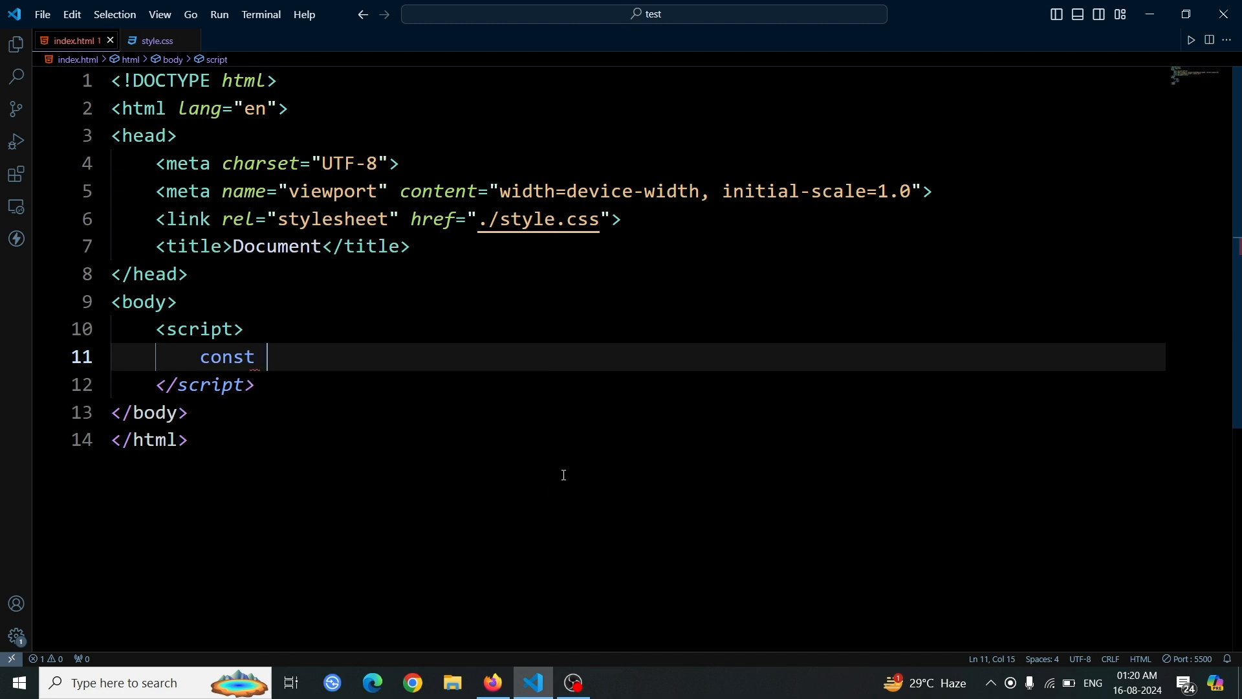
text(body = document)
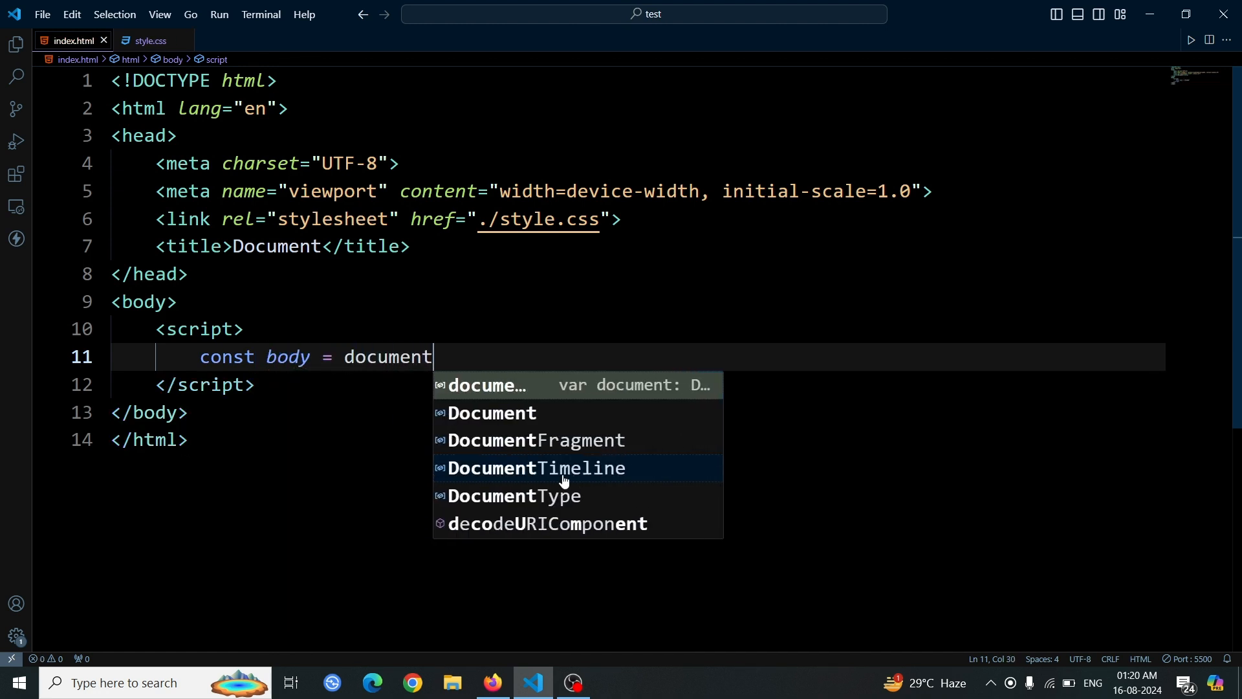
text(.querySelector('body');)
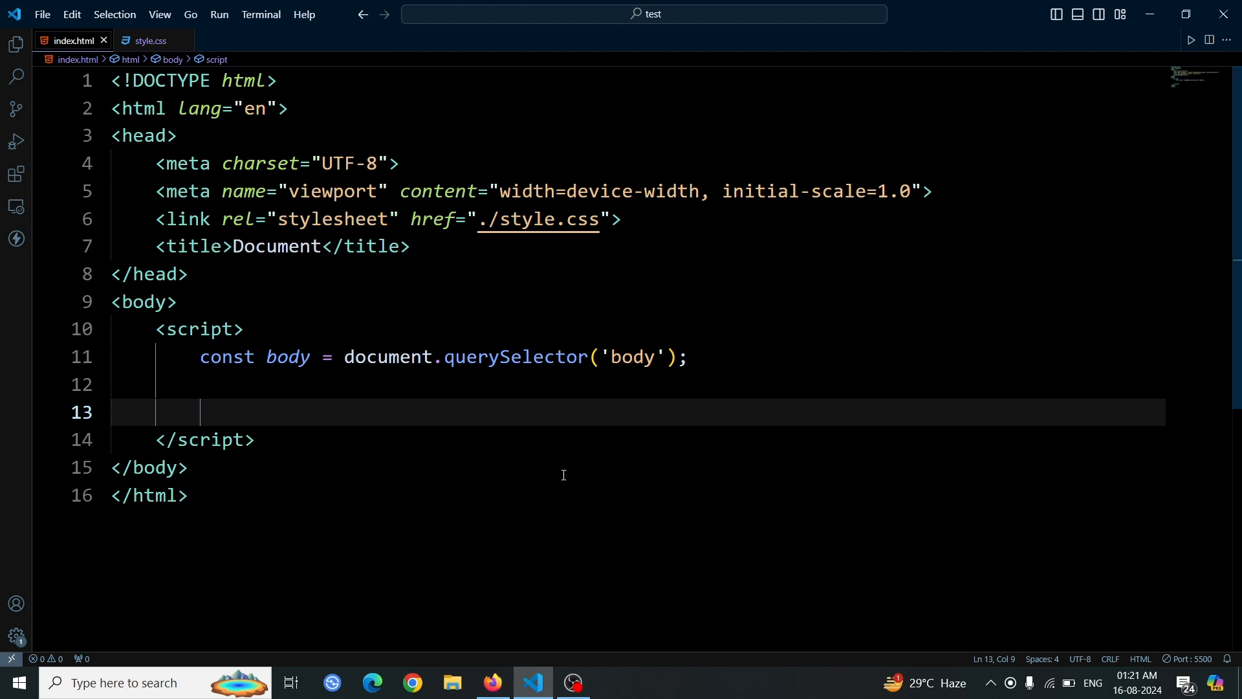
Step: Attach a 'click' event listener to body with an arrow callback taking event
text(body.addEventListener(')
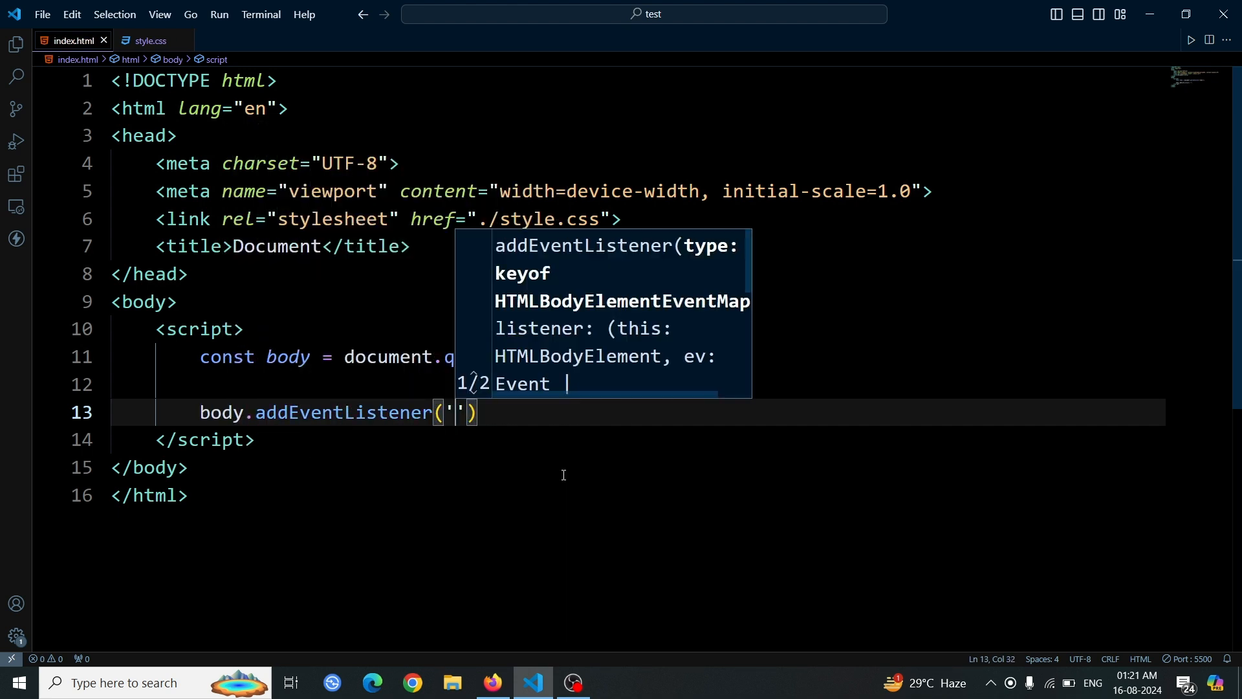
text(click', ()
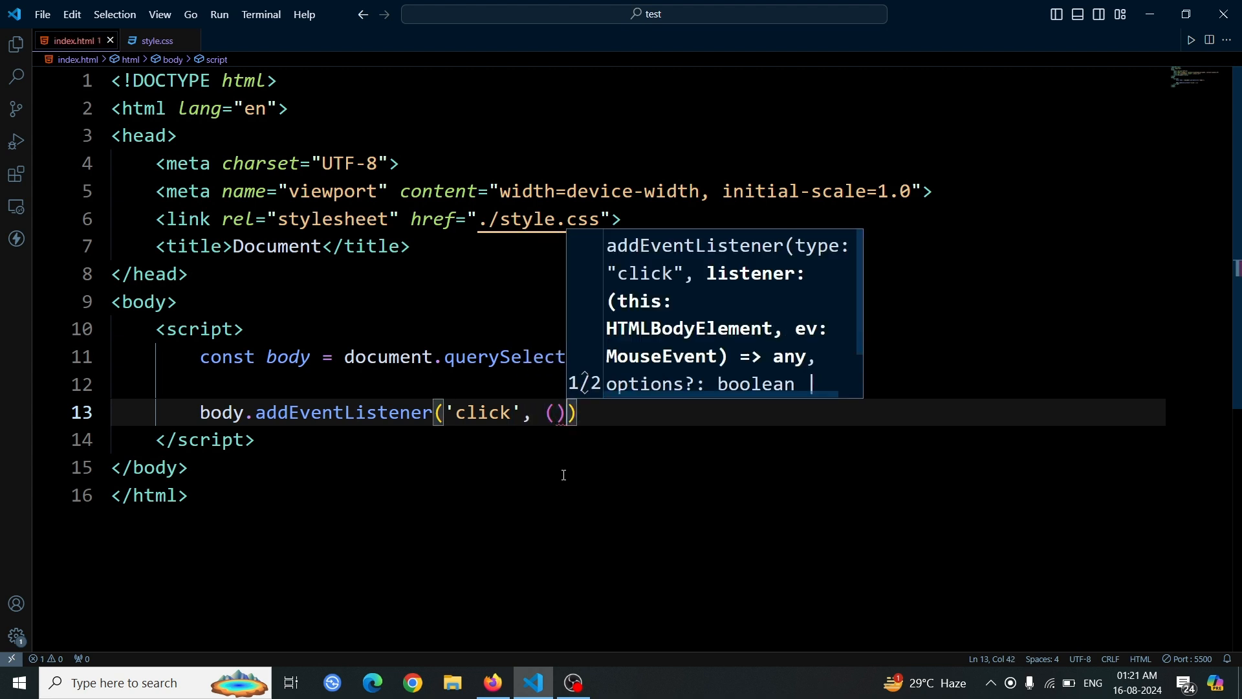
text(=> {)
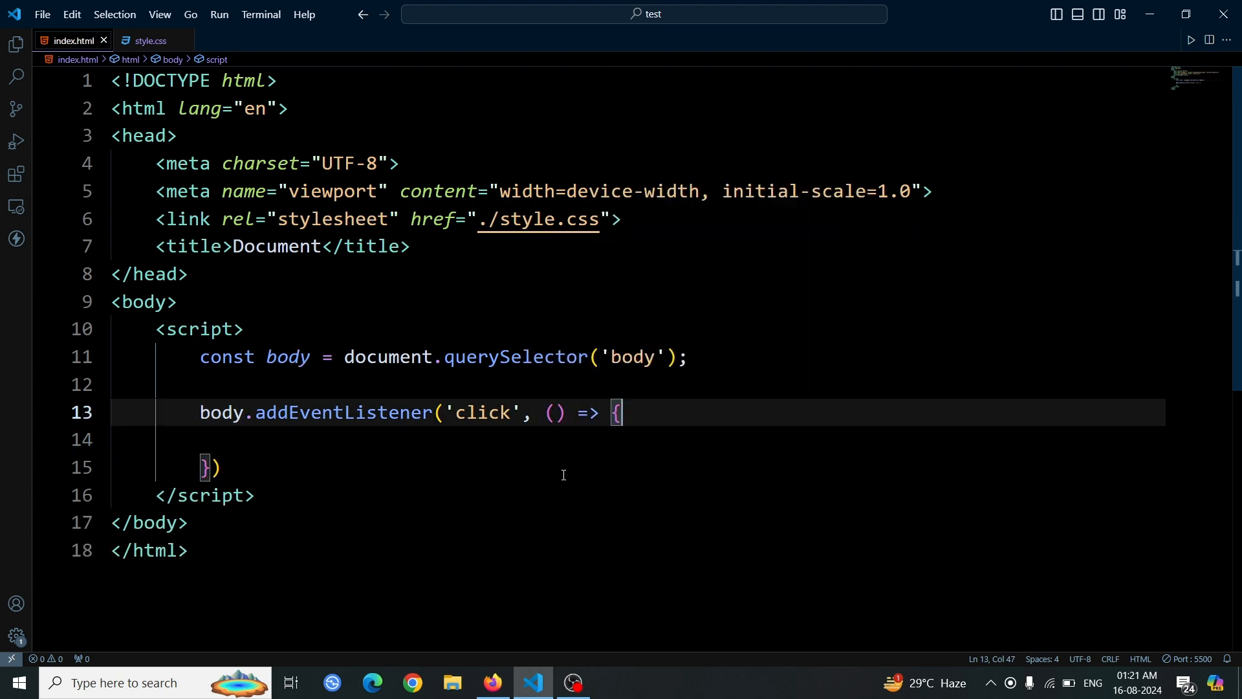
text(evene)
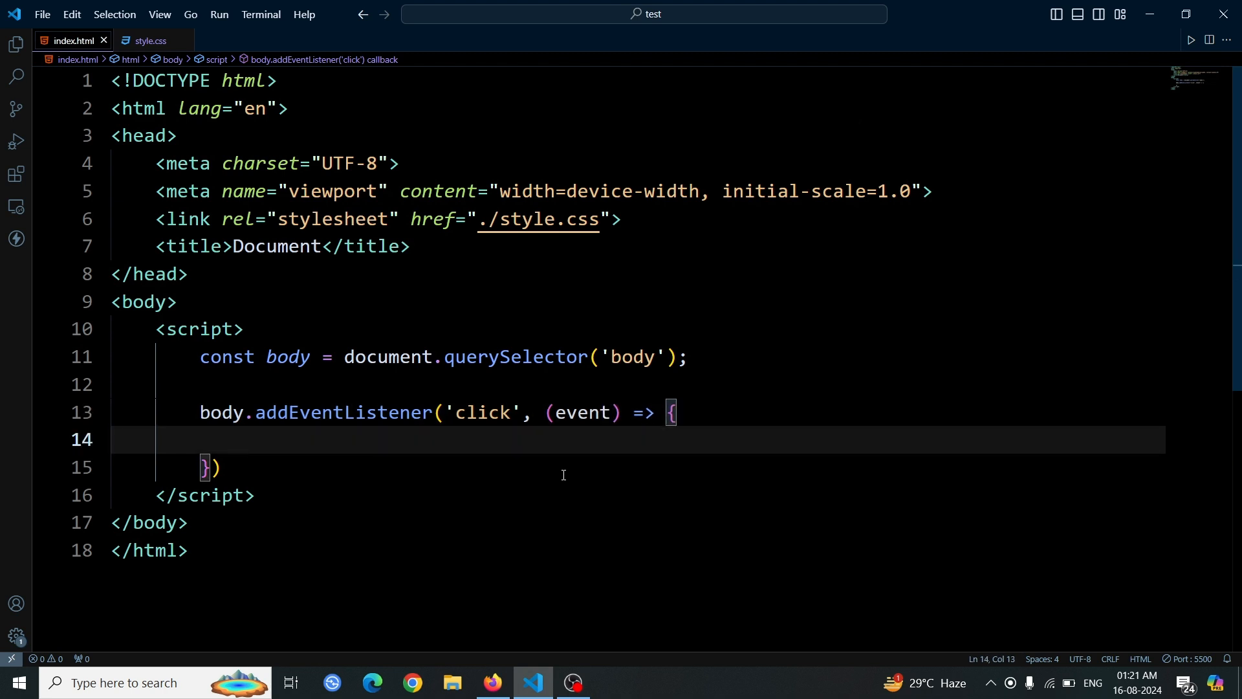
Step: Write a for loop running 50 times that creates an 'i' element named spark each iteration
text(for(let i = 0; i)
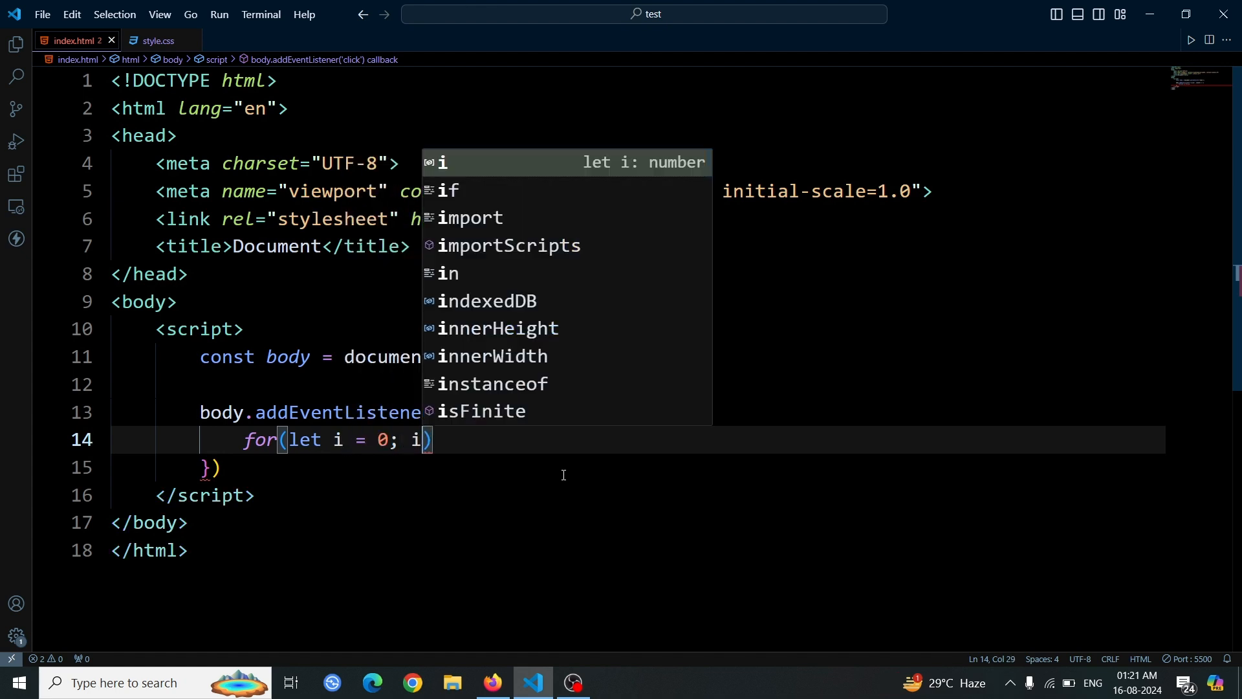
text(< 50; i++)
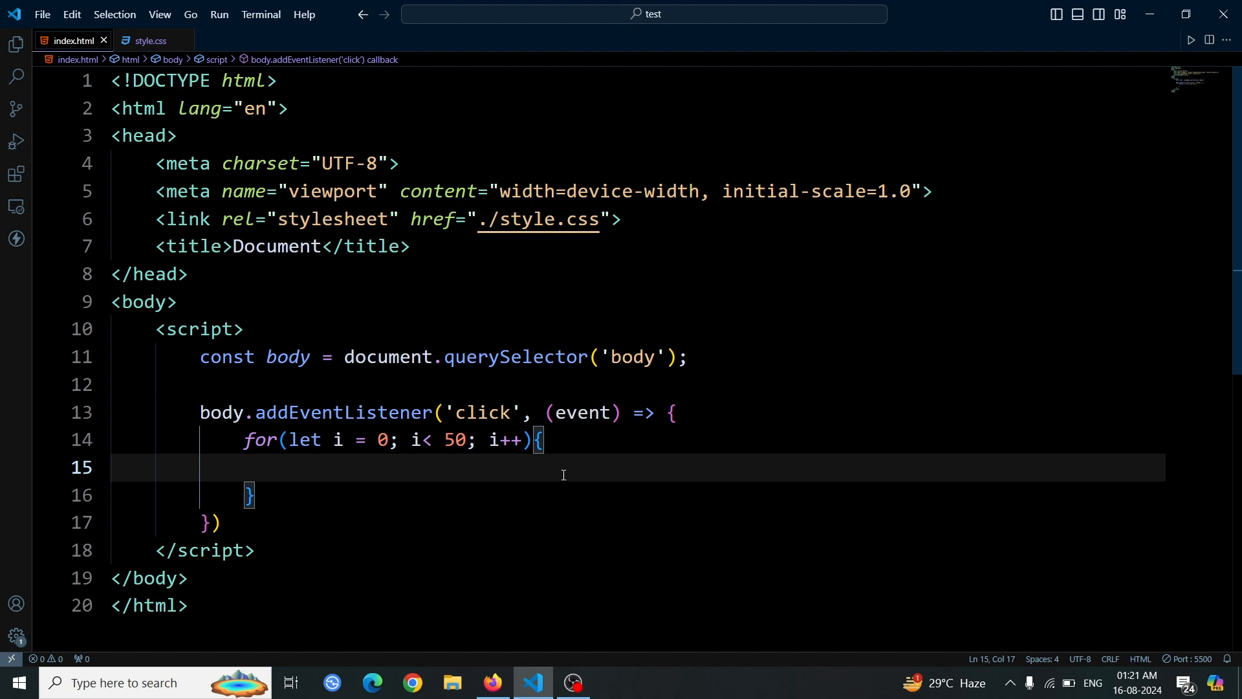
text(let spark)
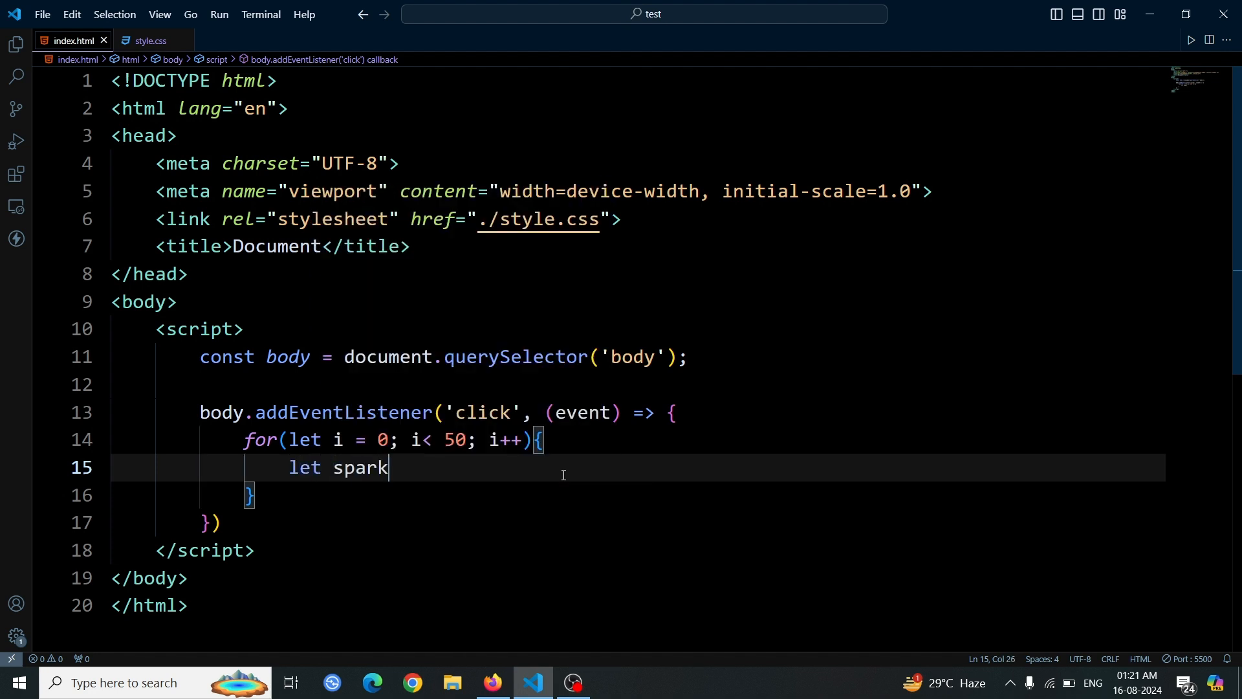
text(= document)
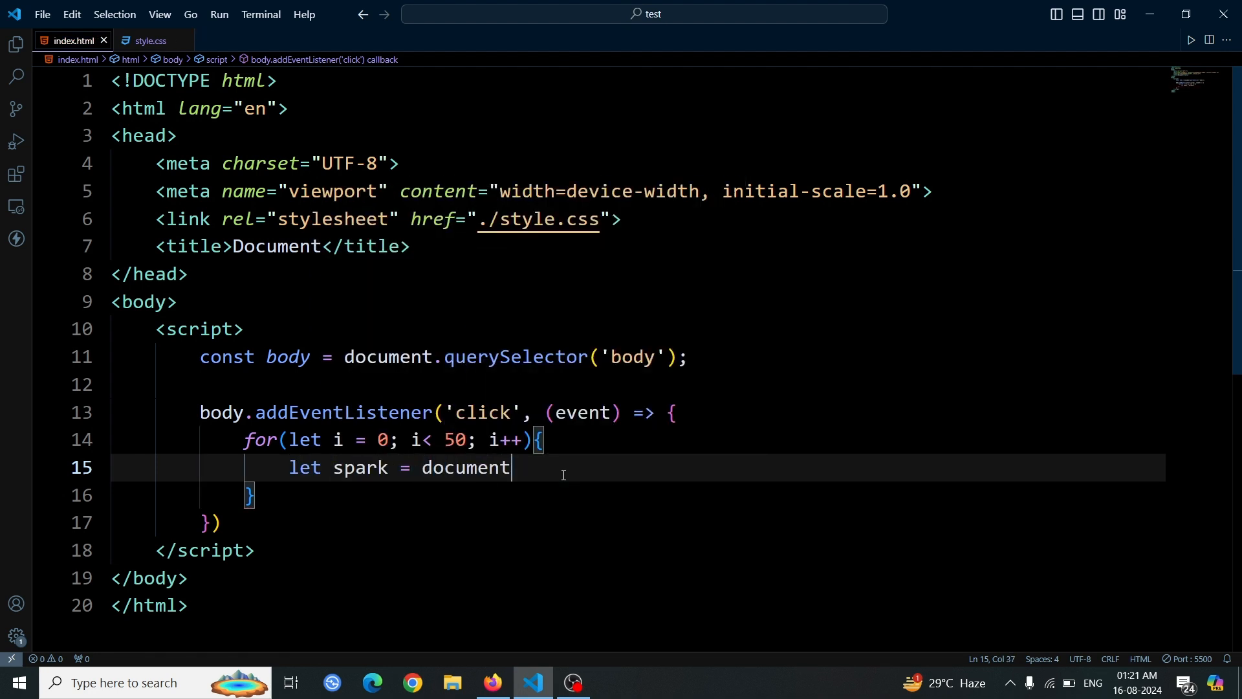
text(.createElement('i')
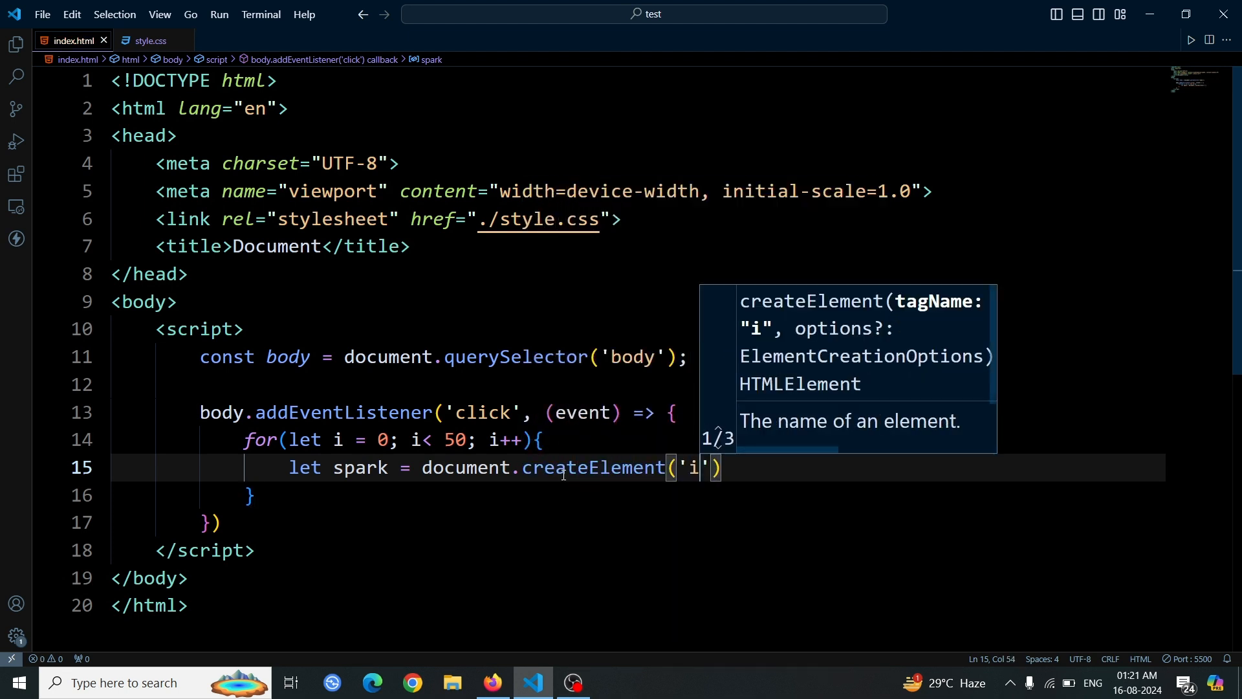
key(Enter)
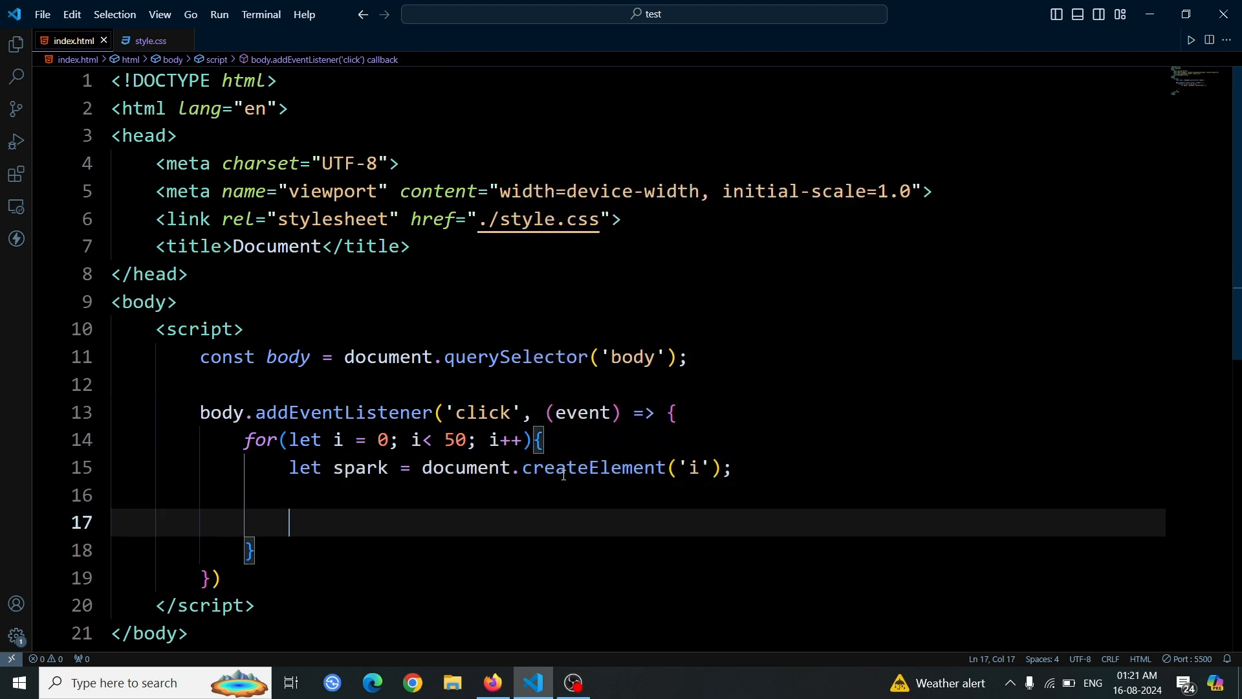
Step: Set spark.style.top to event.clientY minus body.offsetTop in px
text(sp)
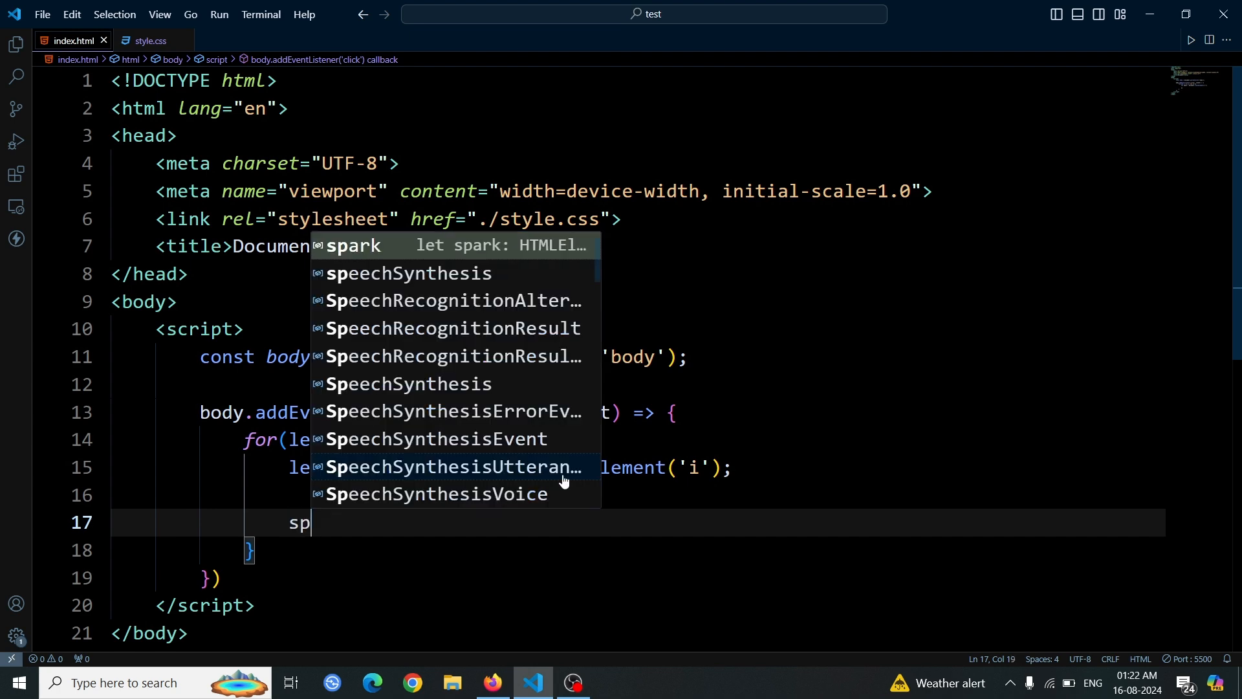
text(ark.style.top =)
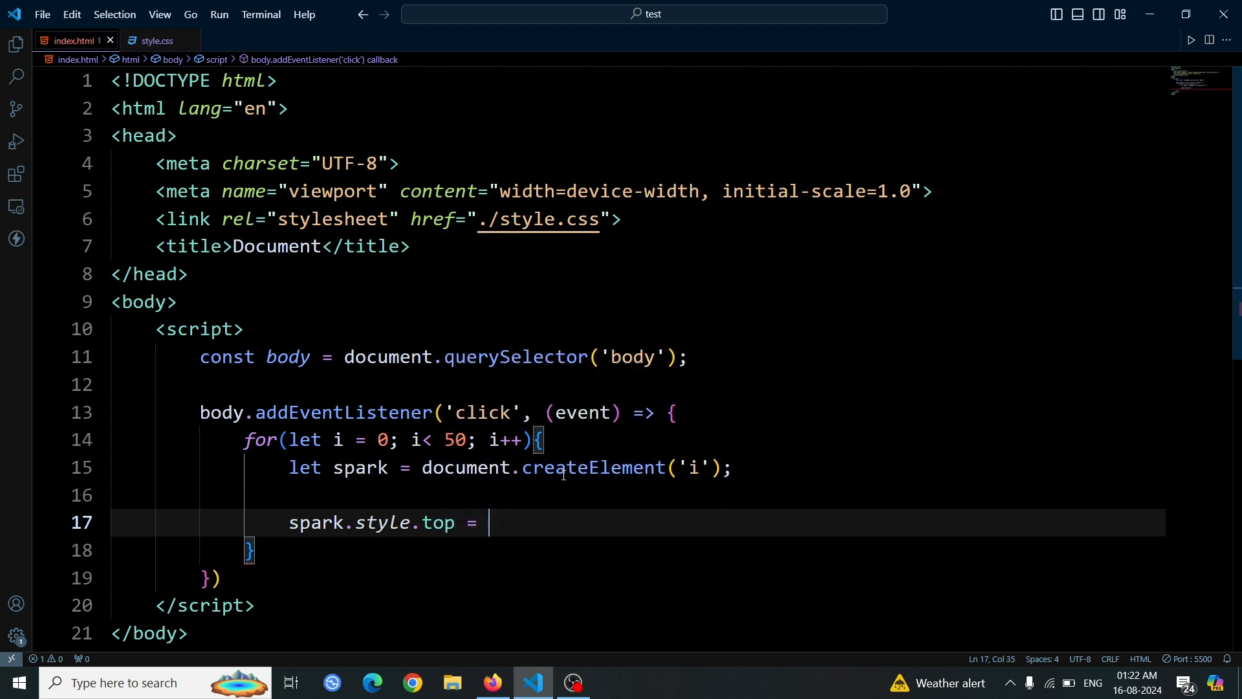
text((event.)
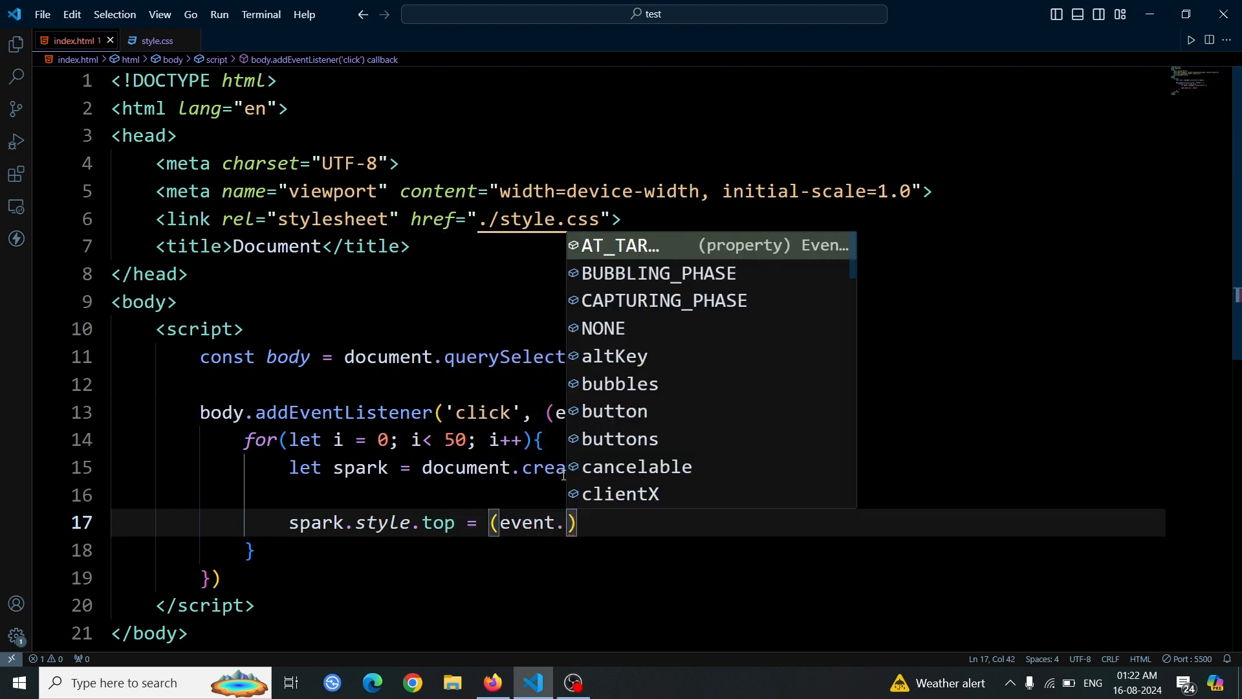
text(clientY)
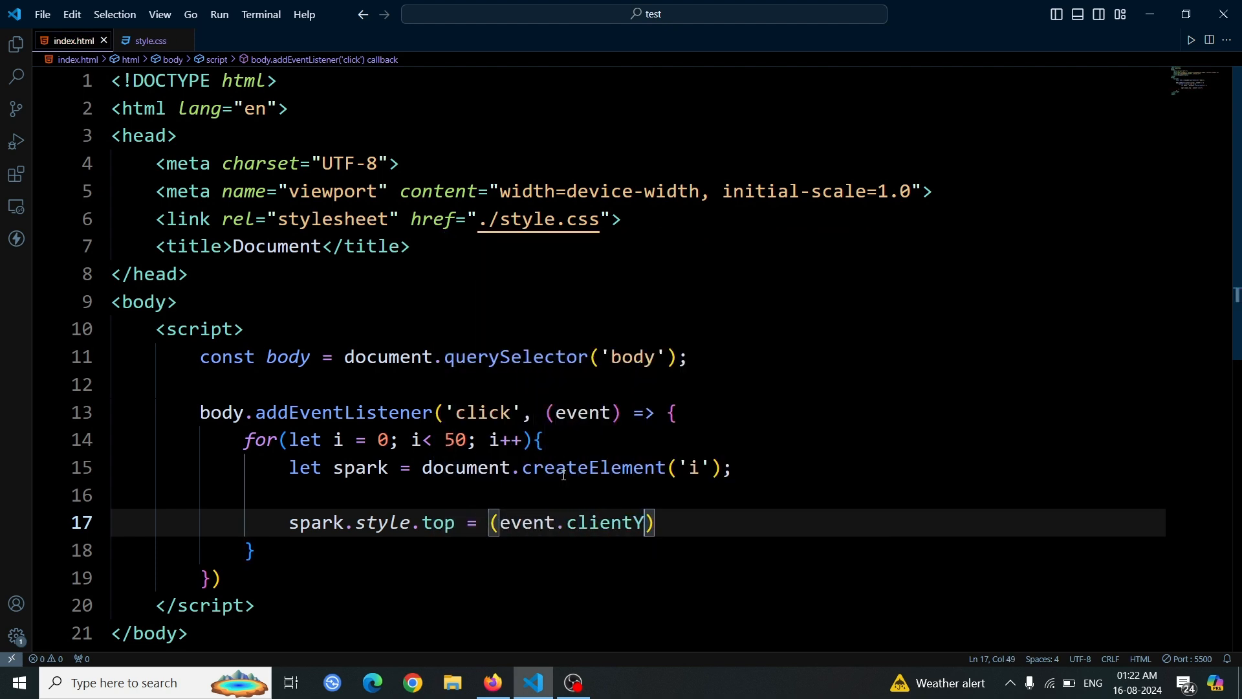
text(- body.offsetTop)
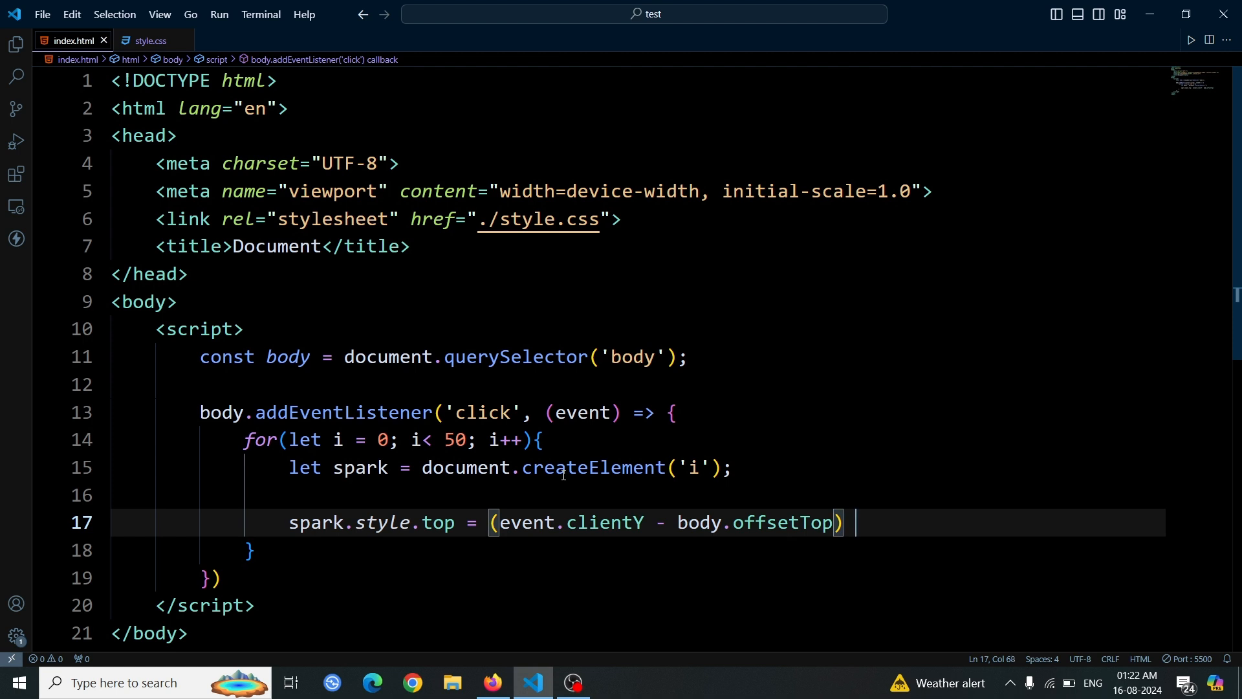
text(+ '')
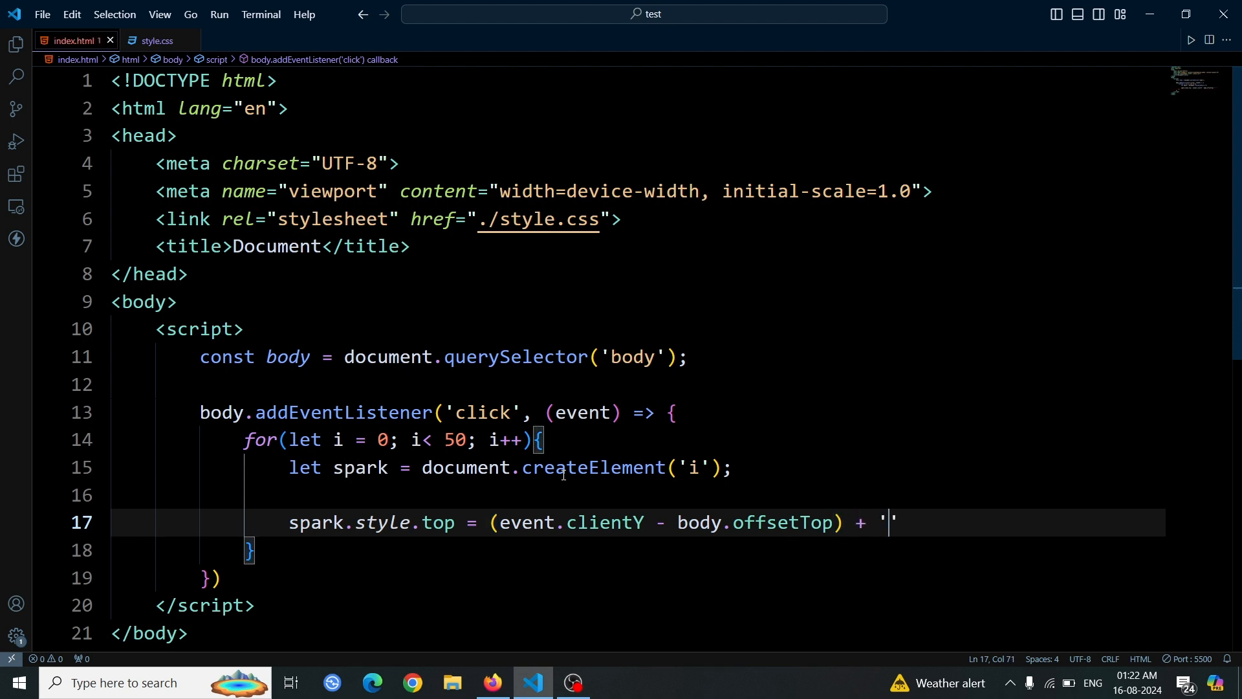
text(px';)
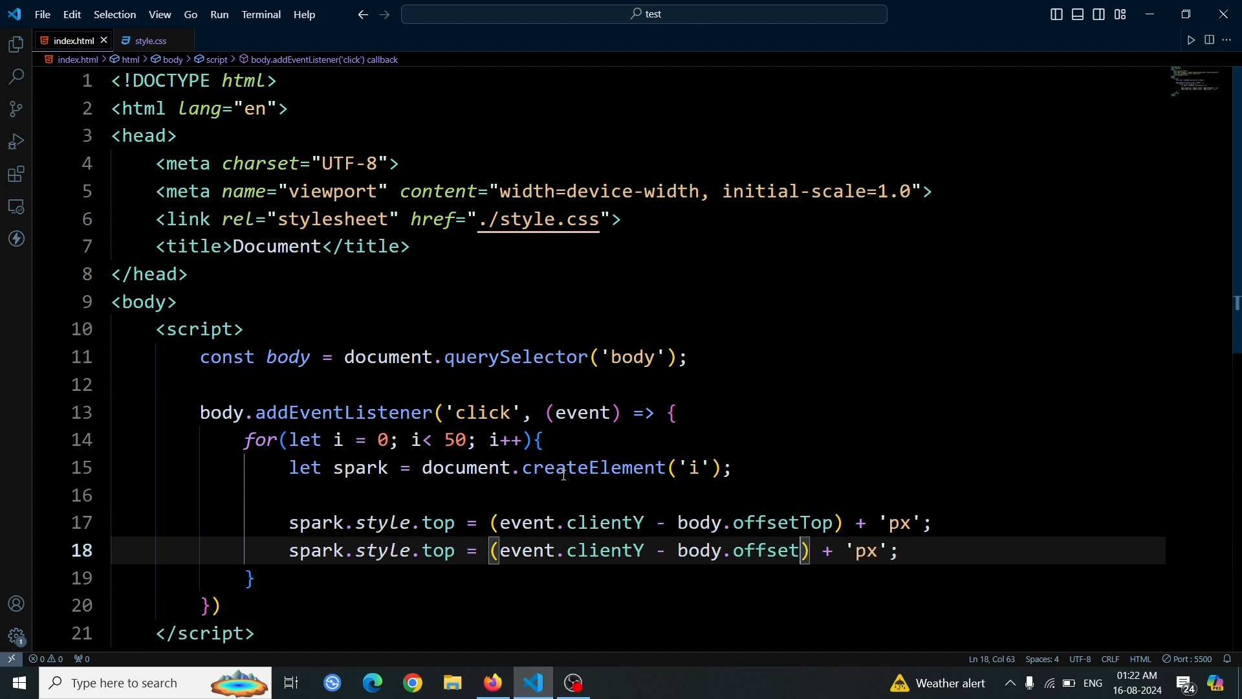
Step: Set spark.style.left to event.clientX minus body.offsetLeft in px
text(Left)
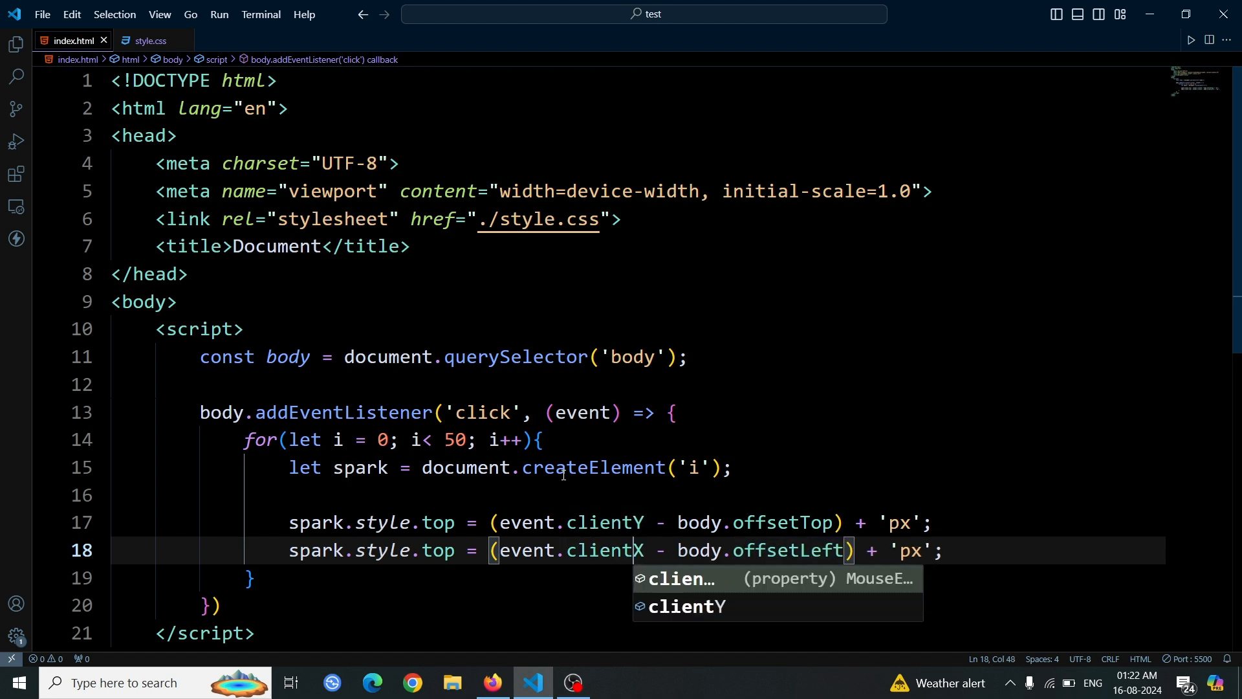
text(left)
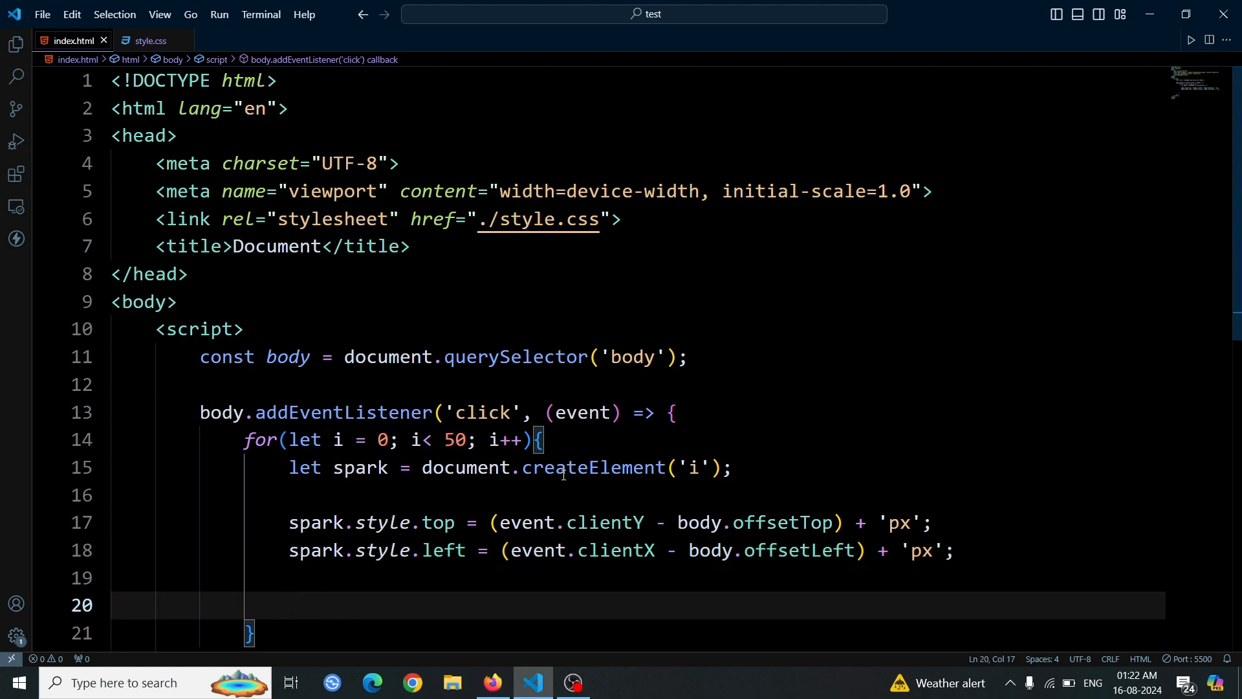
Step: Define randomX and randomY as (Math.random() - 0.5) times window innerWidth/innerHeight divided by 1.5
text(let random)
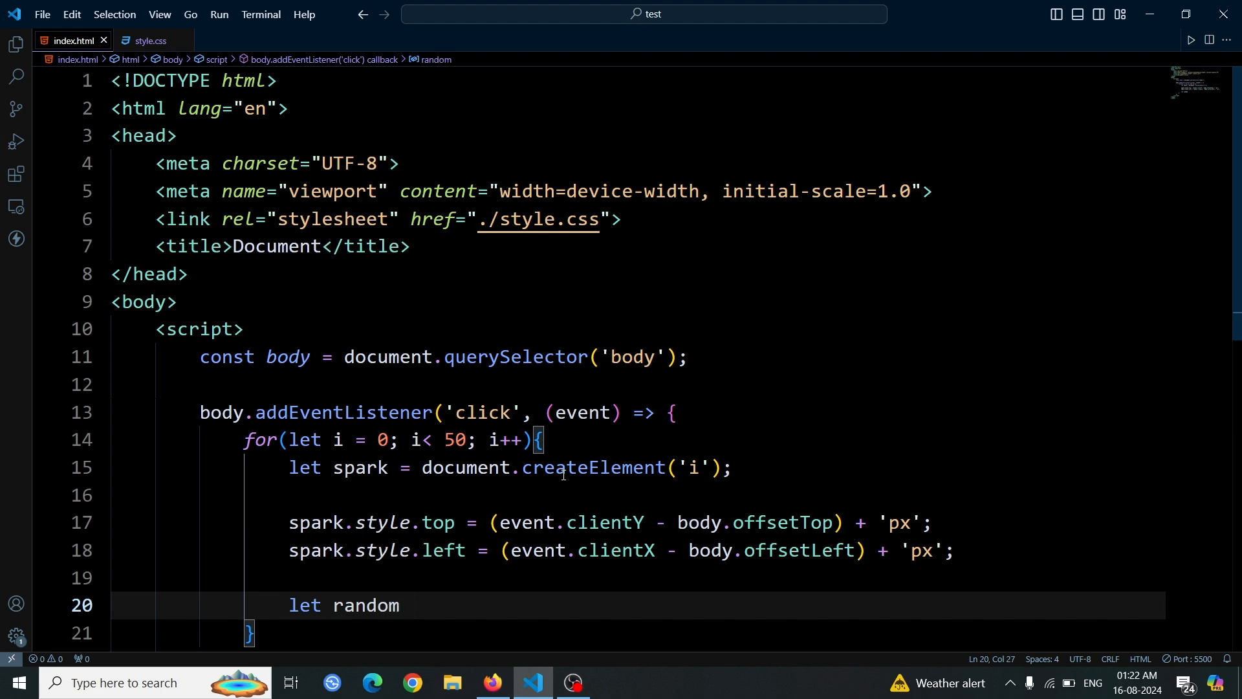
text(X = (Math)
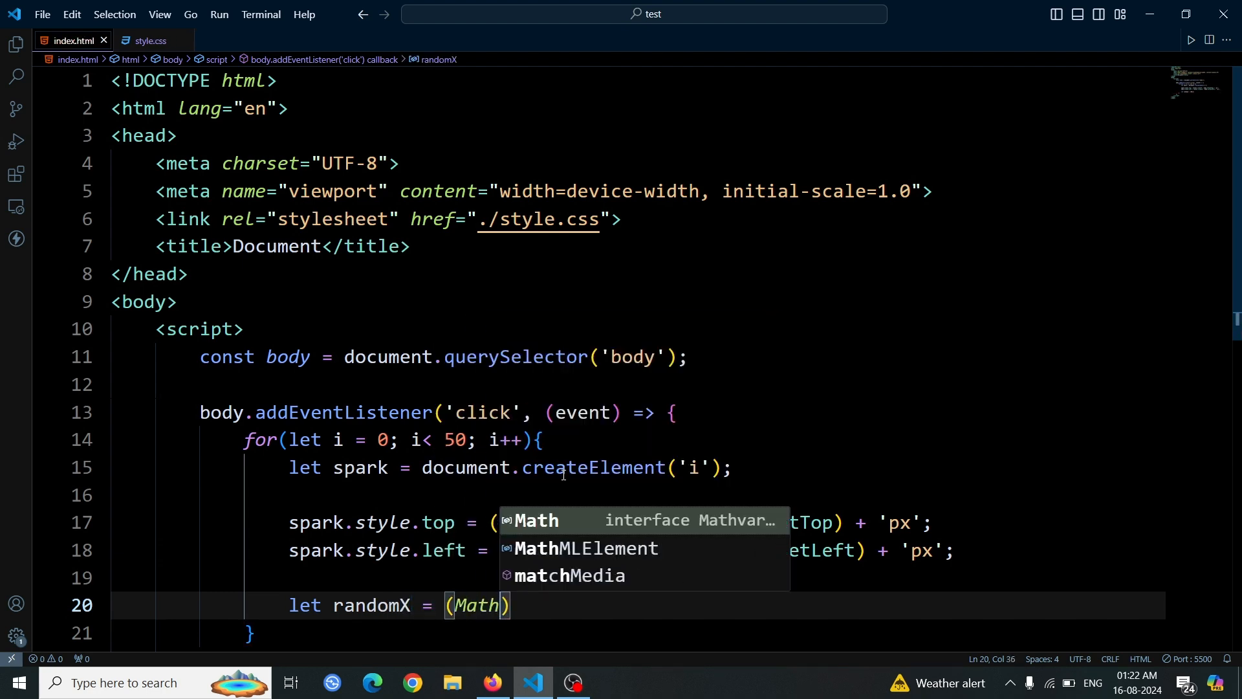
text(.random)
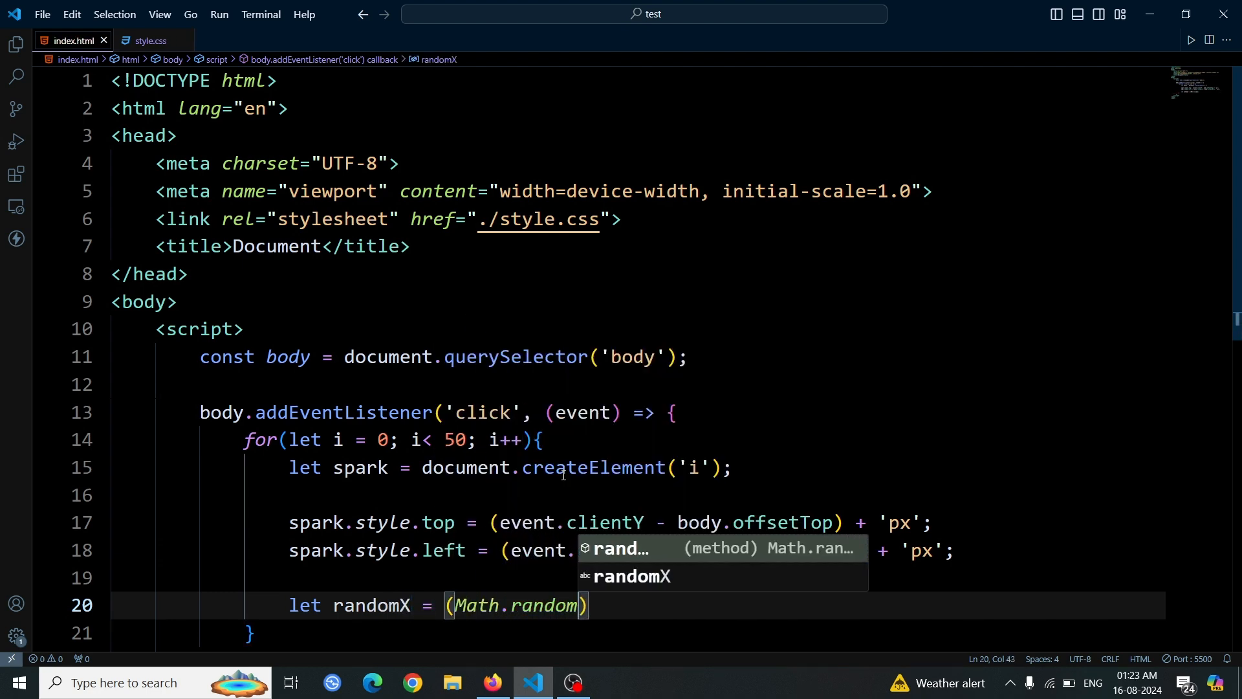
text(())
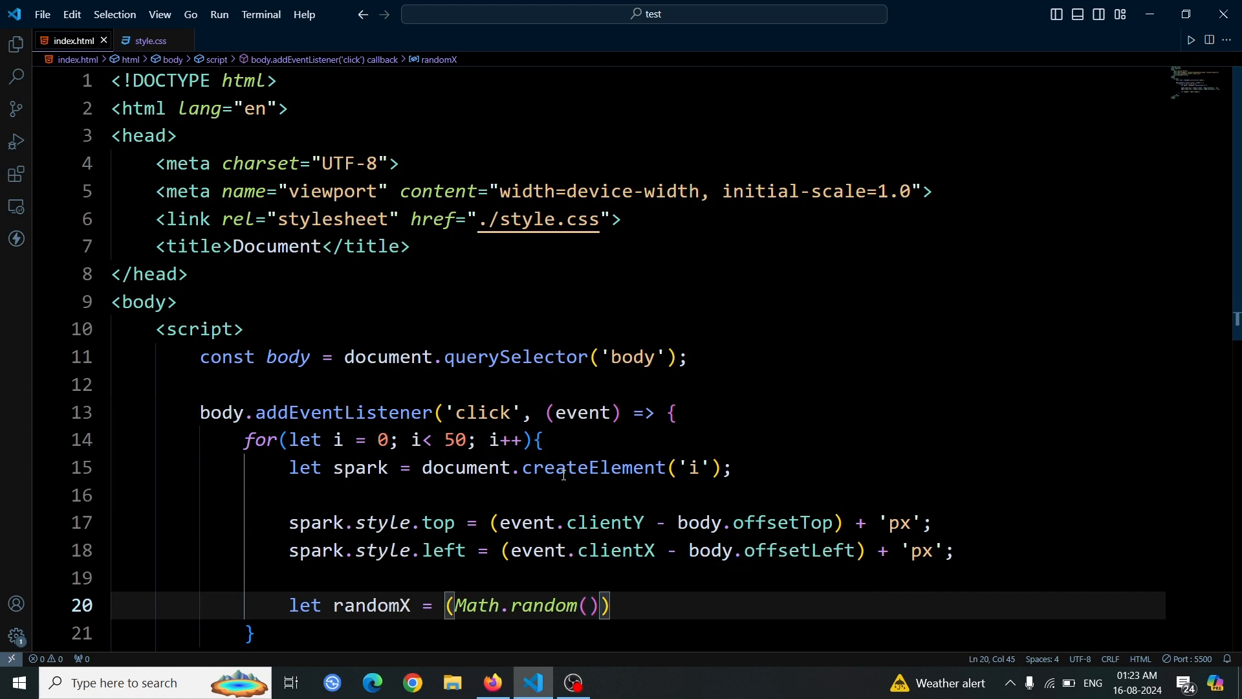
text(- 0.5)
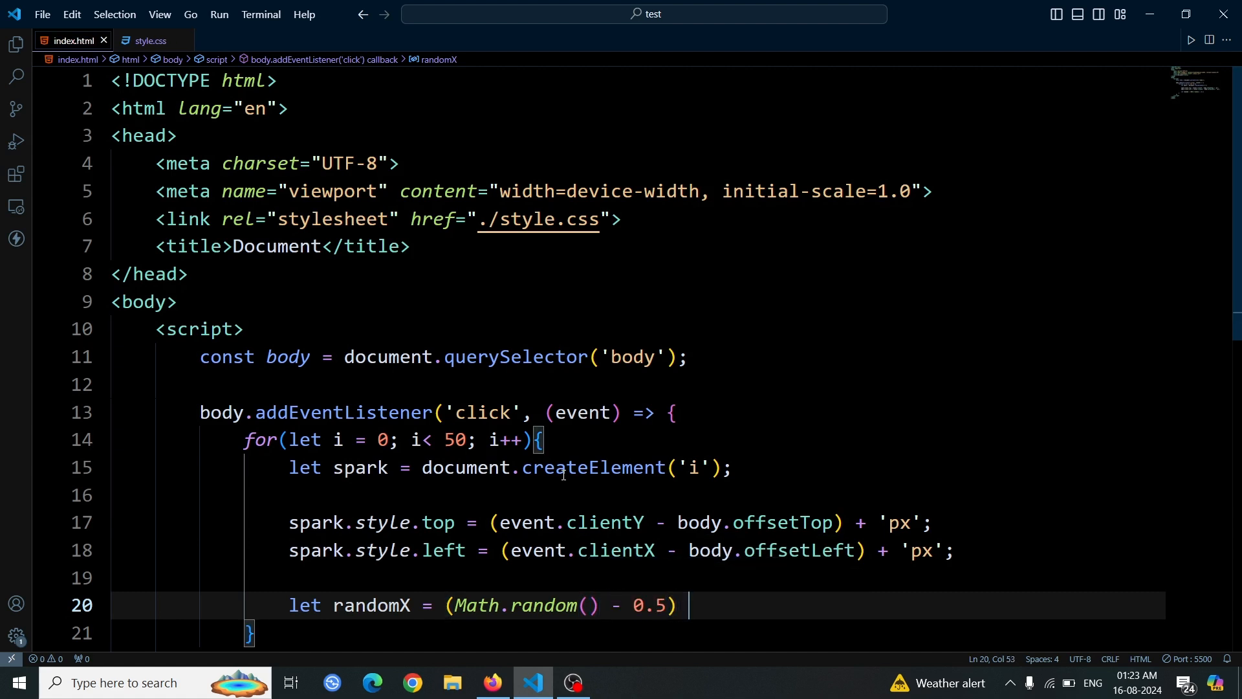
text(* window.)
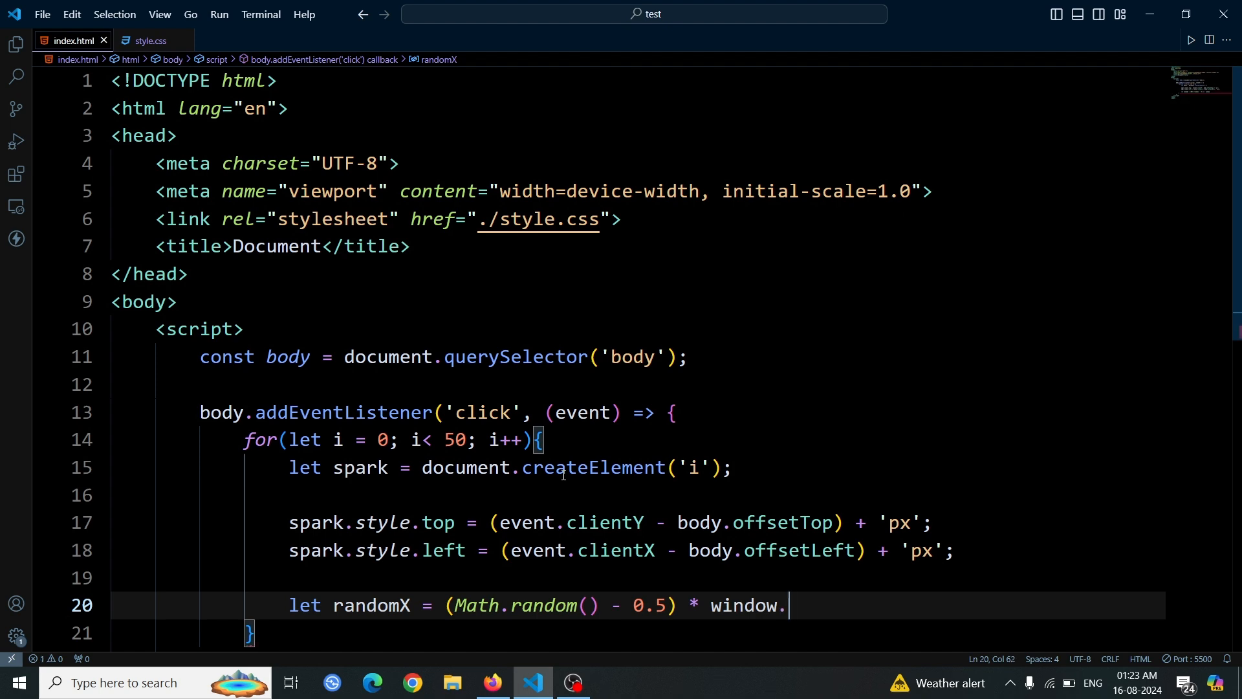
text(innerWidth /)
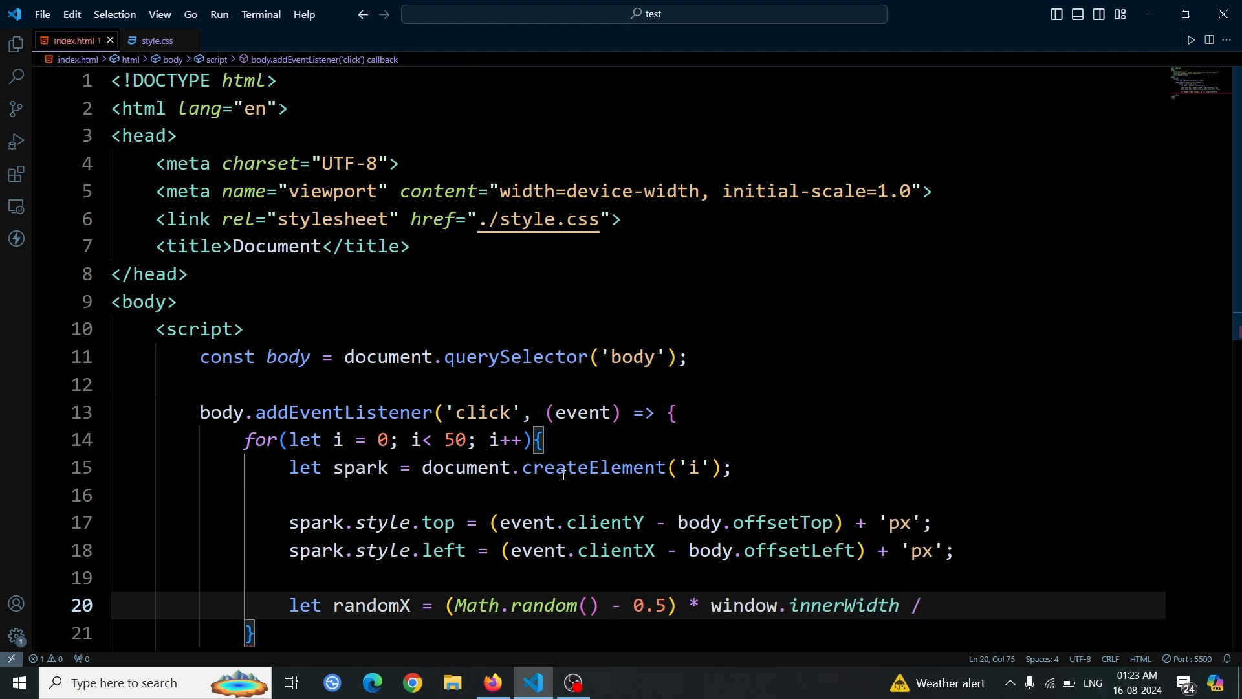
text(1.5;)
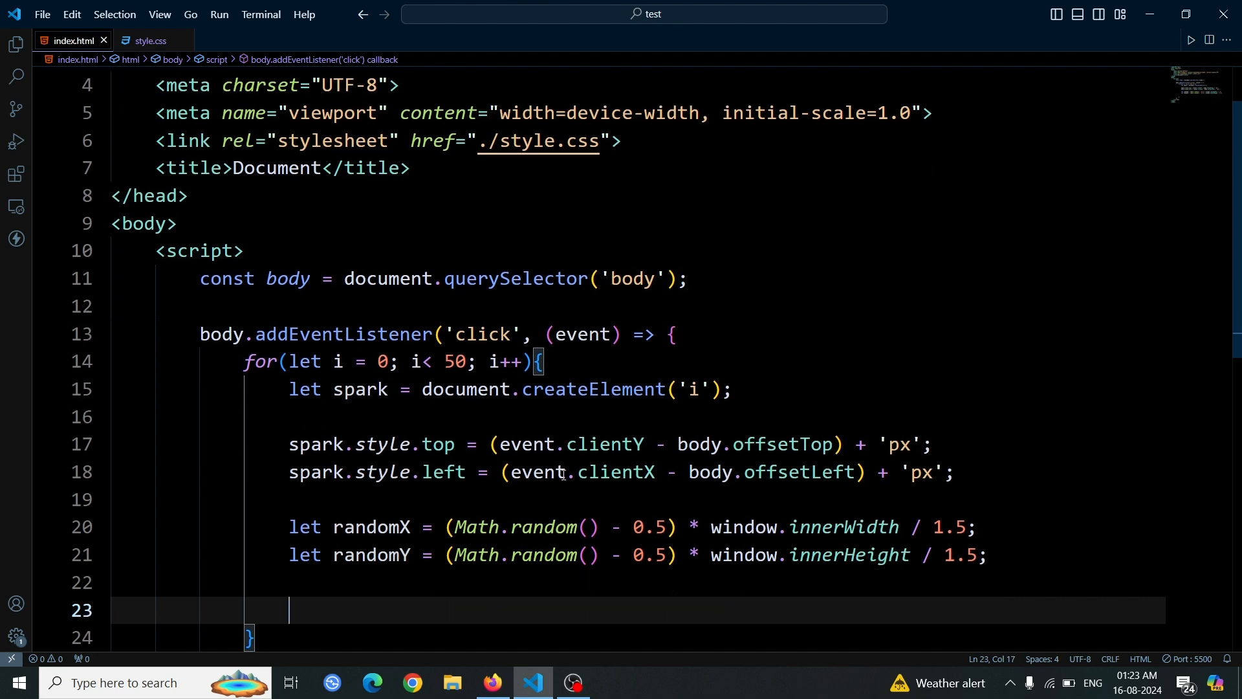
Step: Set spark's --randomX and --randomY custom properties to the offsets in px via setProperty
text(spark)
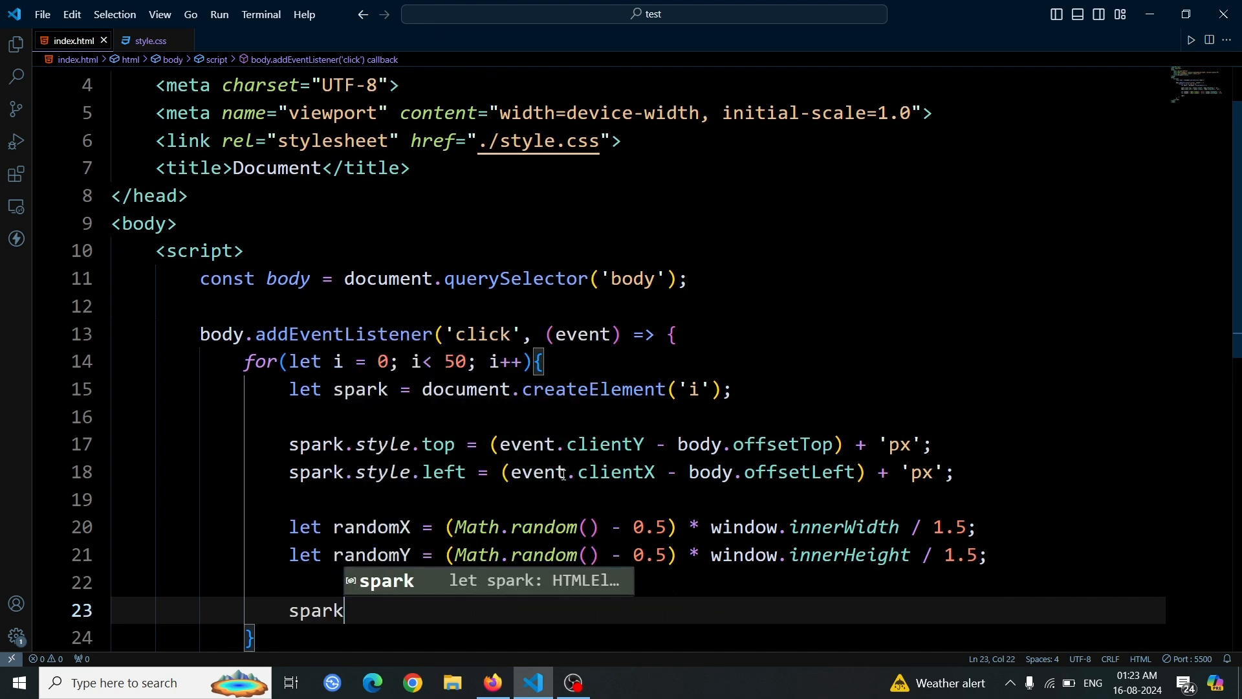
text(.style)
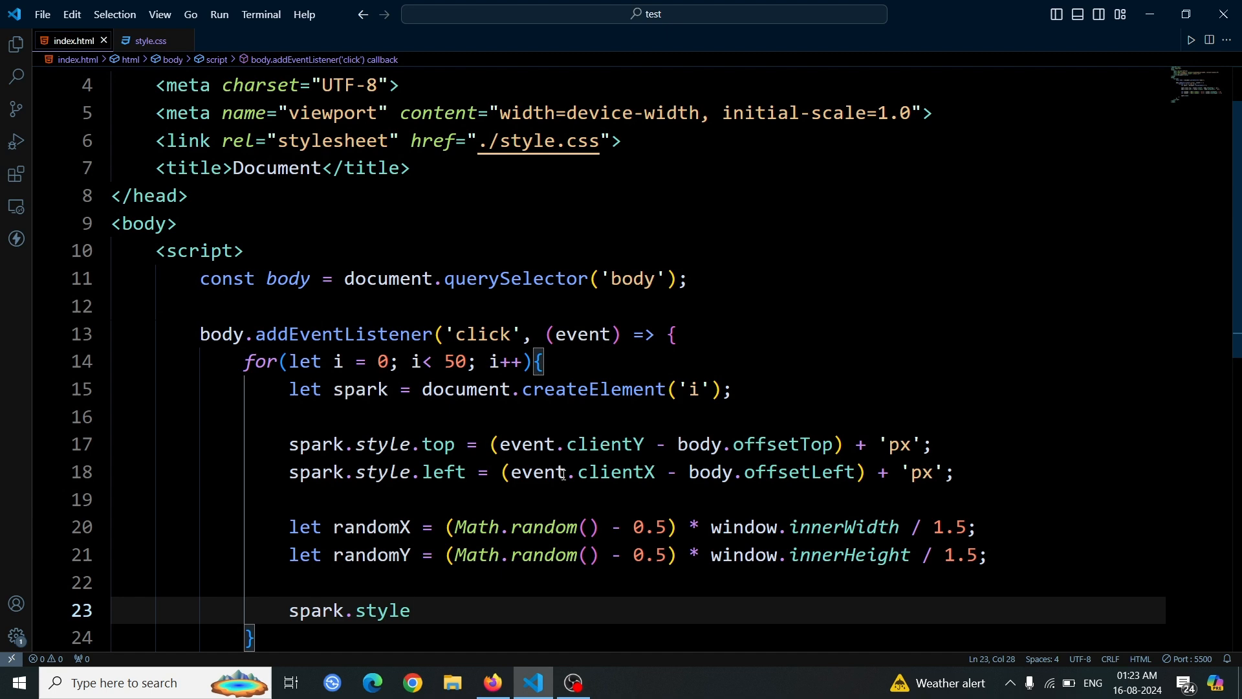
text(.setPrope)
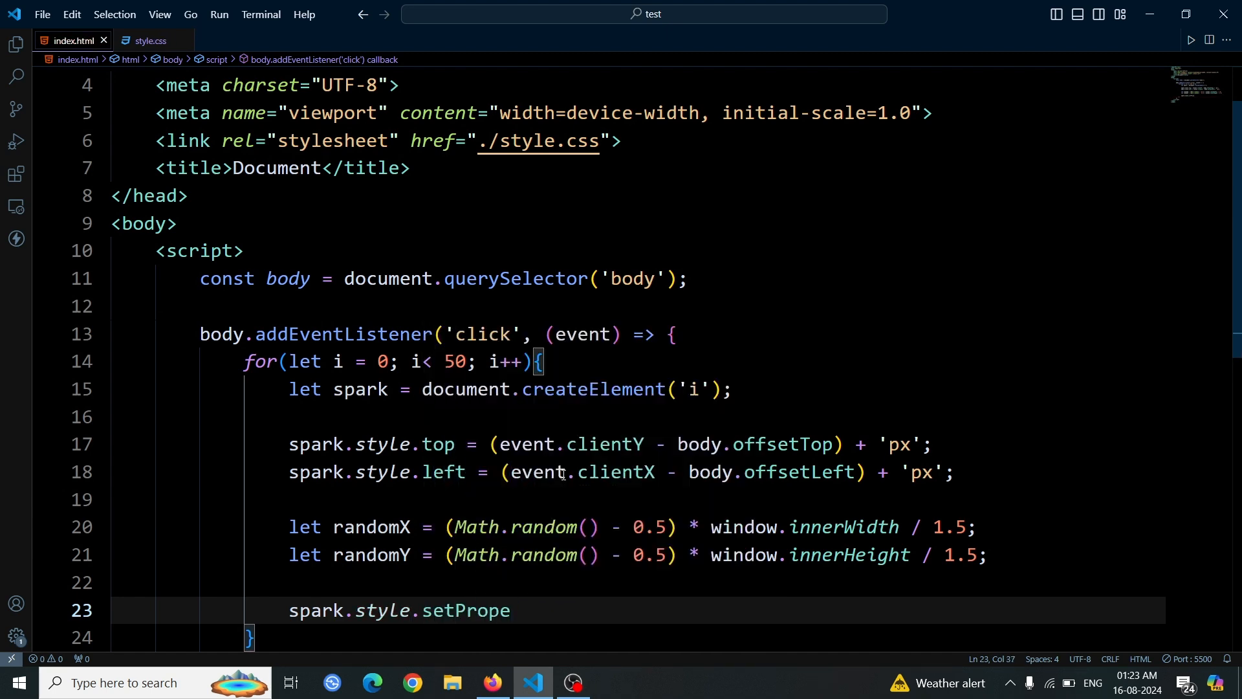
text(rty())
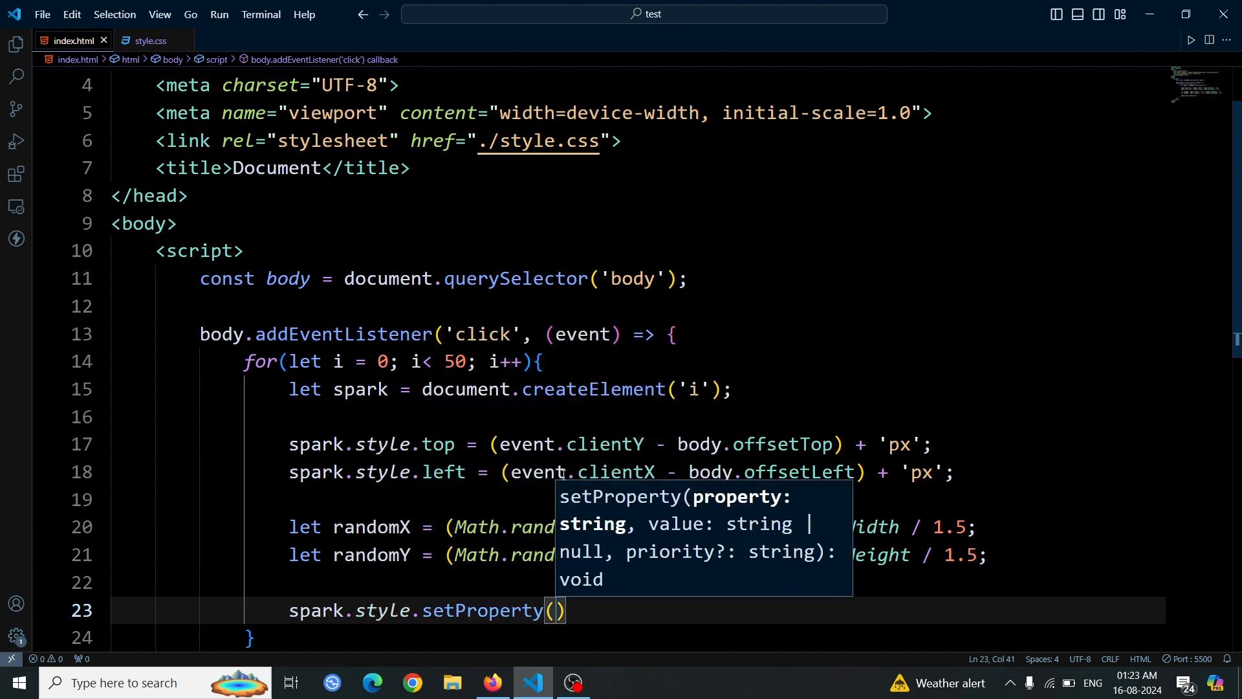
text('--random')
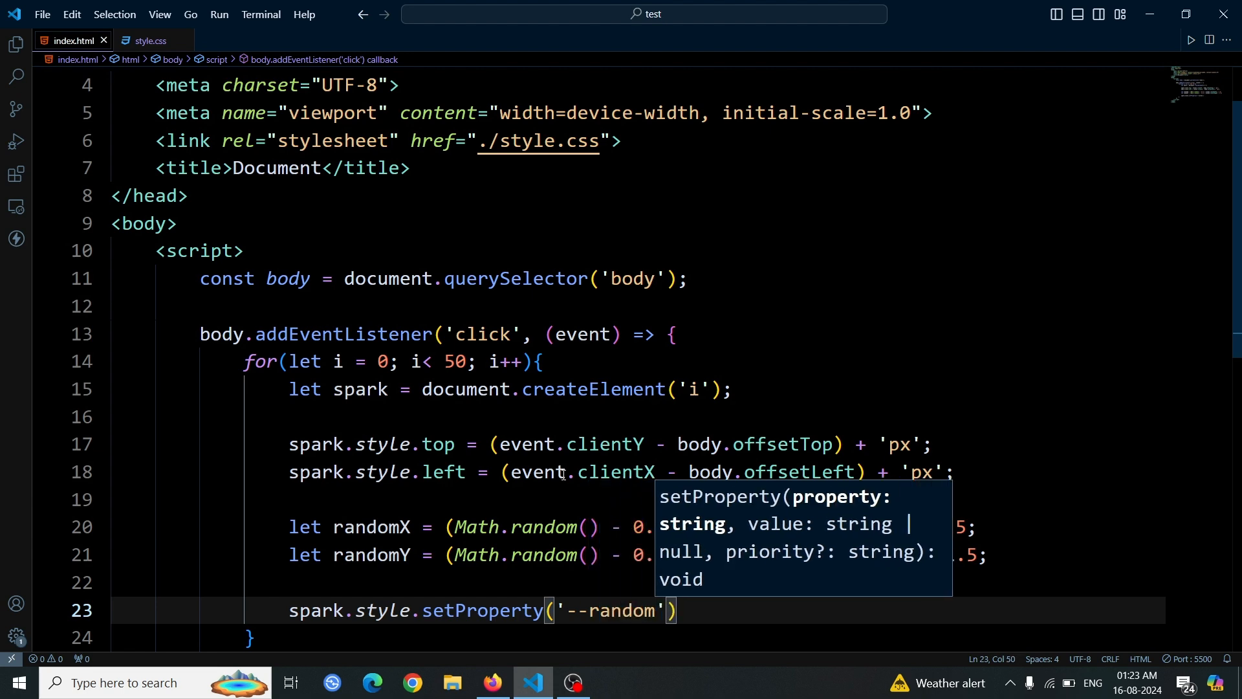
text(X', randomX + 'px)
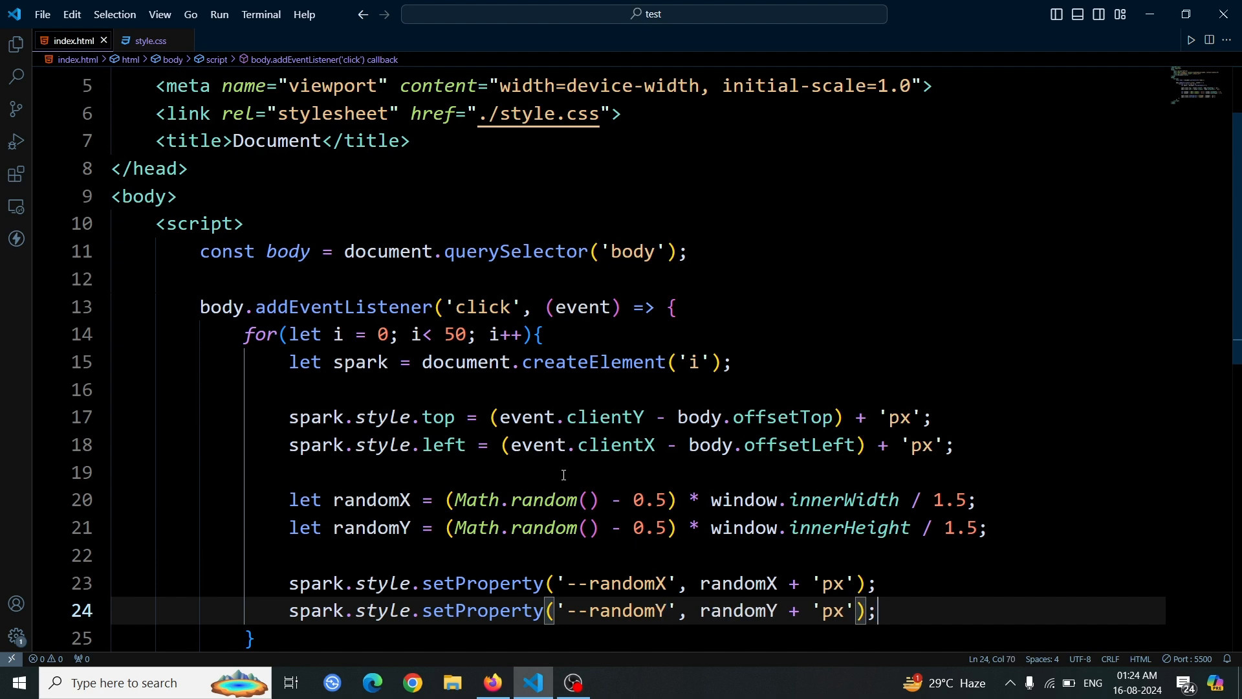
text(le)
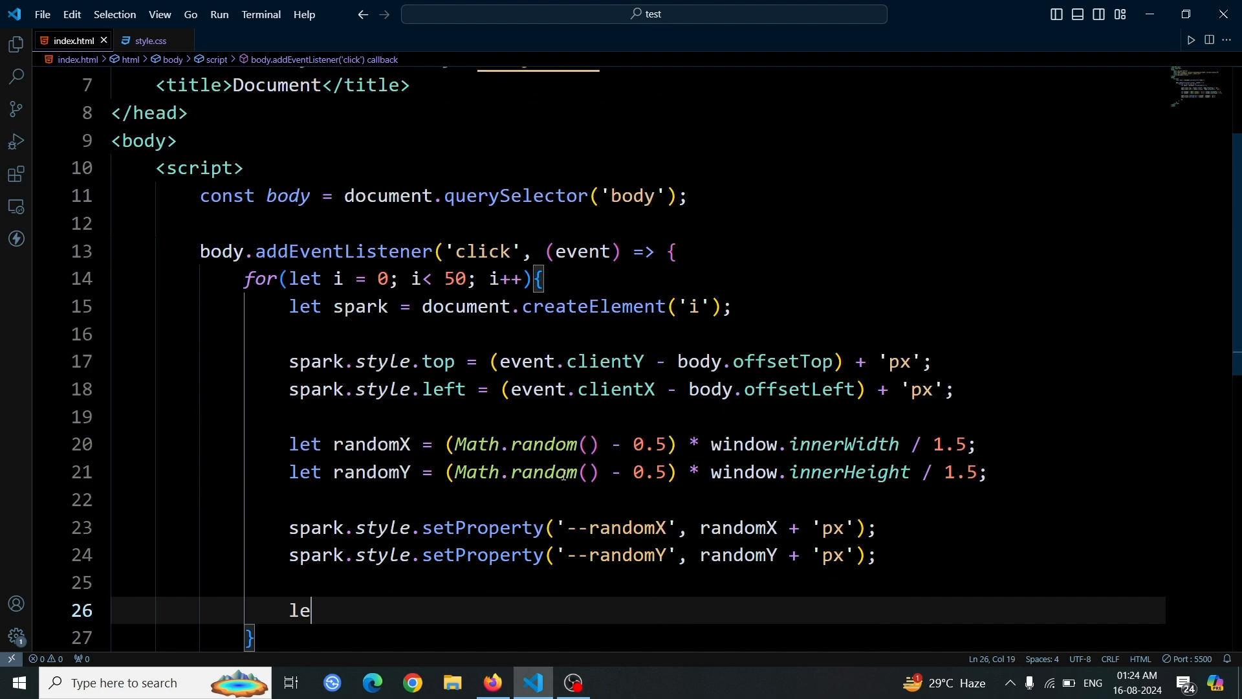
Step: Define randomSize as Math.random() * 30 + 2
text(t randomSize)
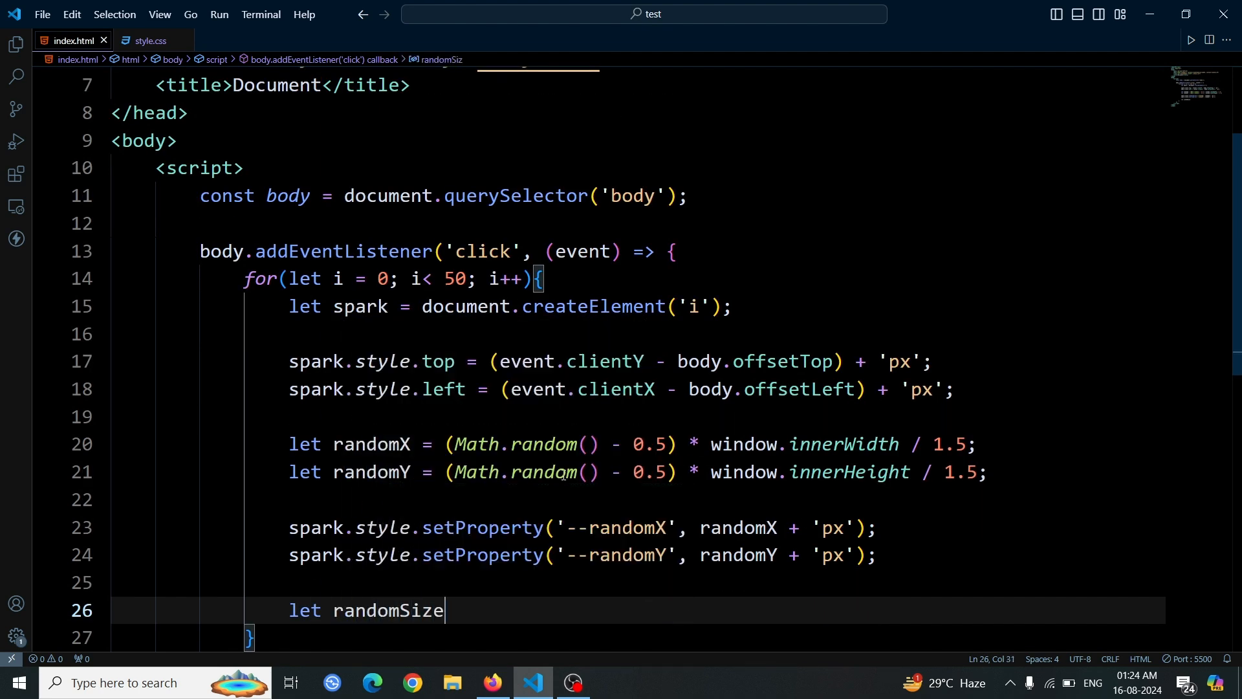
text(= Math)
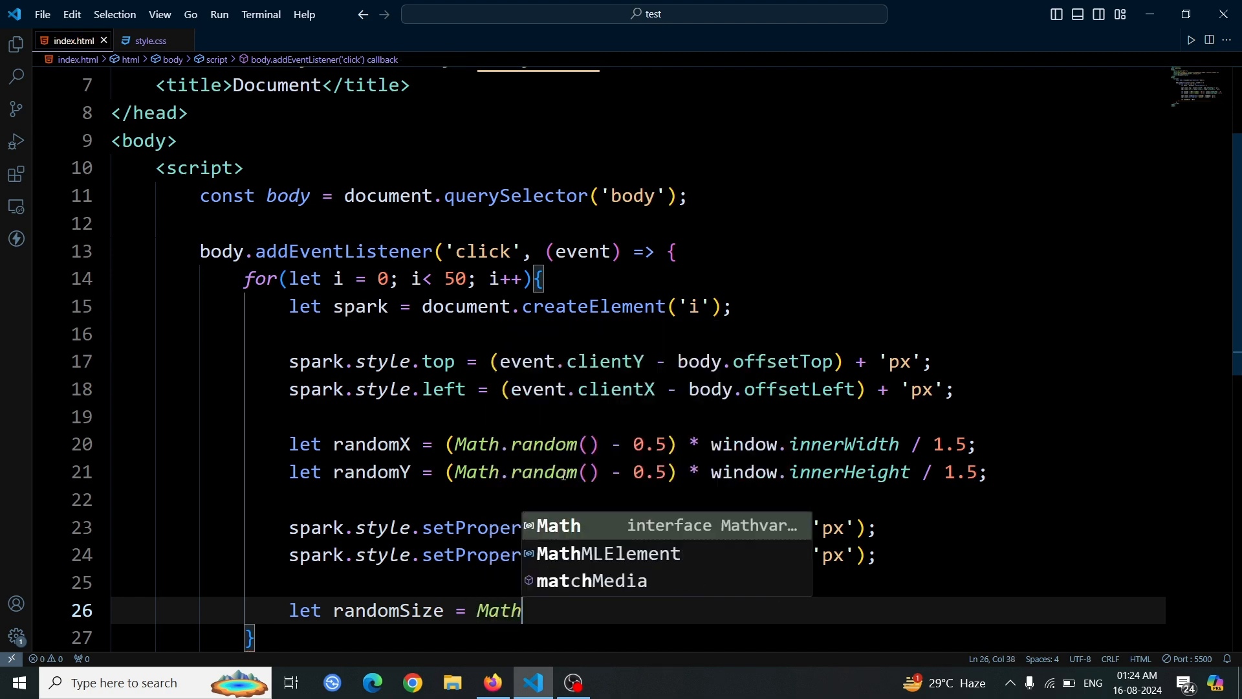
text(.random)
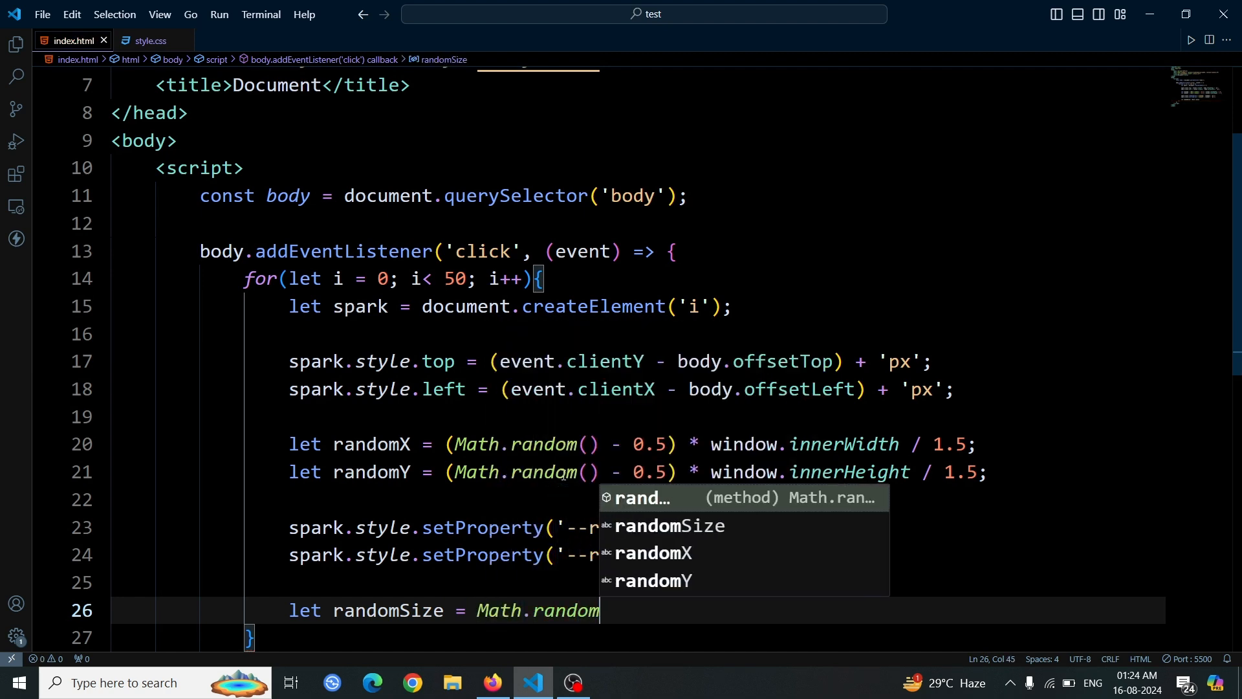
text(() * 30)
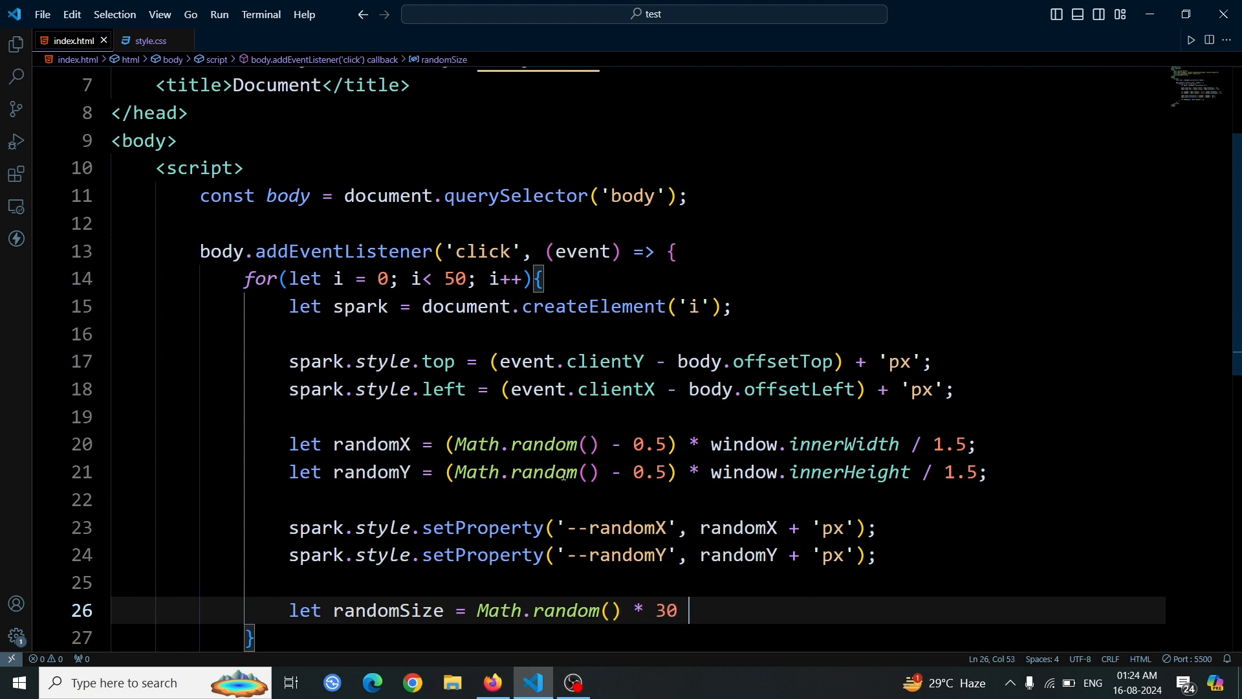
text(+ 2;)
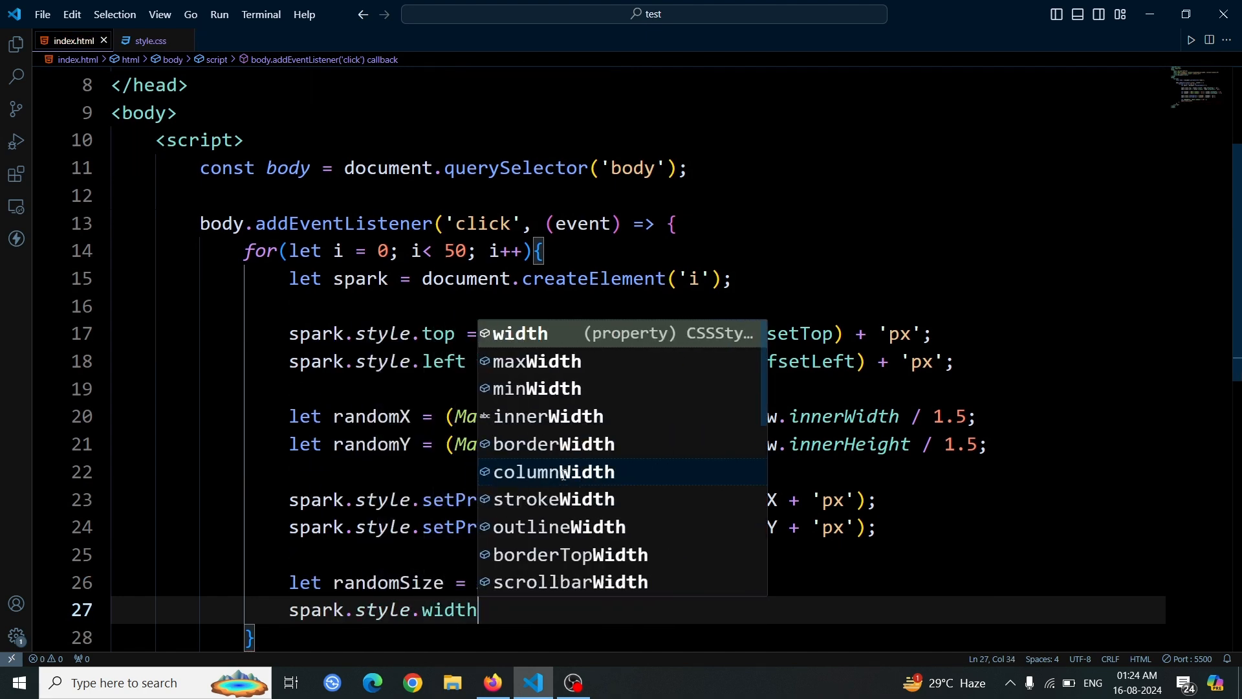
Step: Set spark width and height to randomSize in px and begin body.appendChild
text(= r)
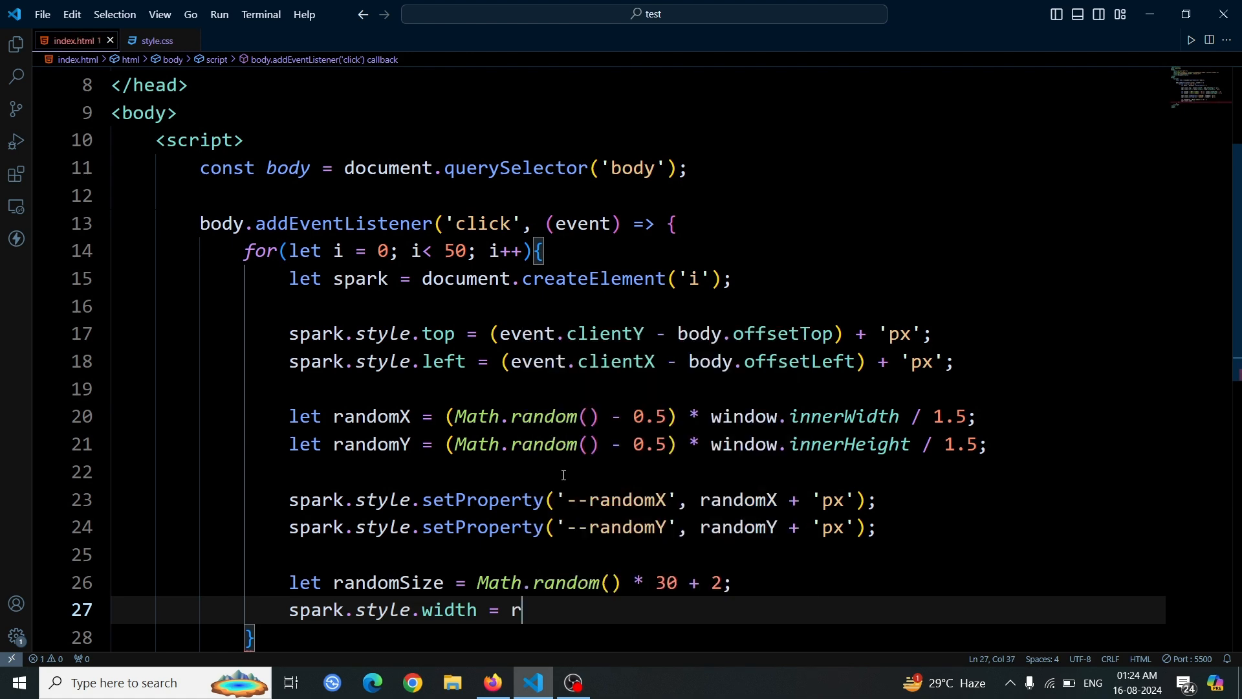
text(andomSize)
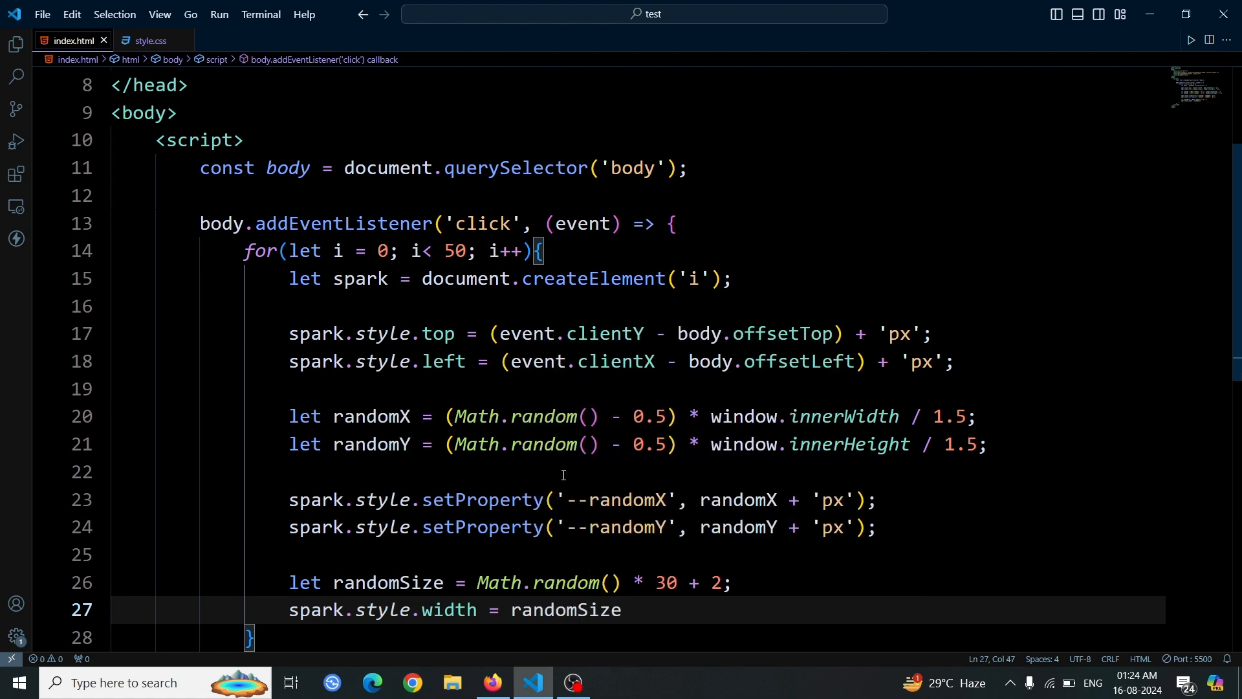
text(+ 'px')
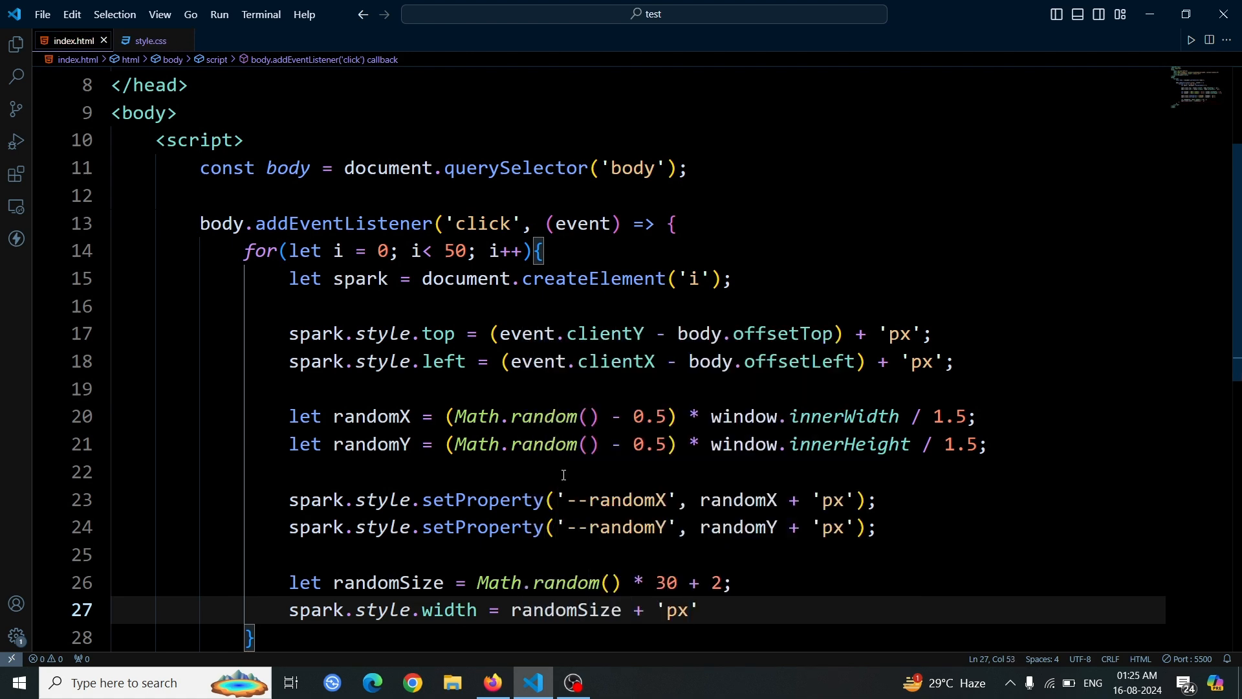
text(;)
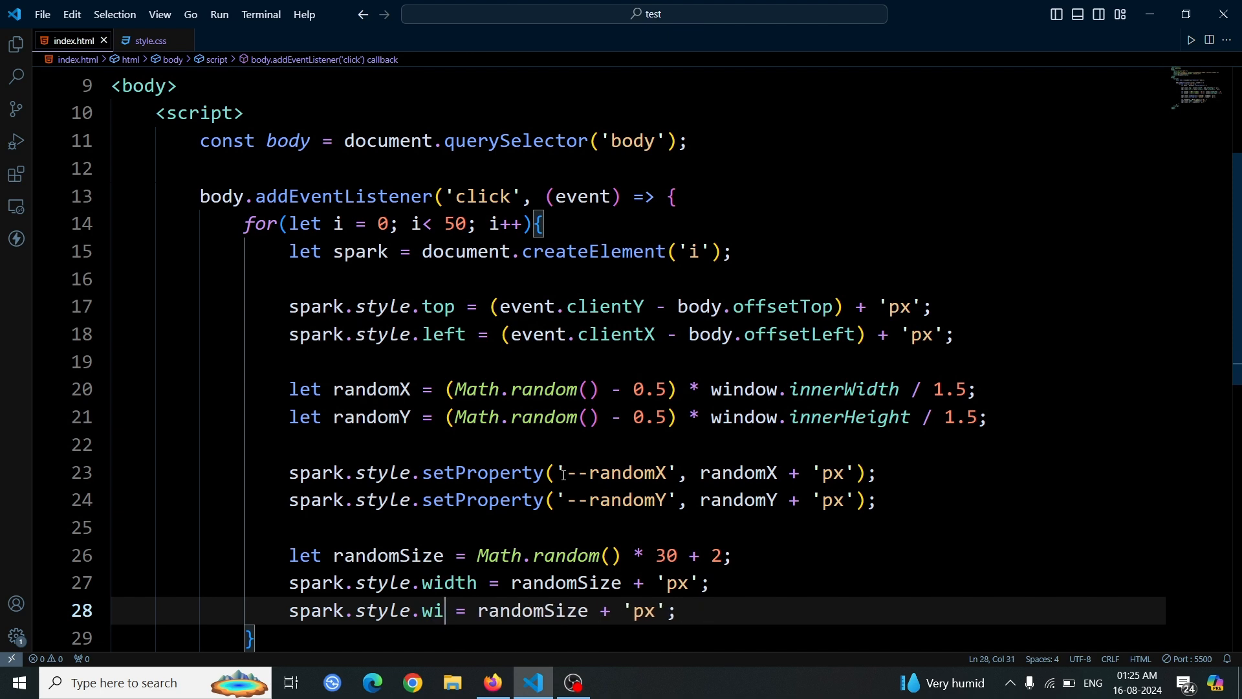
text(eight)
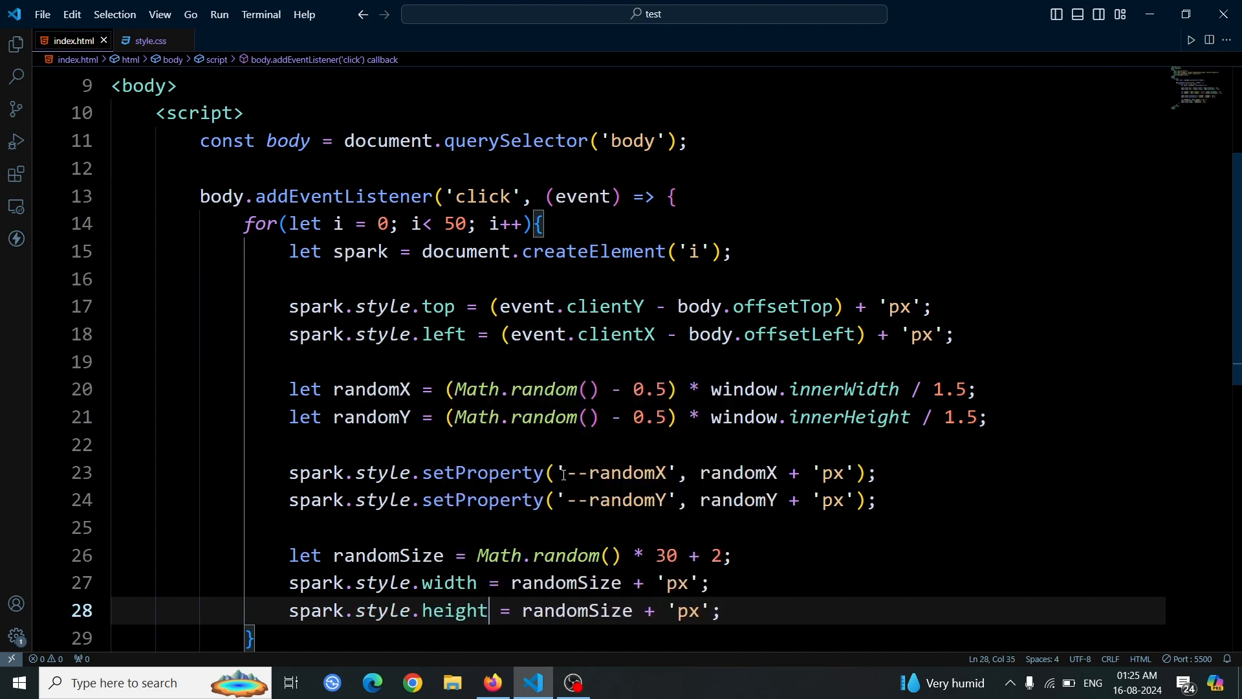
text(body.appendChild()
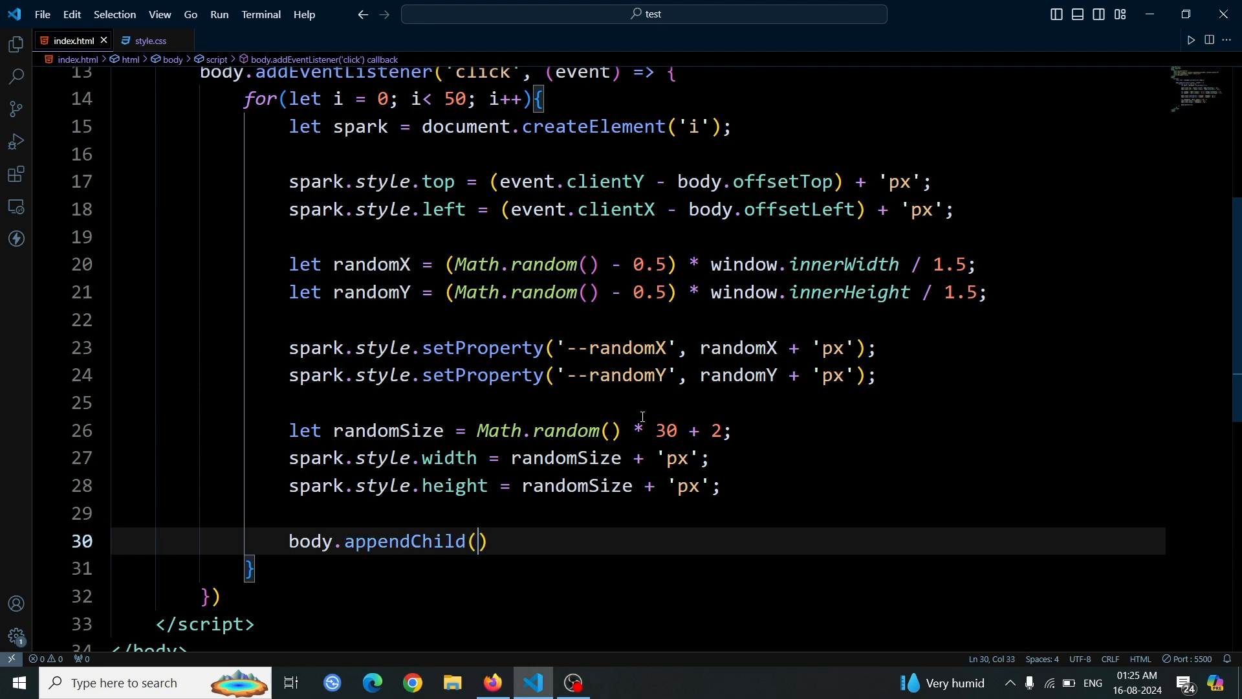
text(spar)
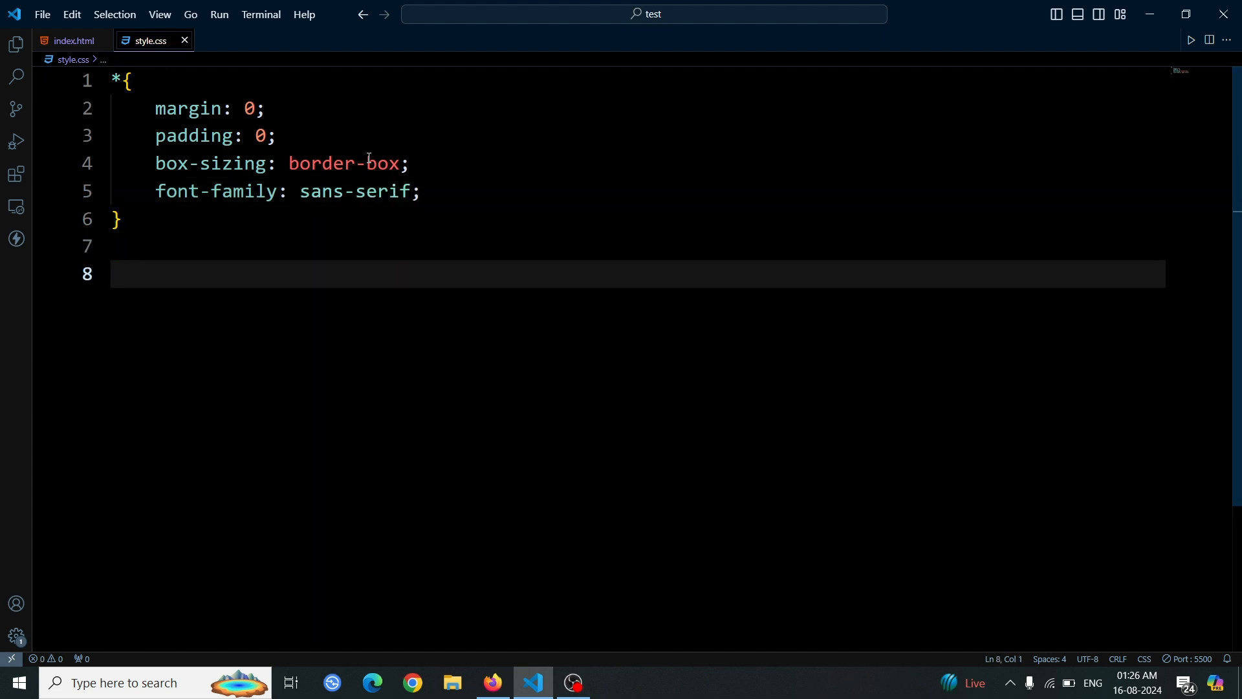
Step: Write the body rule: display flex, centered content, min-height 100vh, background #222, overflow hidden
text(body{)
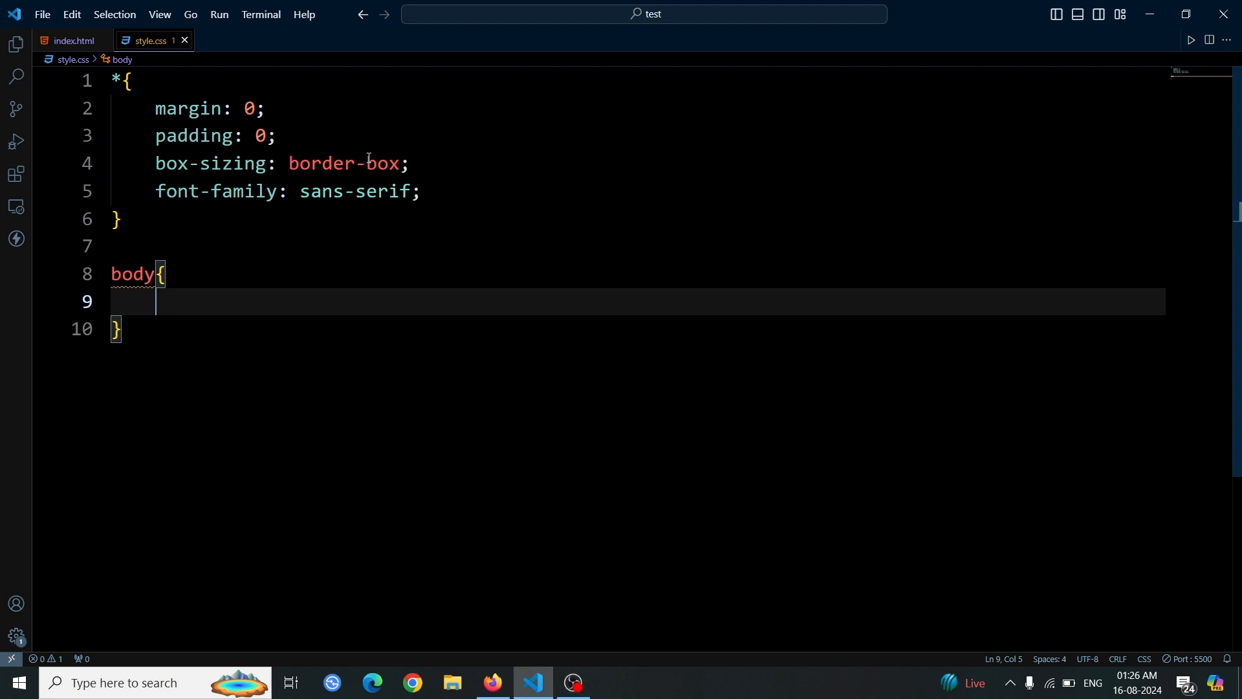
text(display: flex;)
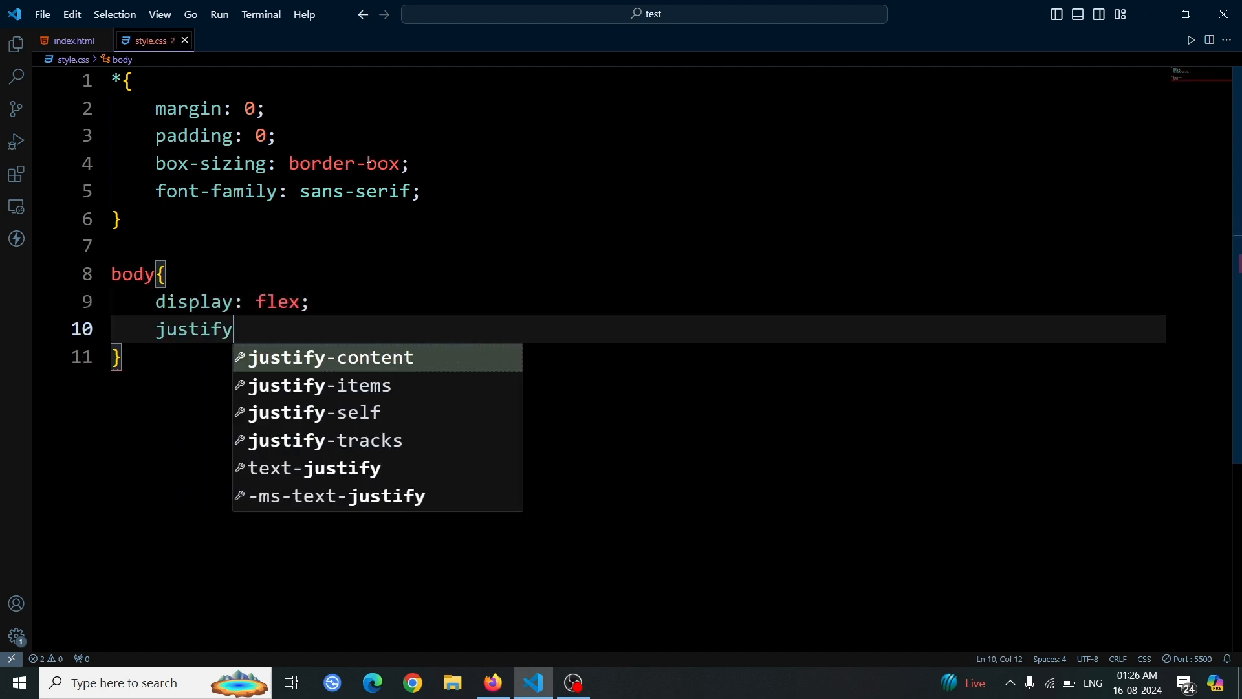
text(-content: center;)
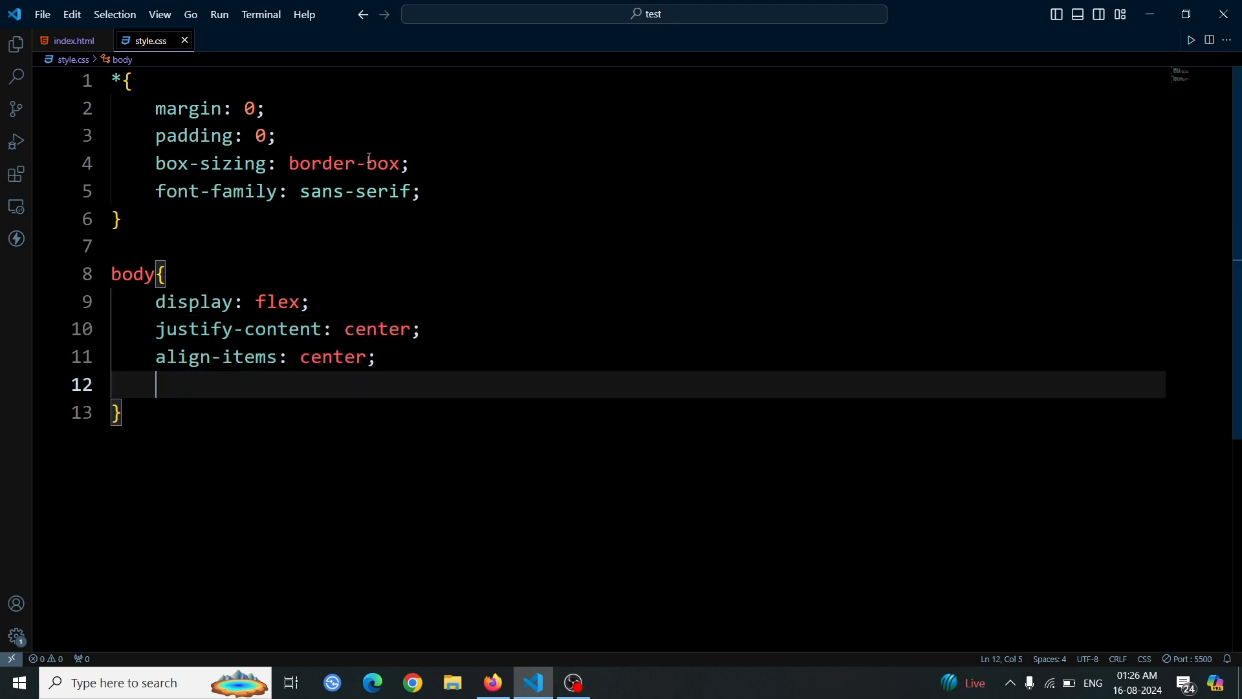
text(min-height: 100vh;)
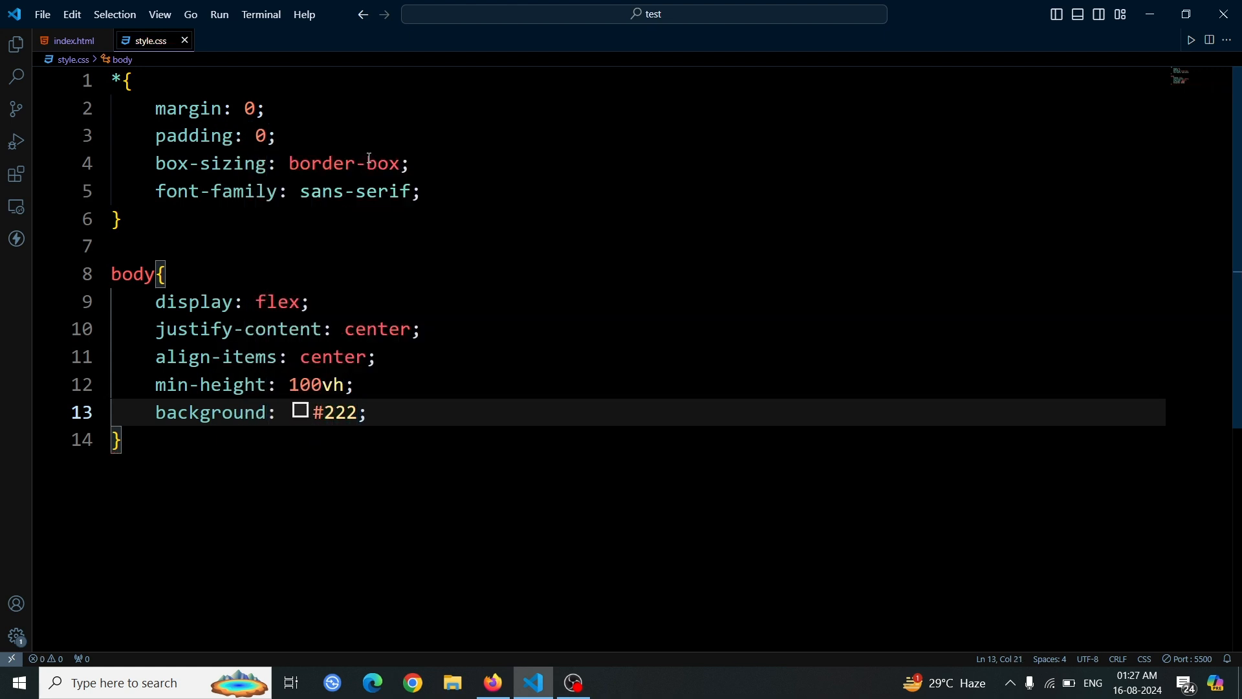
text(overflow: hidden;)
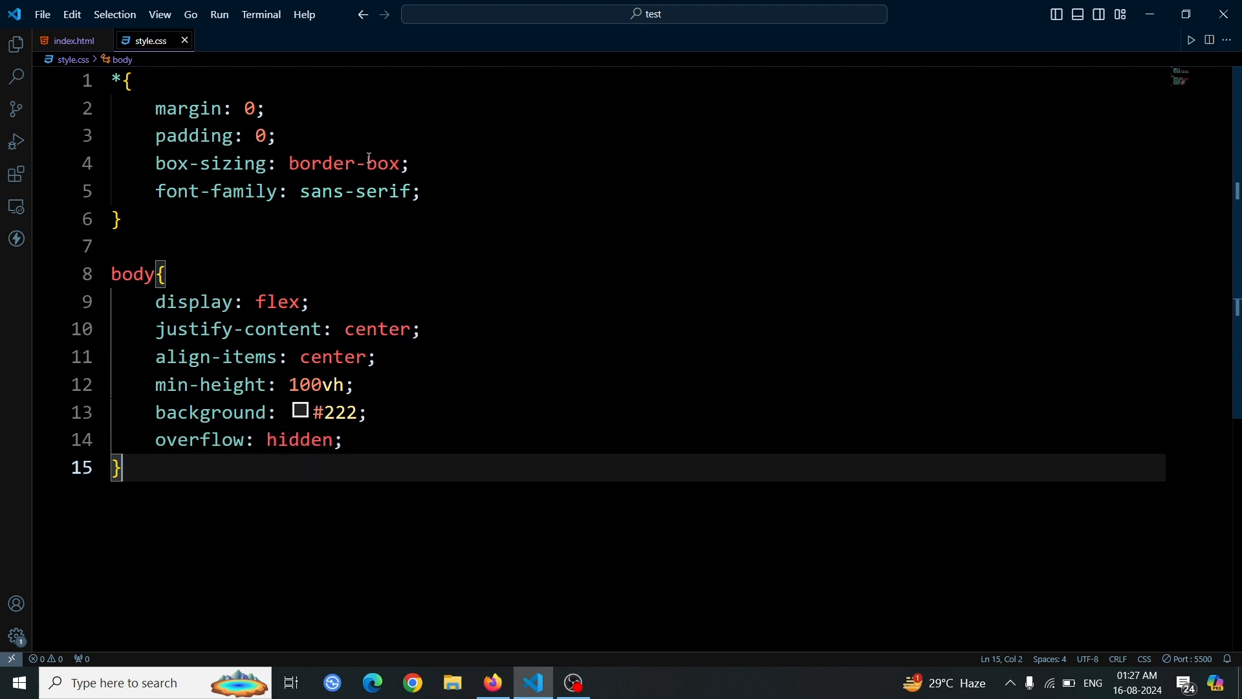
key(Enter)
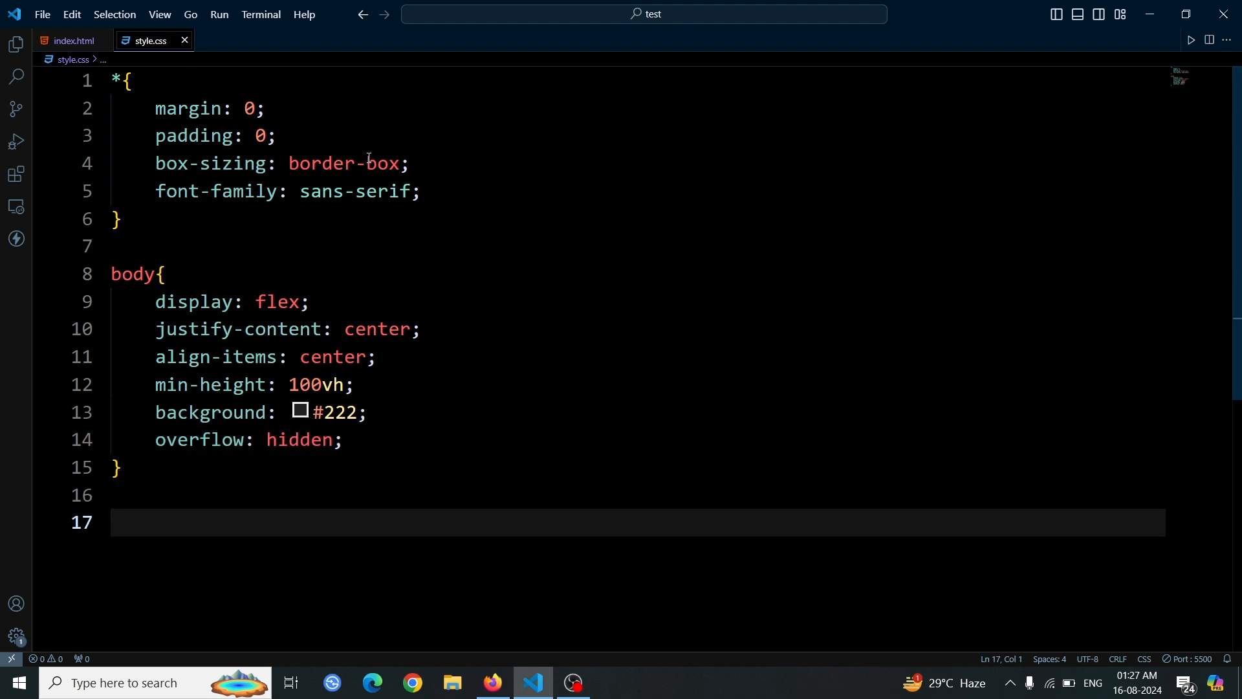
Step: Write the i rule: position fixed, pointer-events none, 50px width and height, border-radius 50%, background #fff
text(position: fixed;)
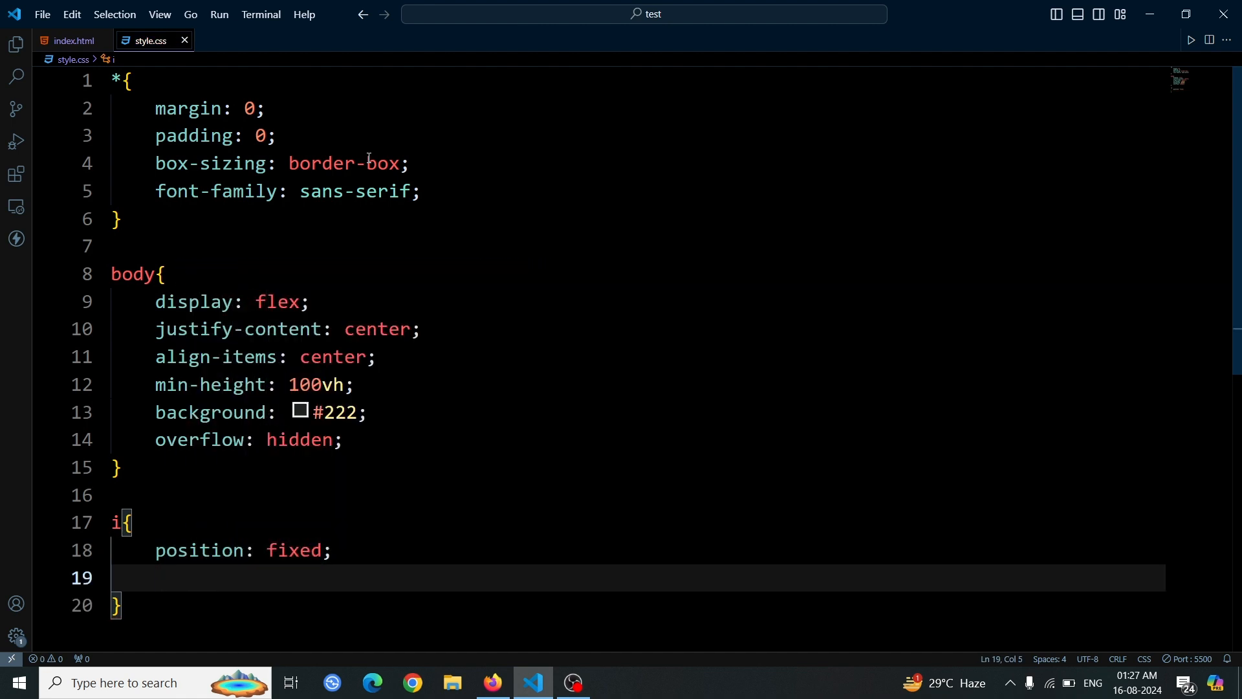
text(pointer-events: ;)
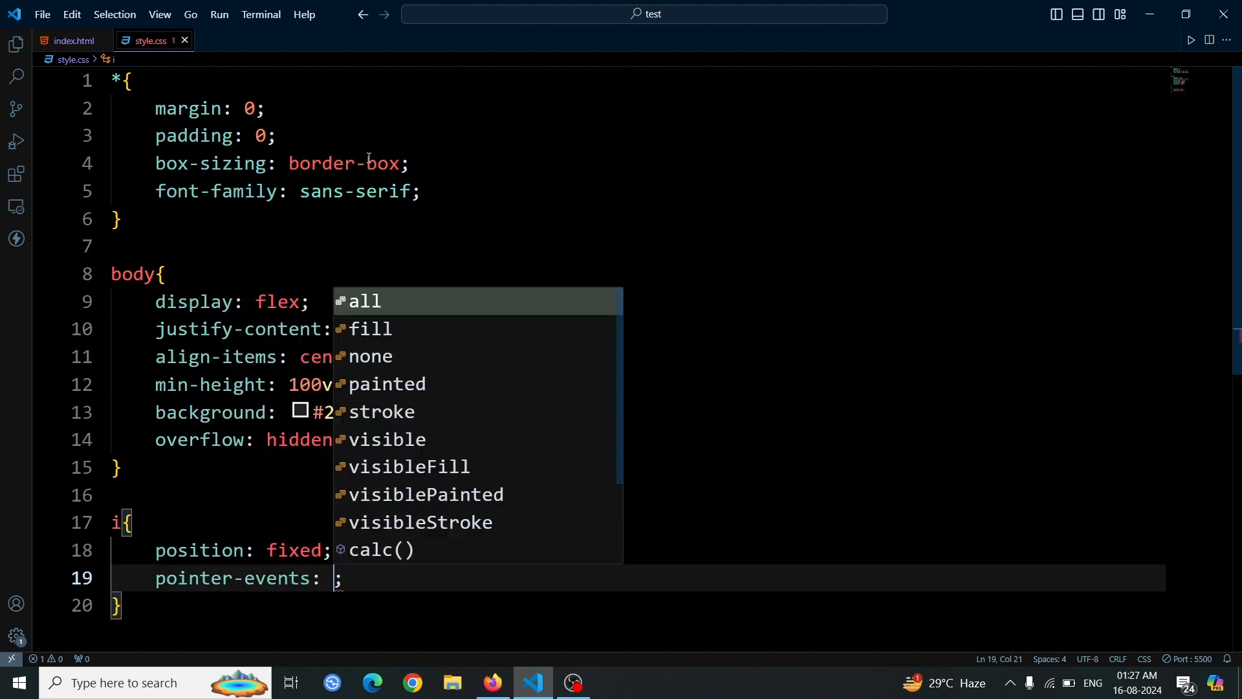
text(width: 50px;)
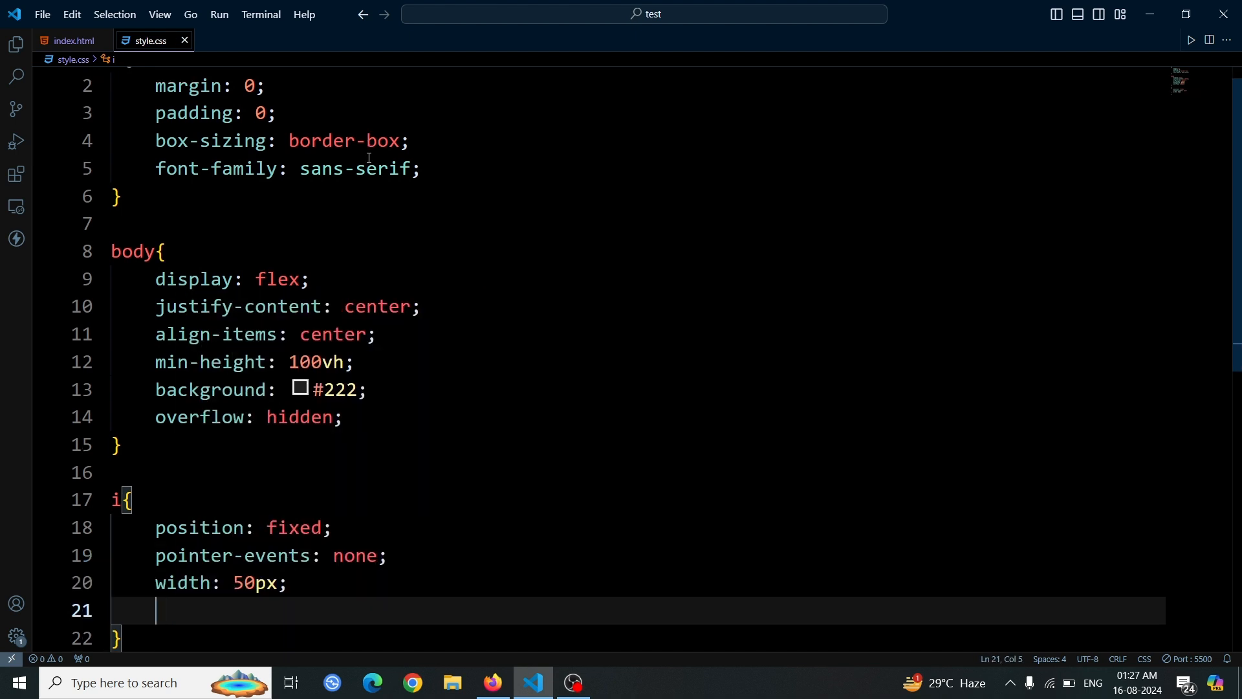
text(height: 50px;)
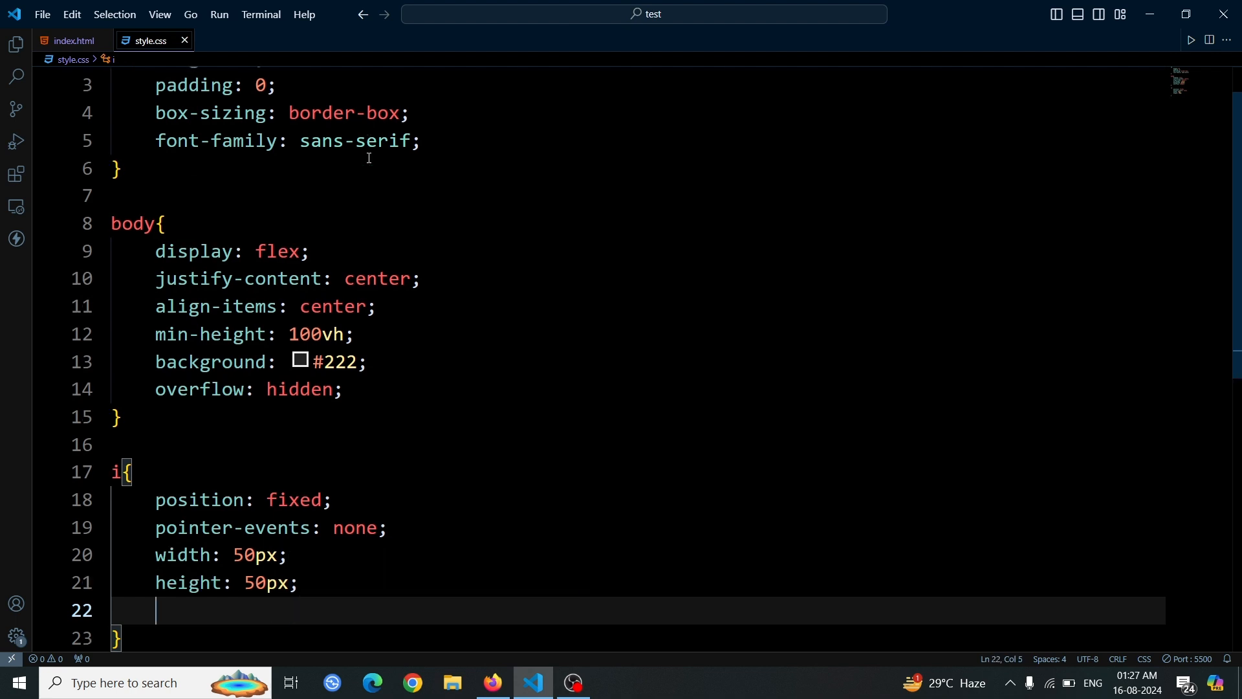
text(border-radius: ;)
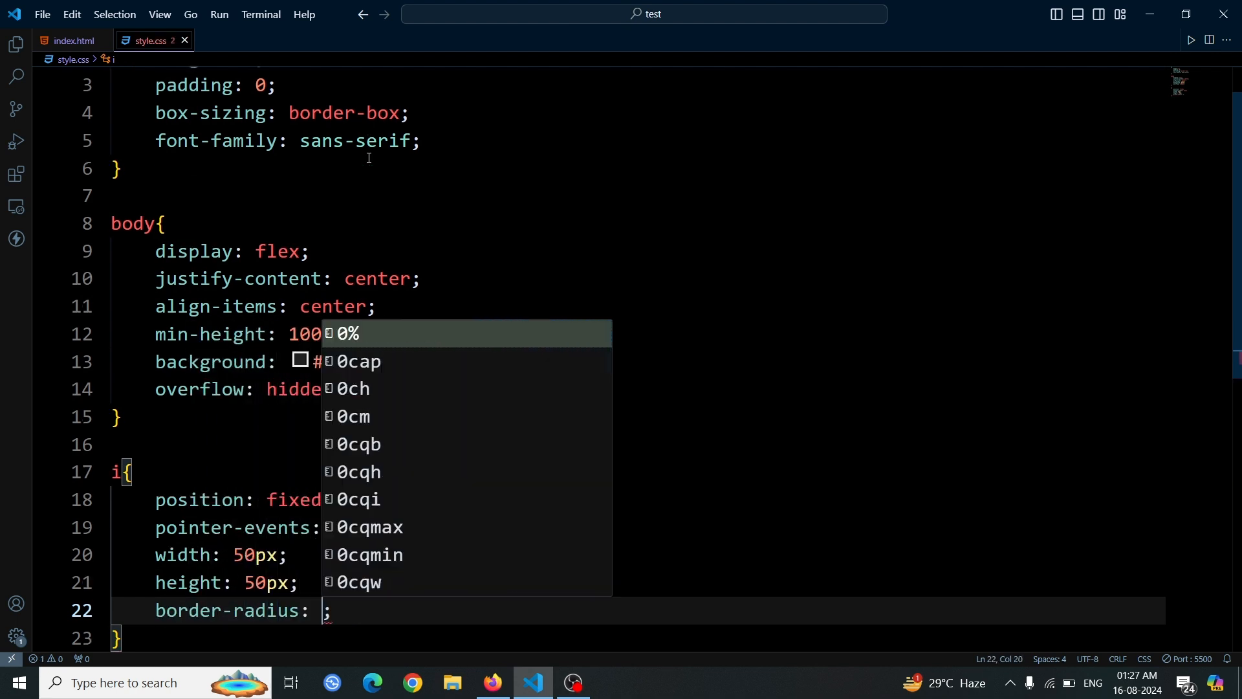
text(background: #fff;)
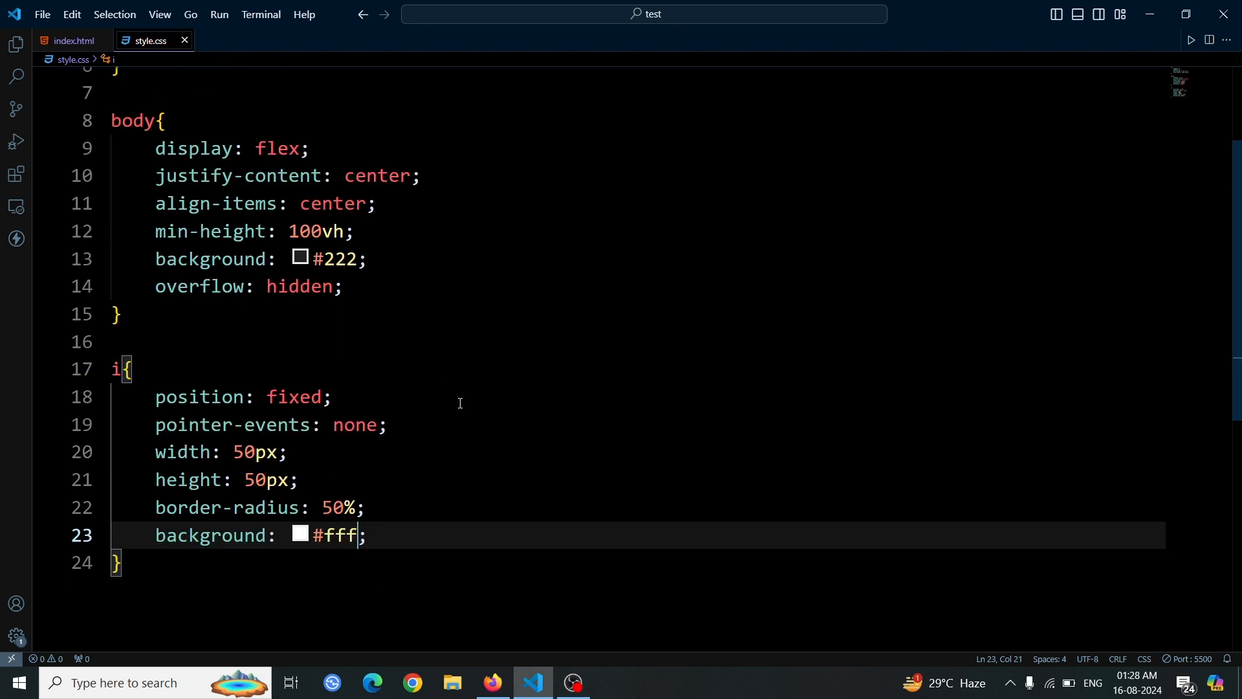
Step: Test in Firefox that clicks spawn white circular sparks, then return to the editor
click(492, 682)
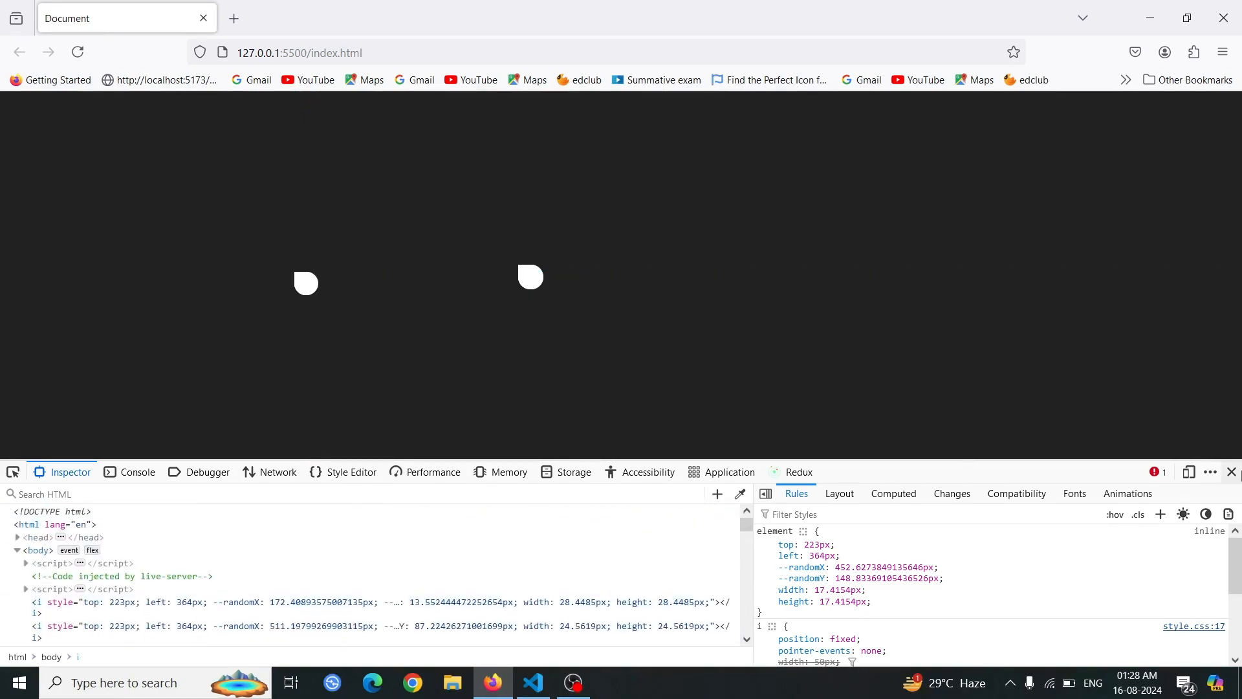
click(532, 682)
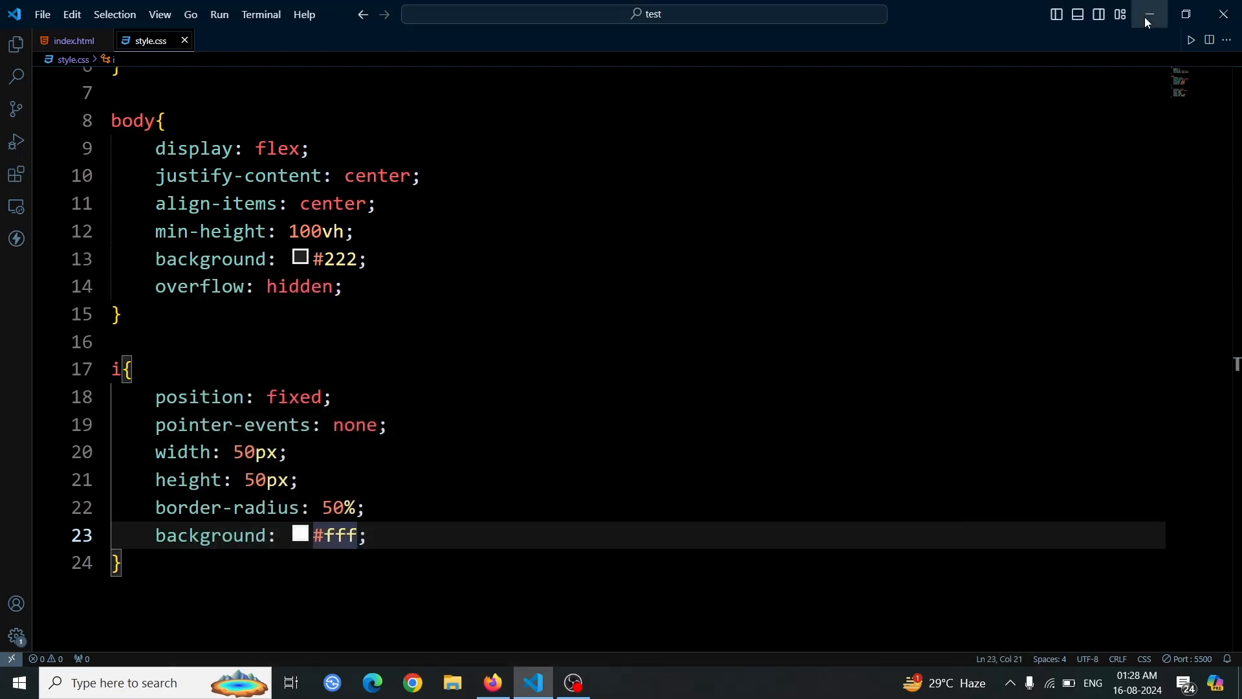
click(189, 563)
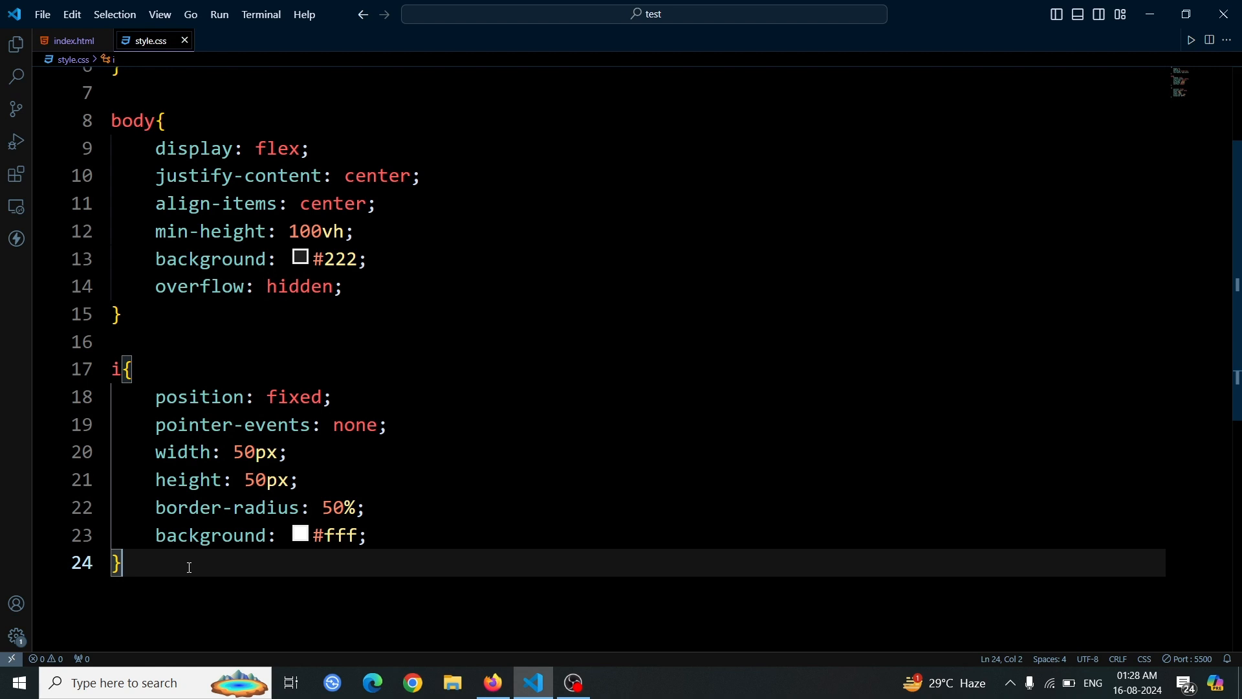
text(@)
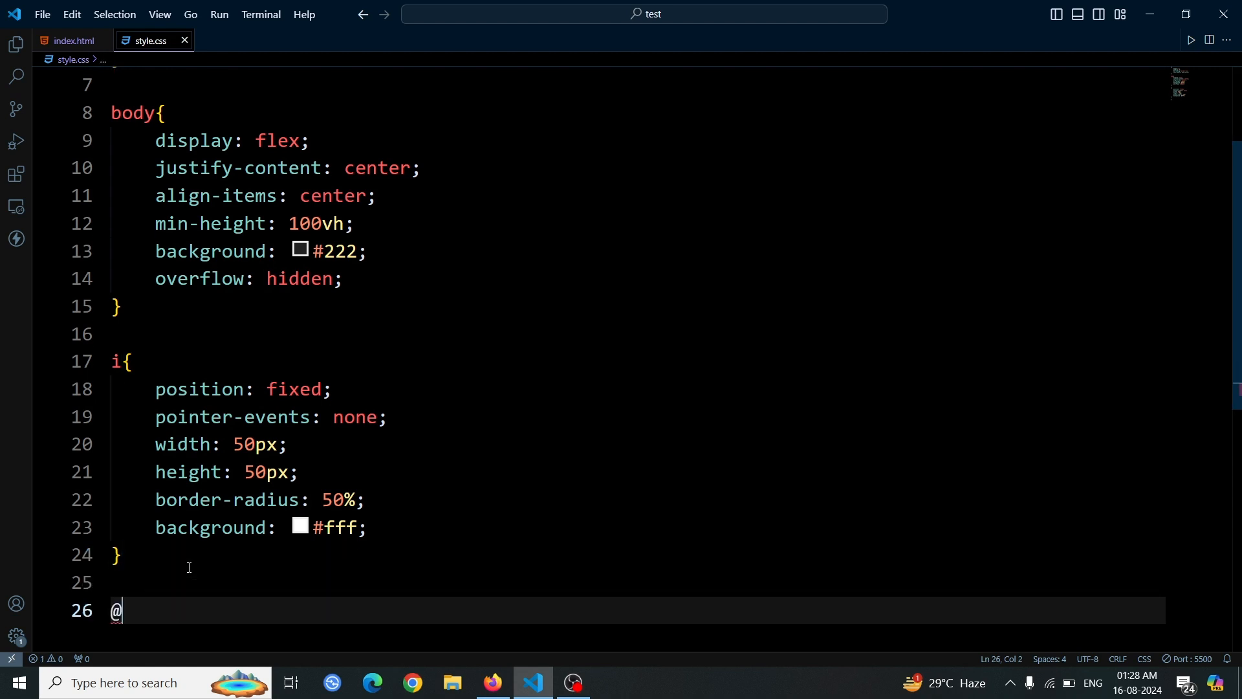
text(keyframes animate {)
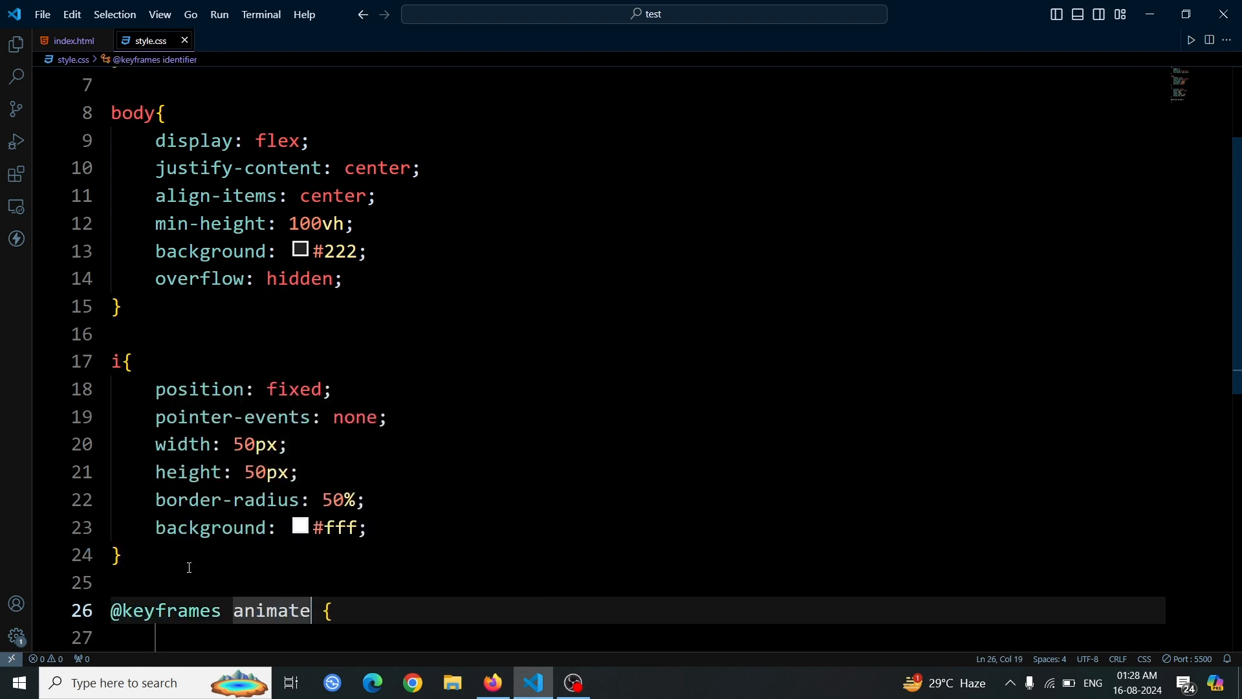
text(0%{})
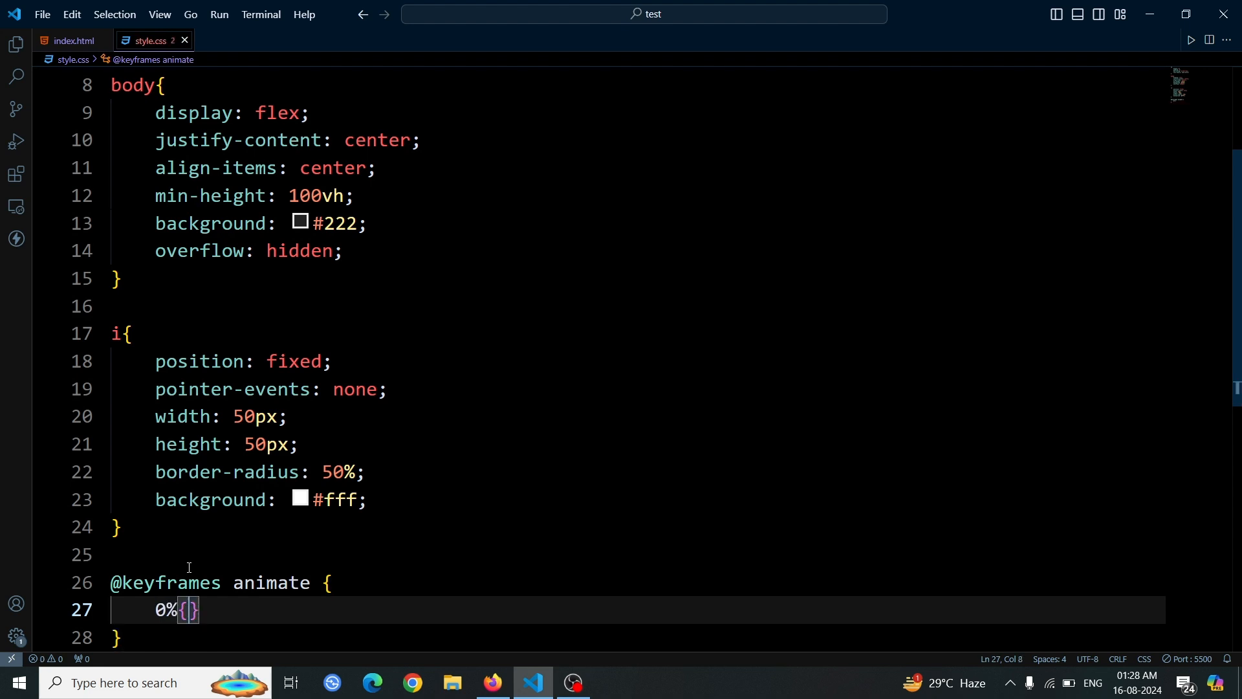
text(opacity: 1;)
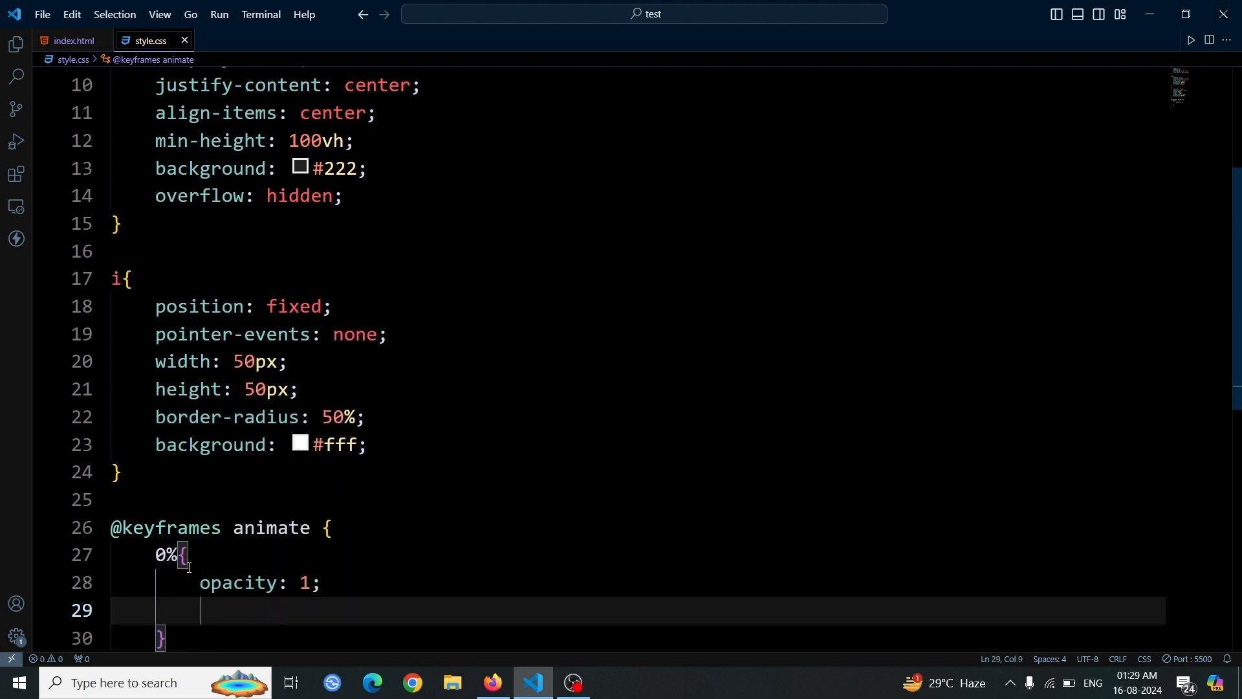
text(transform: translate())
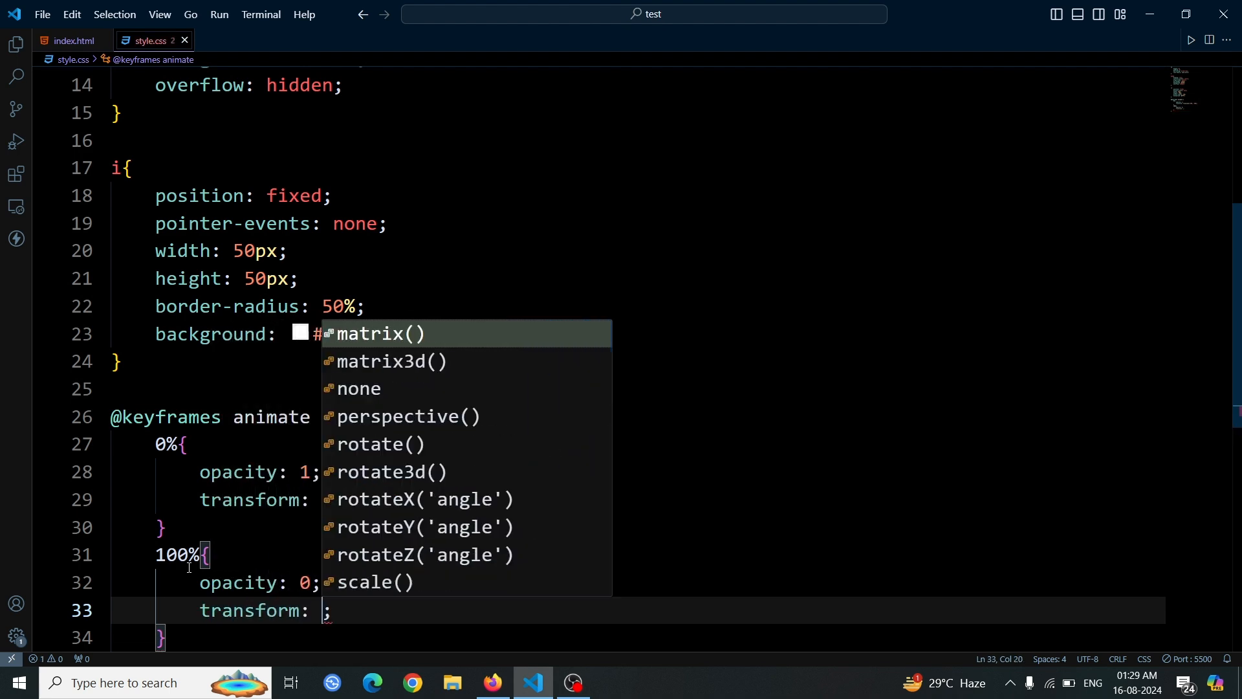
text(translat)
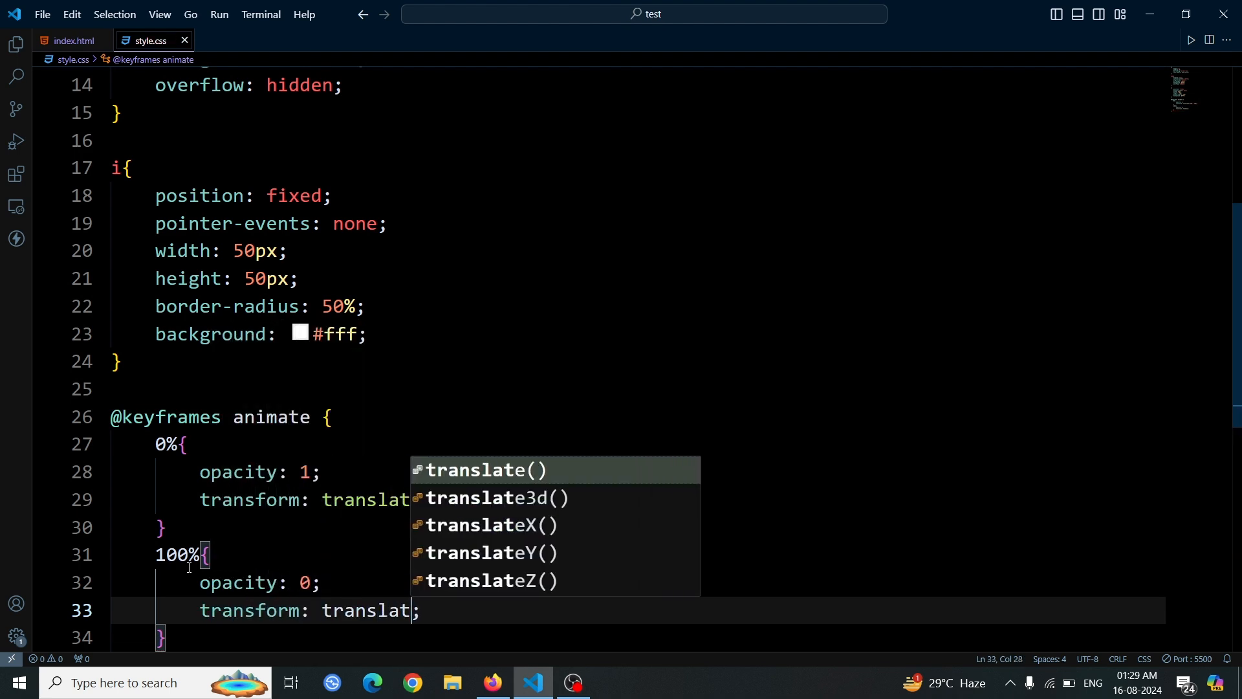
click(70, 40)
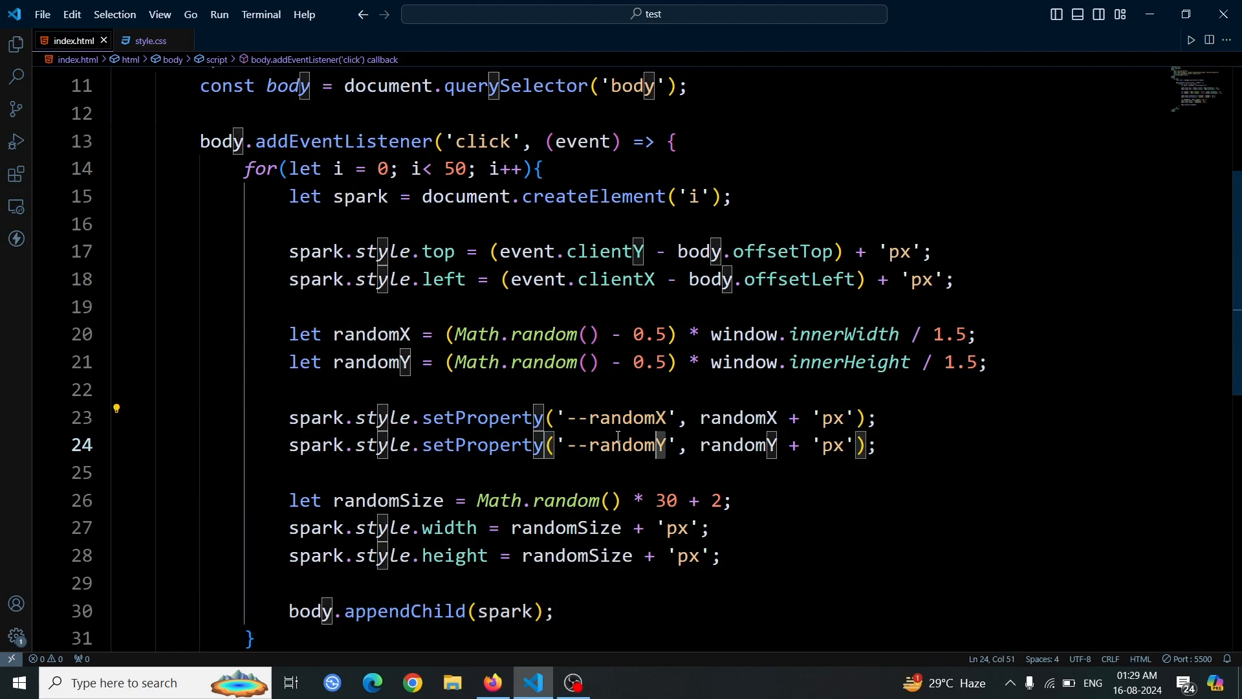
Step: In style.css, set the 100% keyframe transform to translate(var(--randomX), var(--randomY))
click(146, 41)
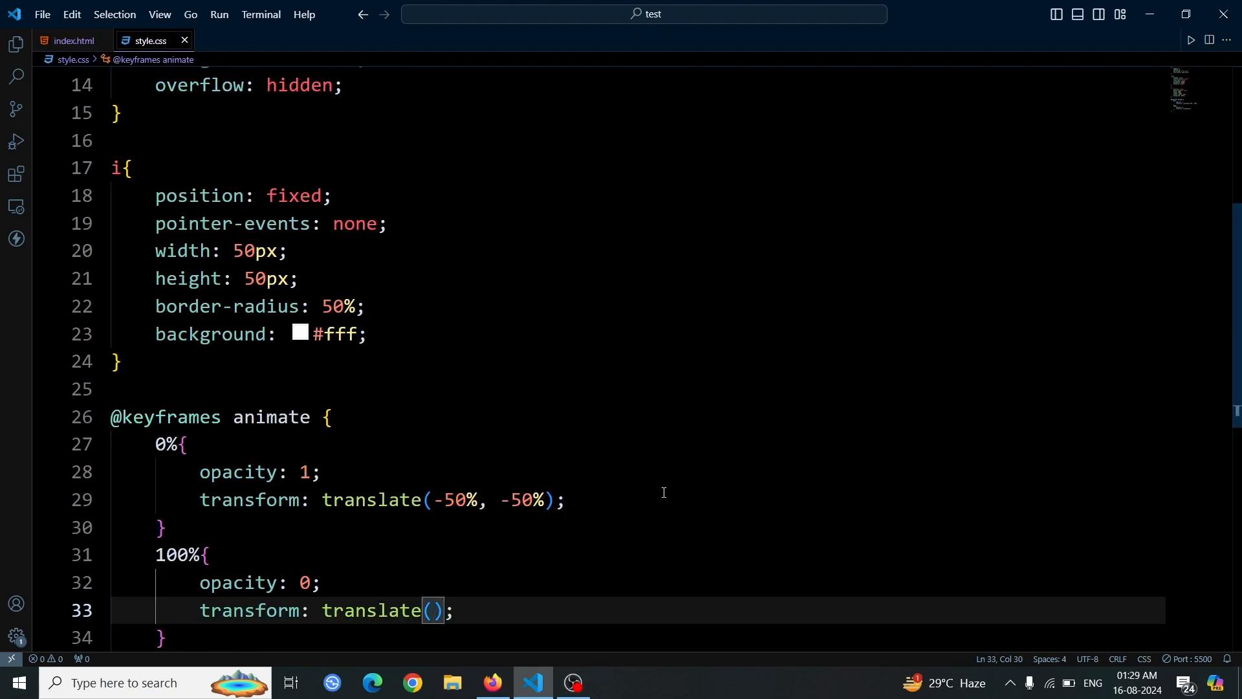
text(var()
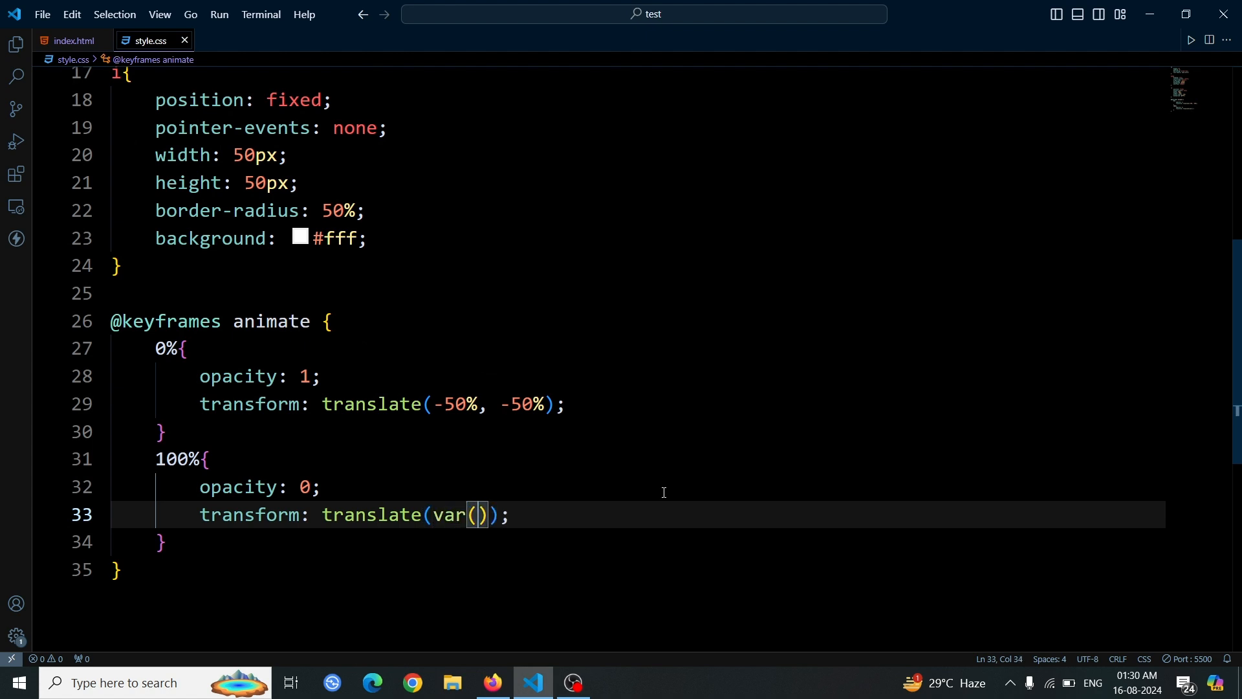
text(--randomX)
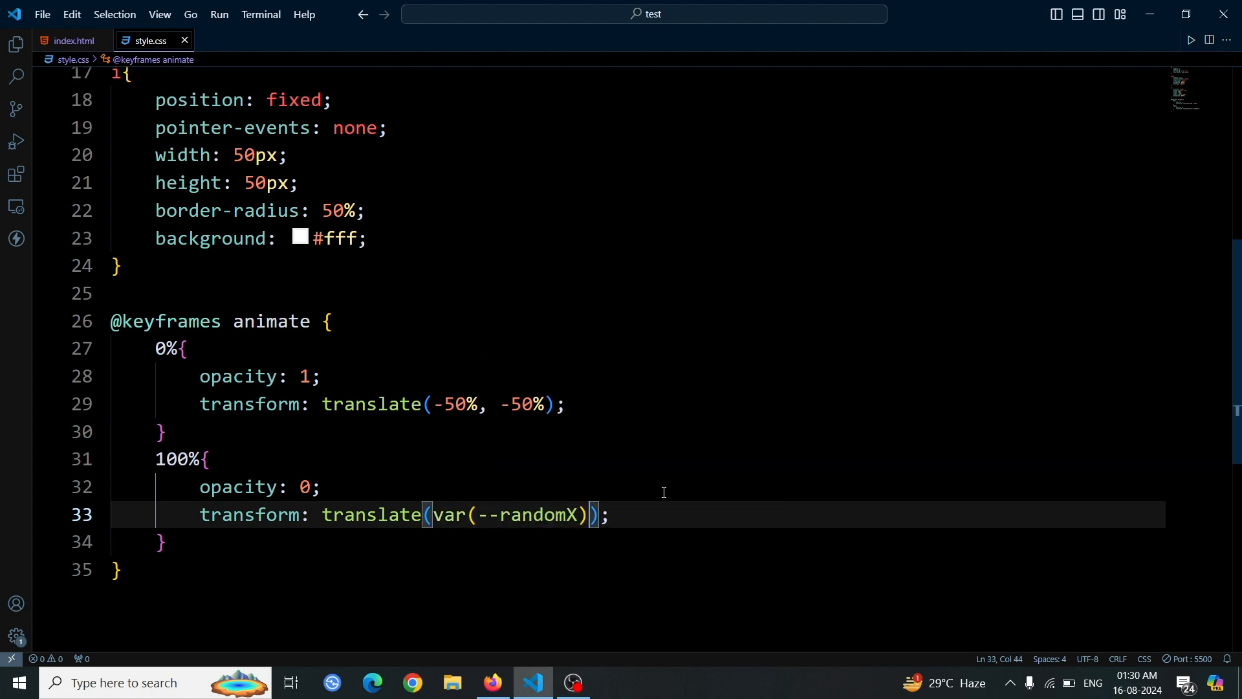
text(, var(--randomY)
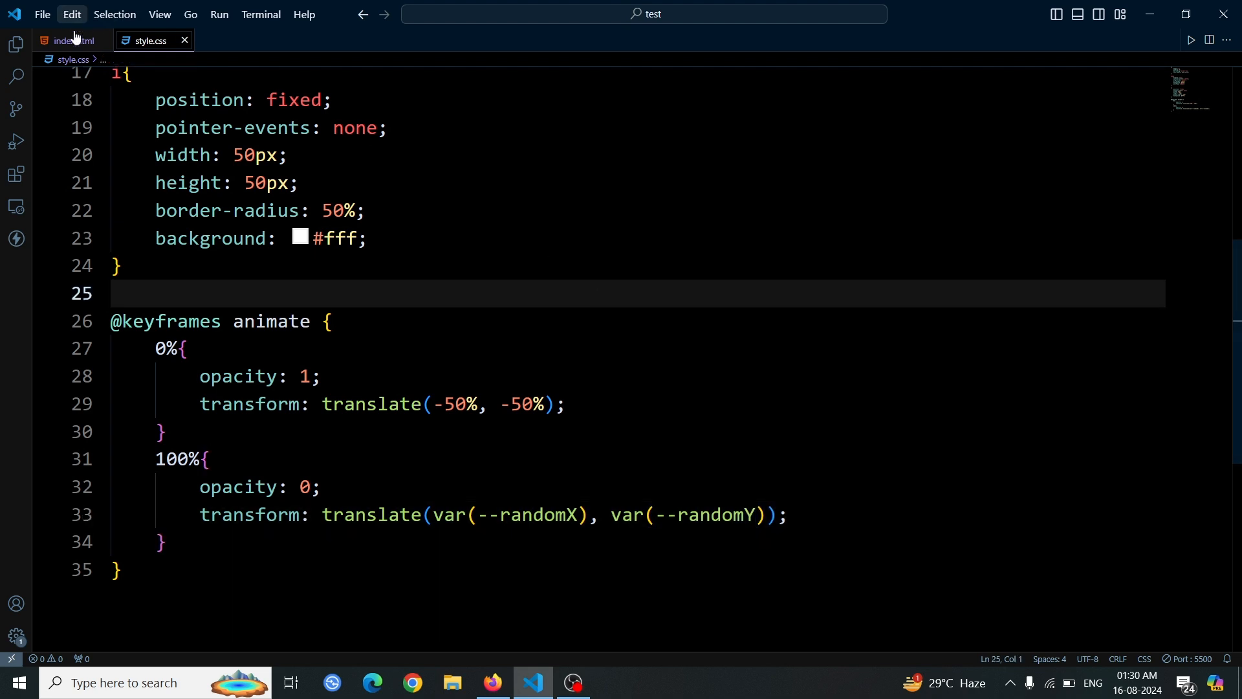
Step: In the spark script, define duration as Math.random() * 2 + 0.5 seconds
click(67, 41)
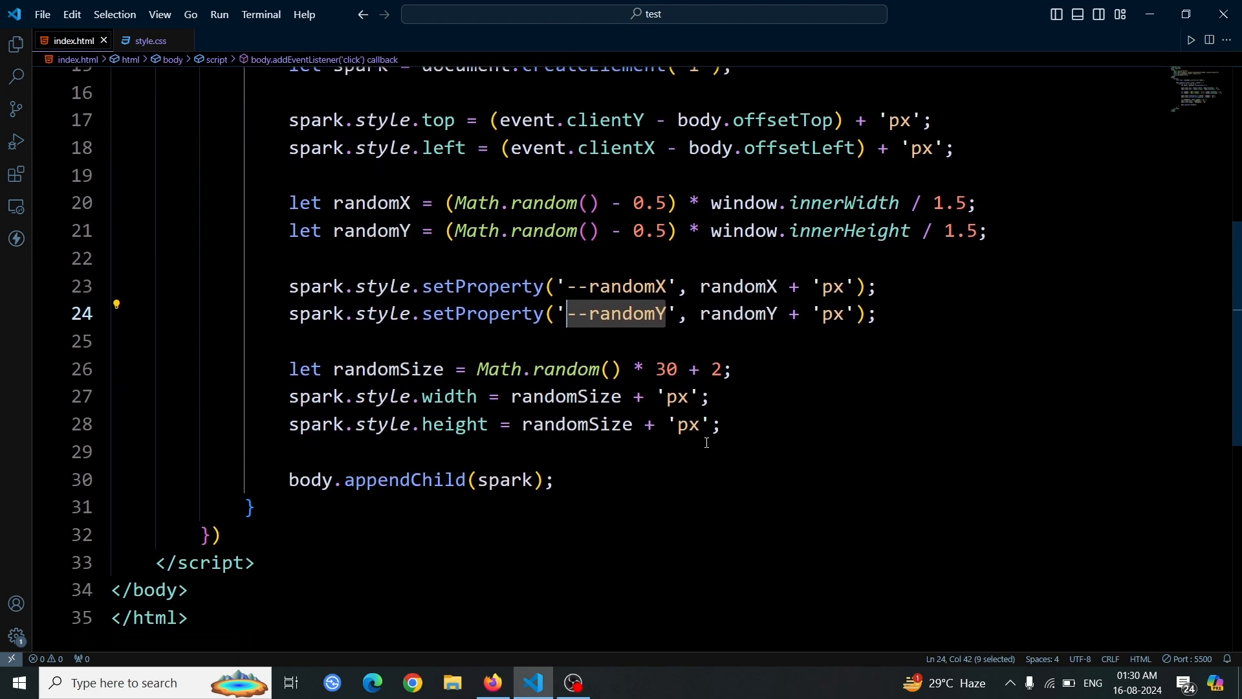
text(let)
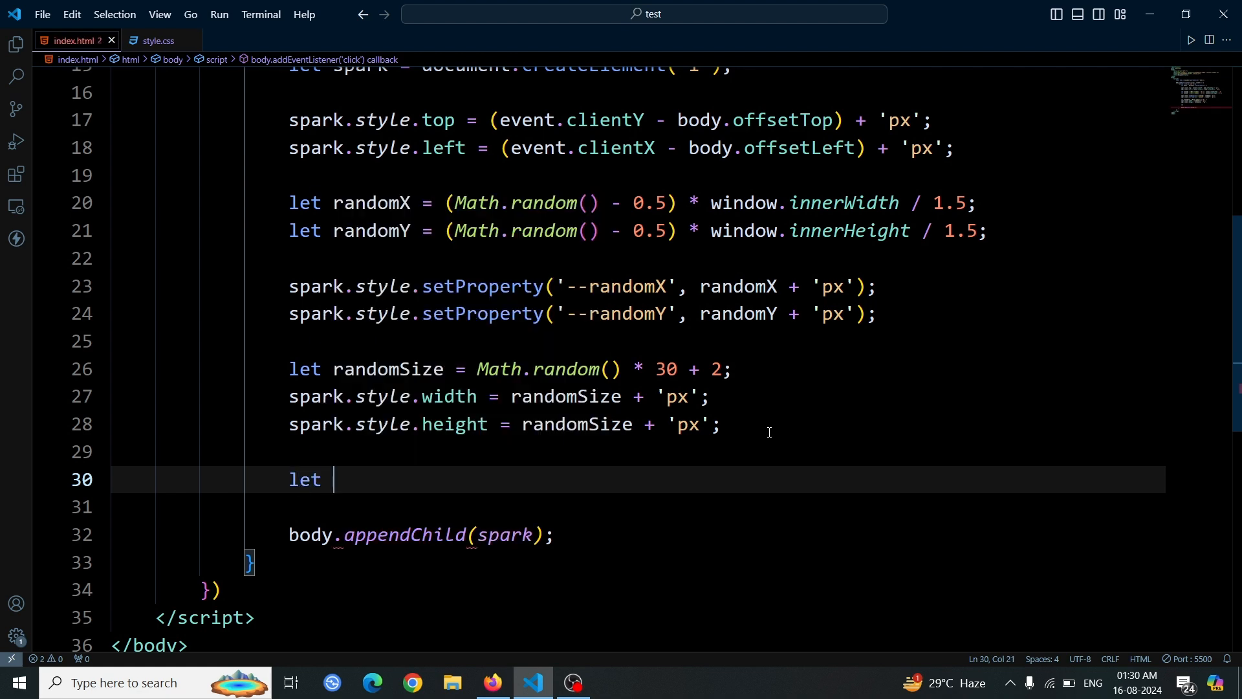
text(duration = Math.random)
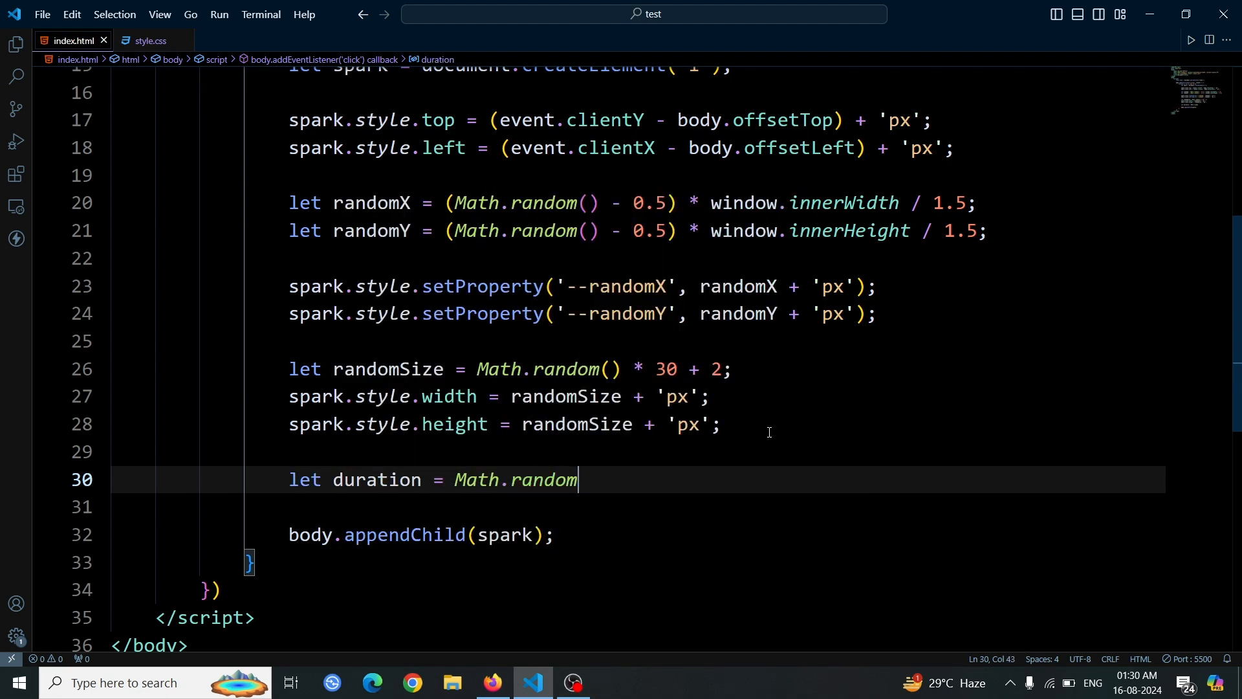
text(() * 2)
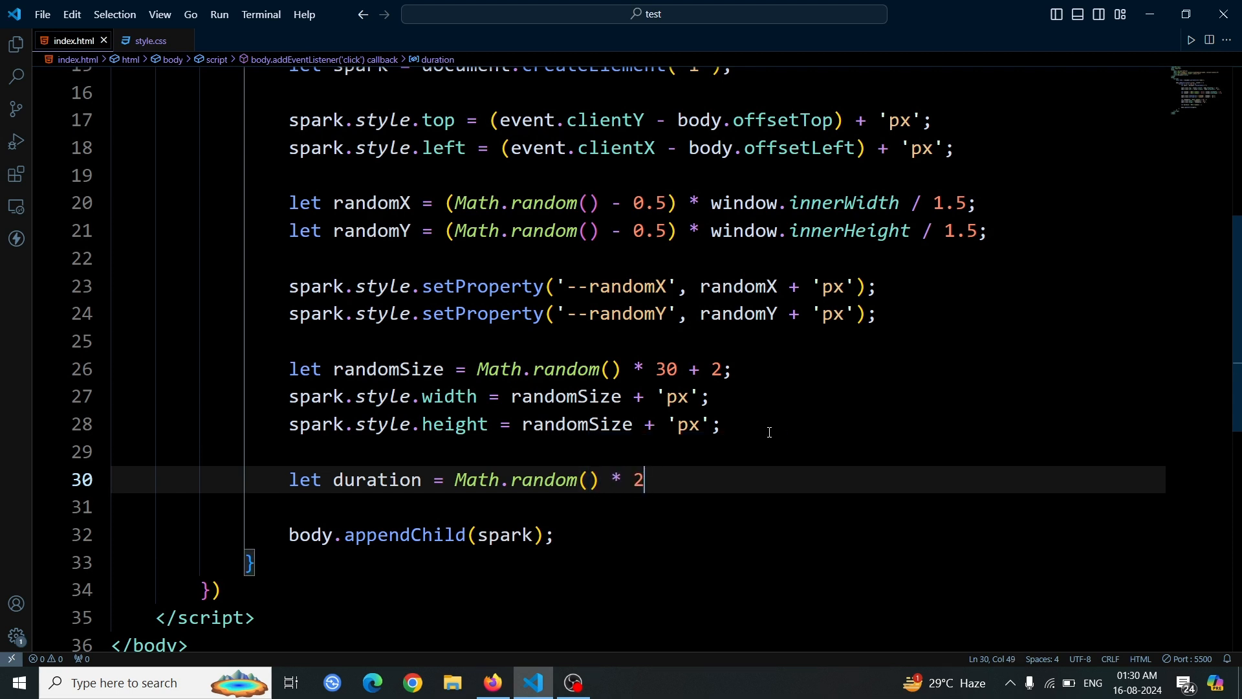
text(+ 0.5;)
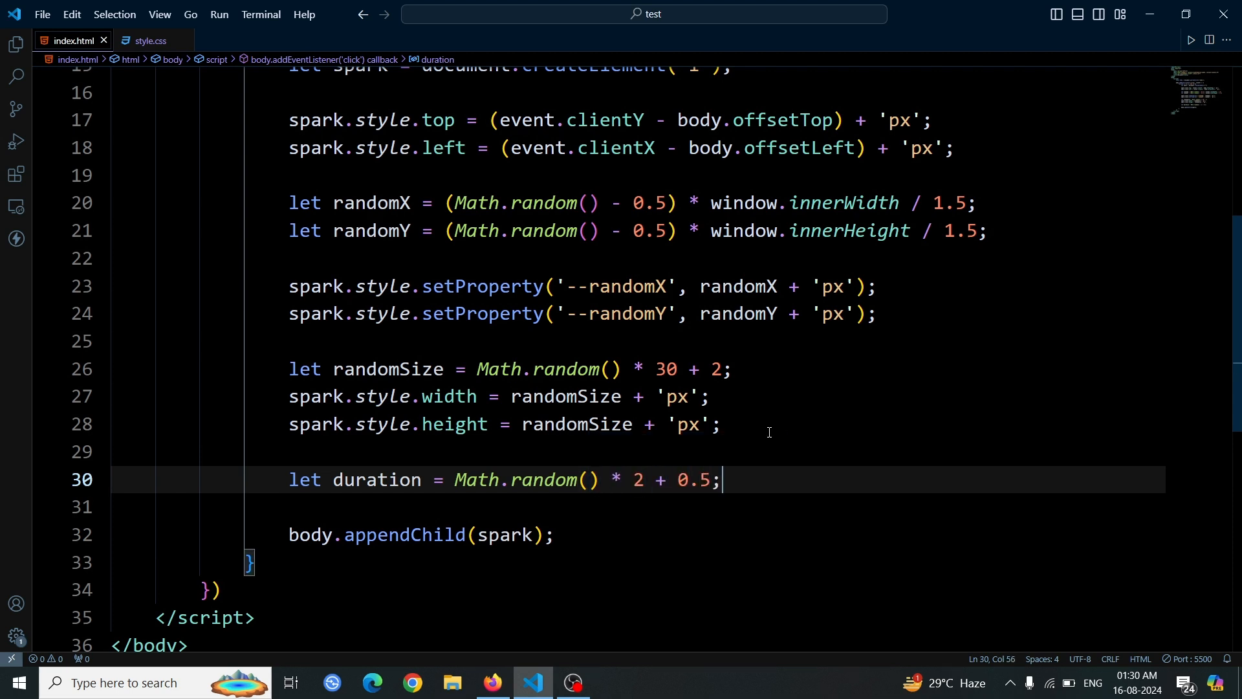
Step: Set spark.style.animation to `animate ${duration}s ease-out forwards`
text(spark.style.animation = `)
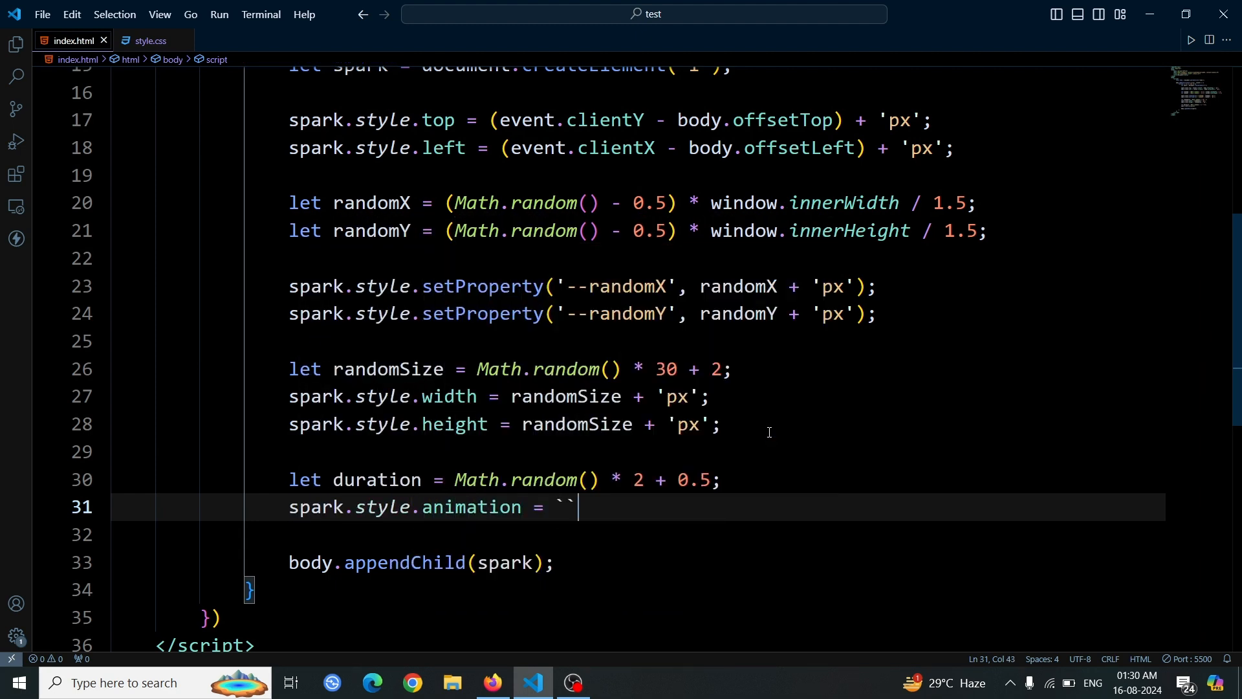
text(animate ${)
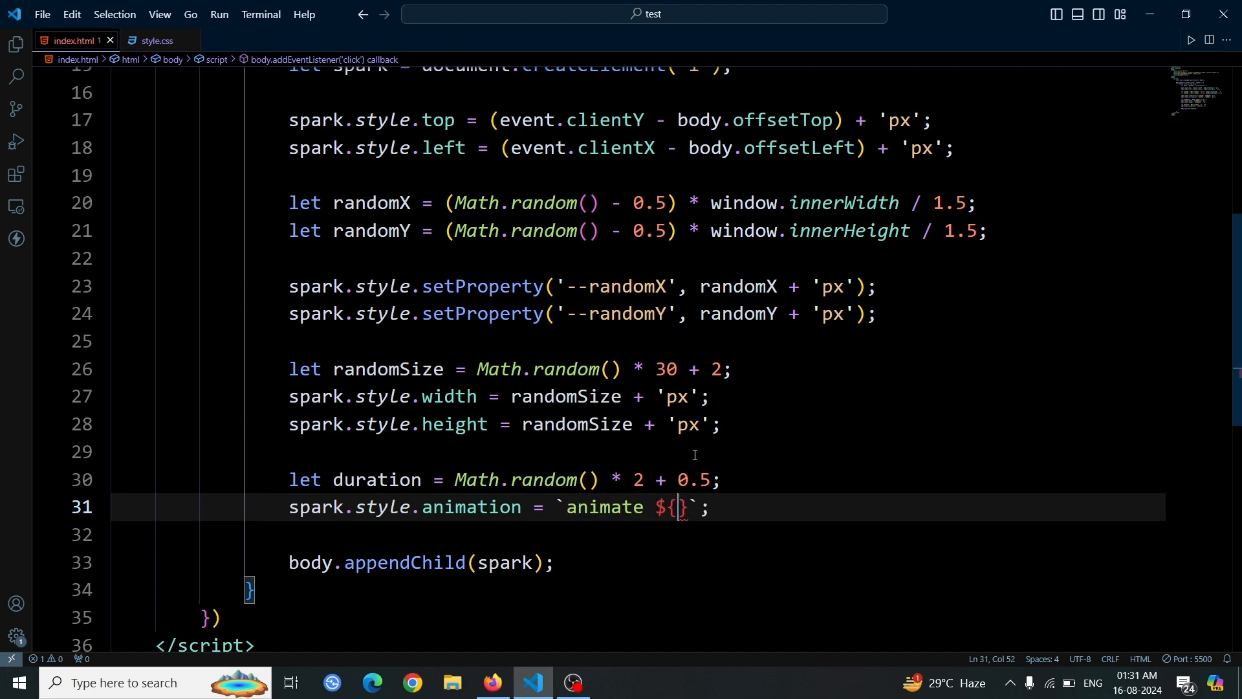
text(duration)
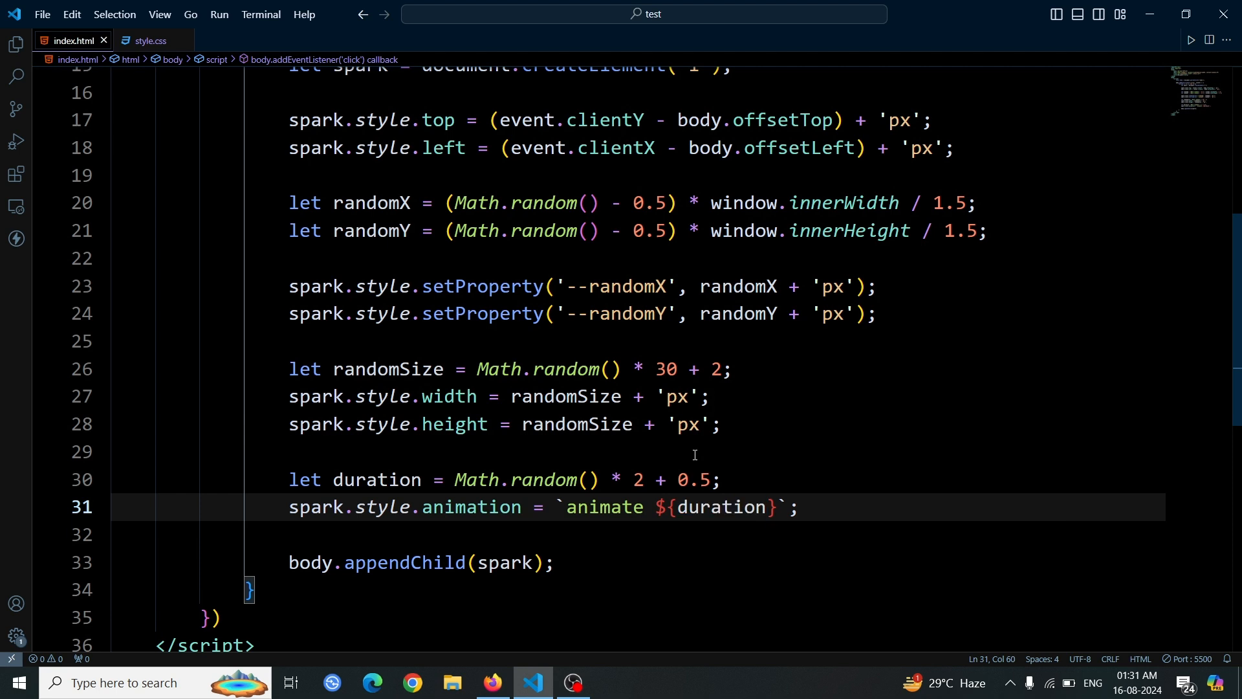
text(s)
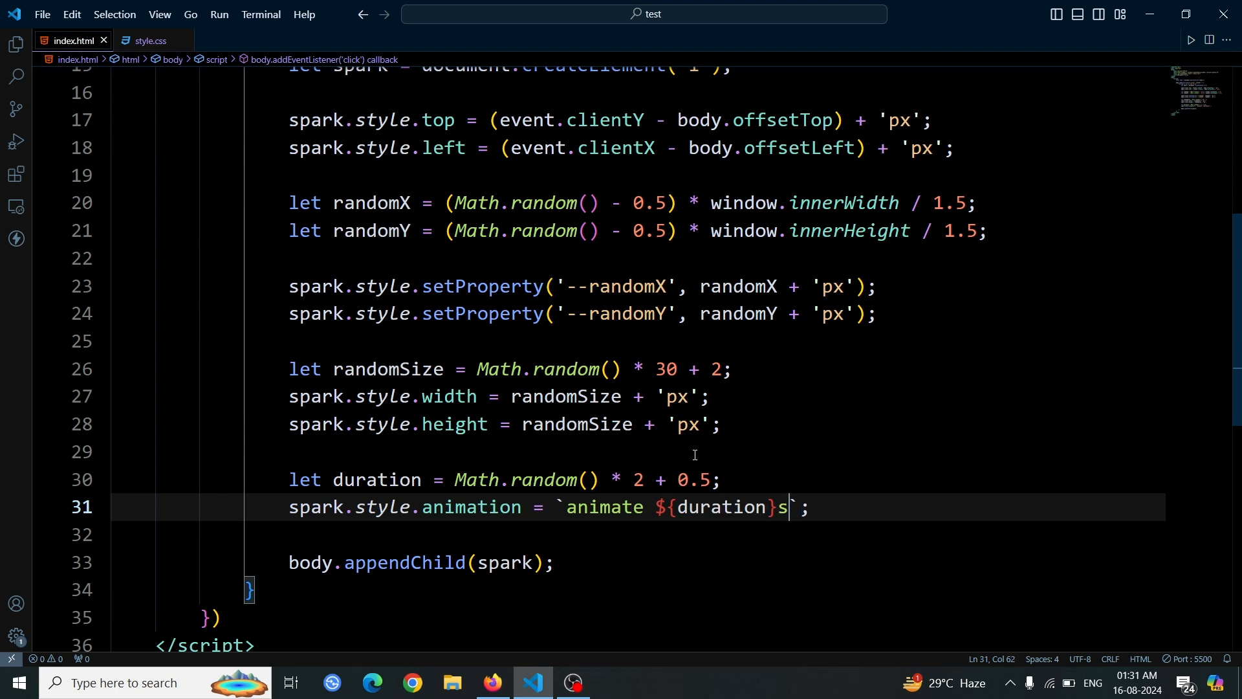
text(ease-out)
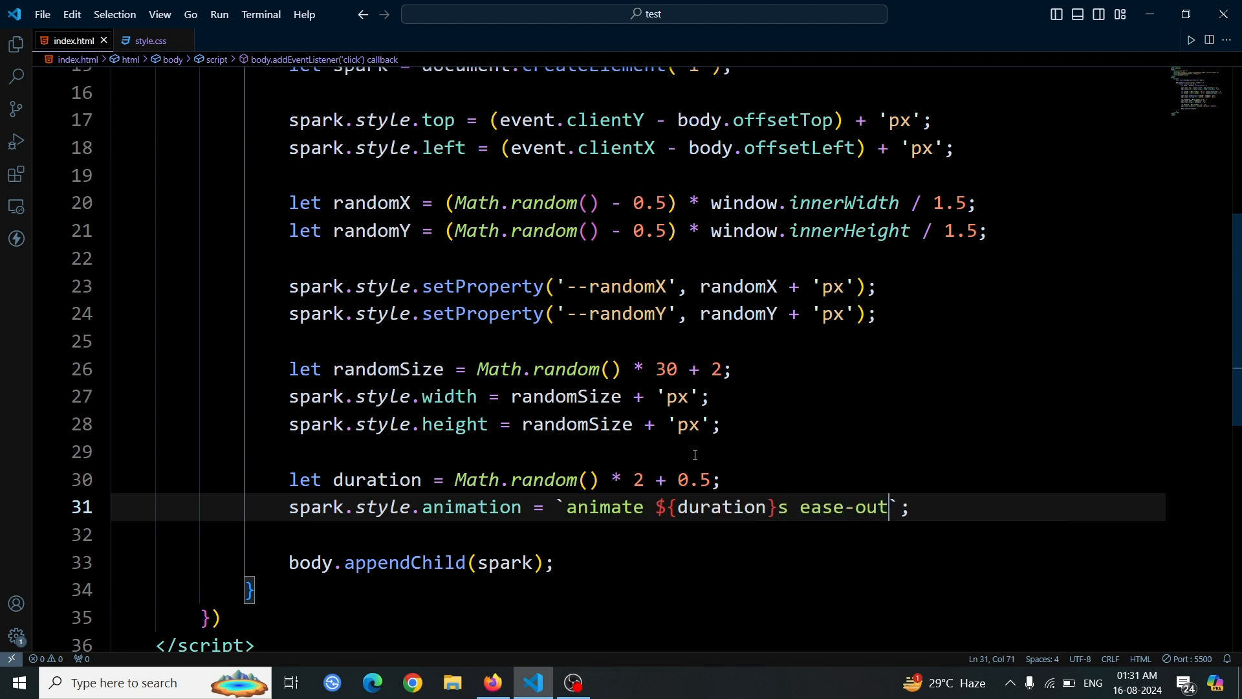
text(forwards)
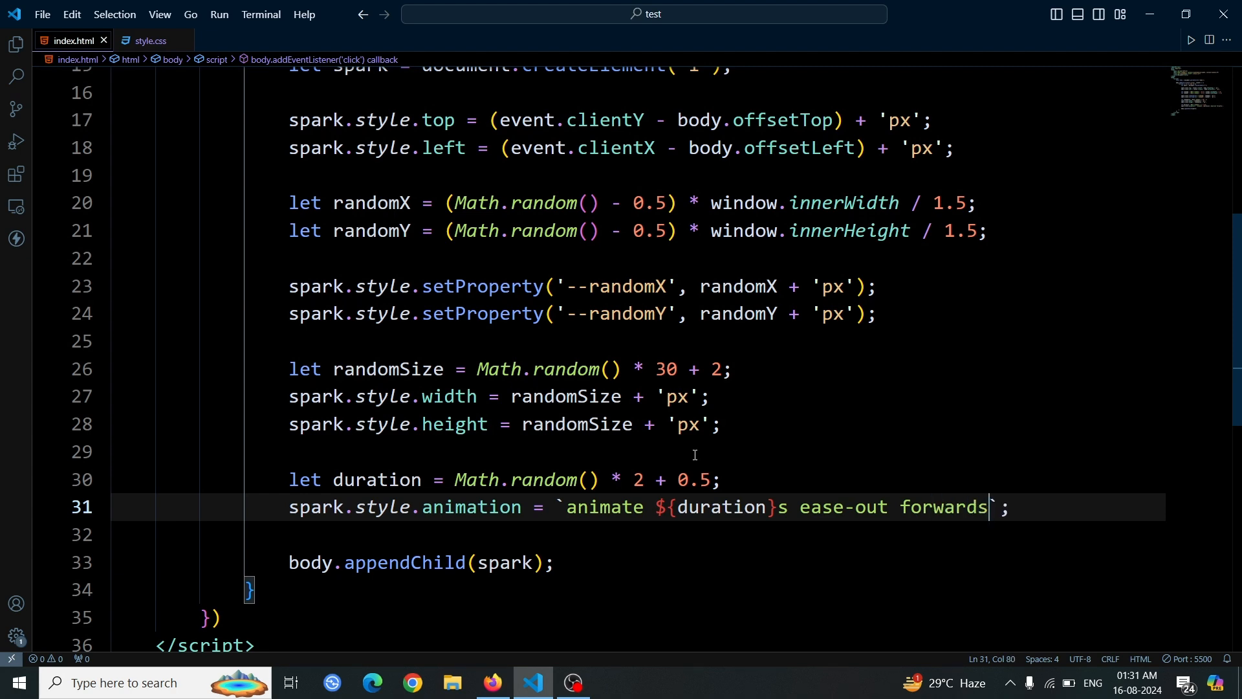
Step: Test the spark burst in Firefox and inspect the generated <i> elements' inline styles
click(492, 682)
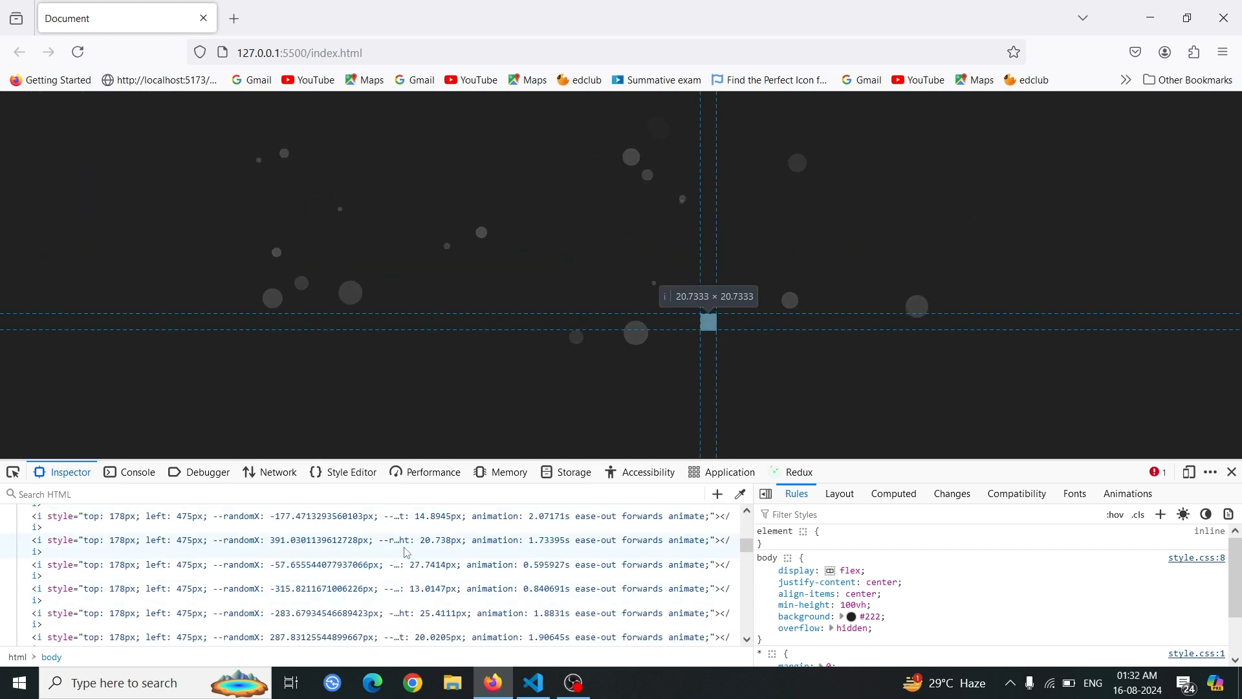
click(532, 682)
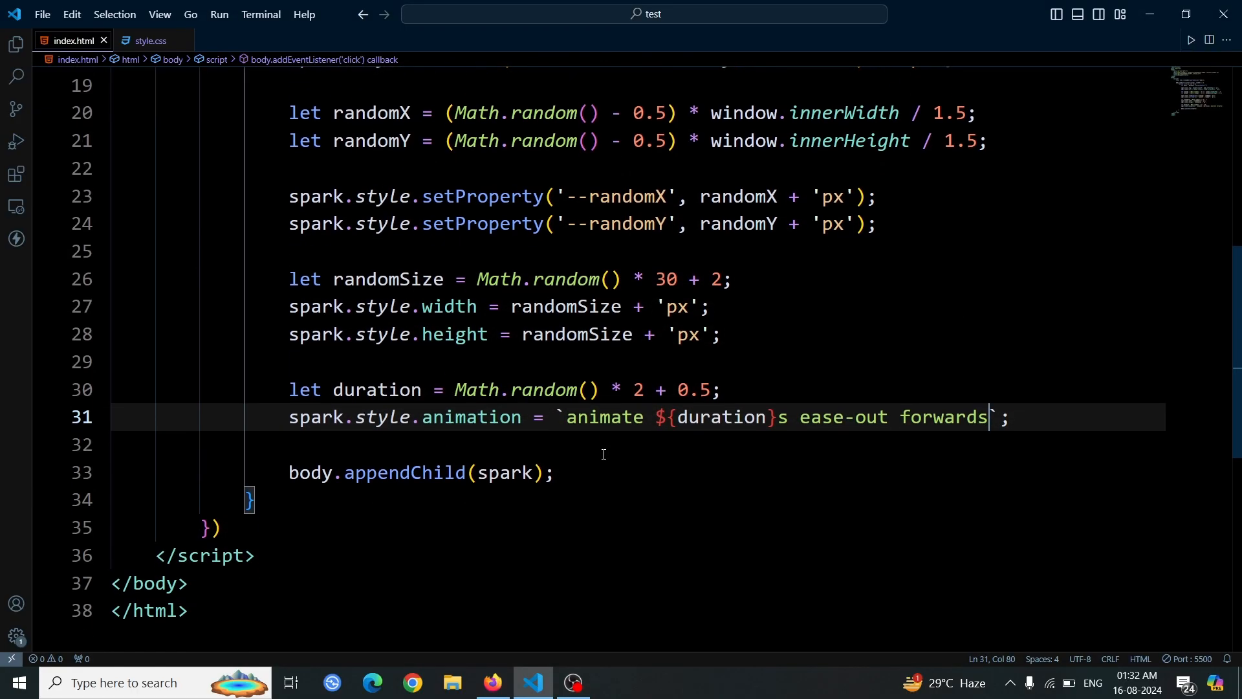
Step: After appendChild, add a 2000ms setTimeout that calls spark.remove()
click(561, 474)
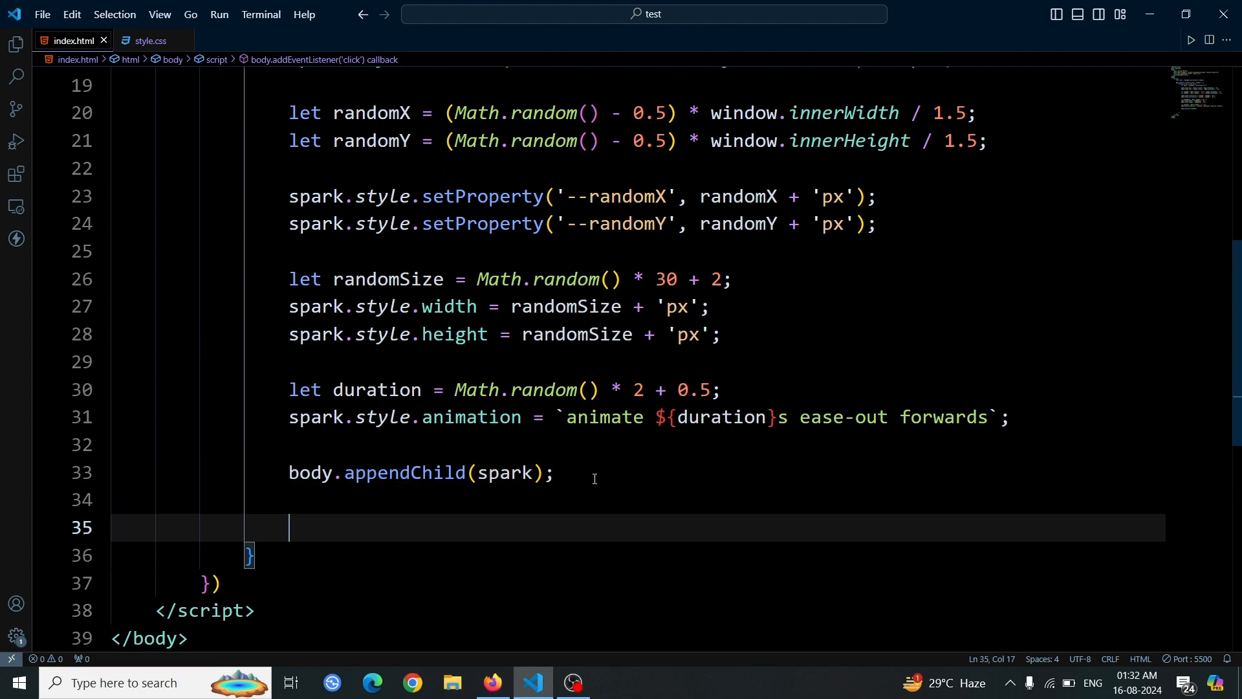
text(setTio)
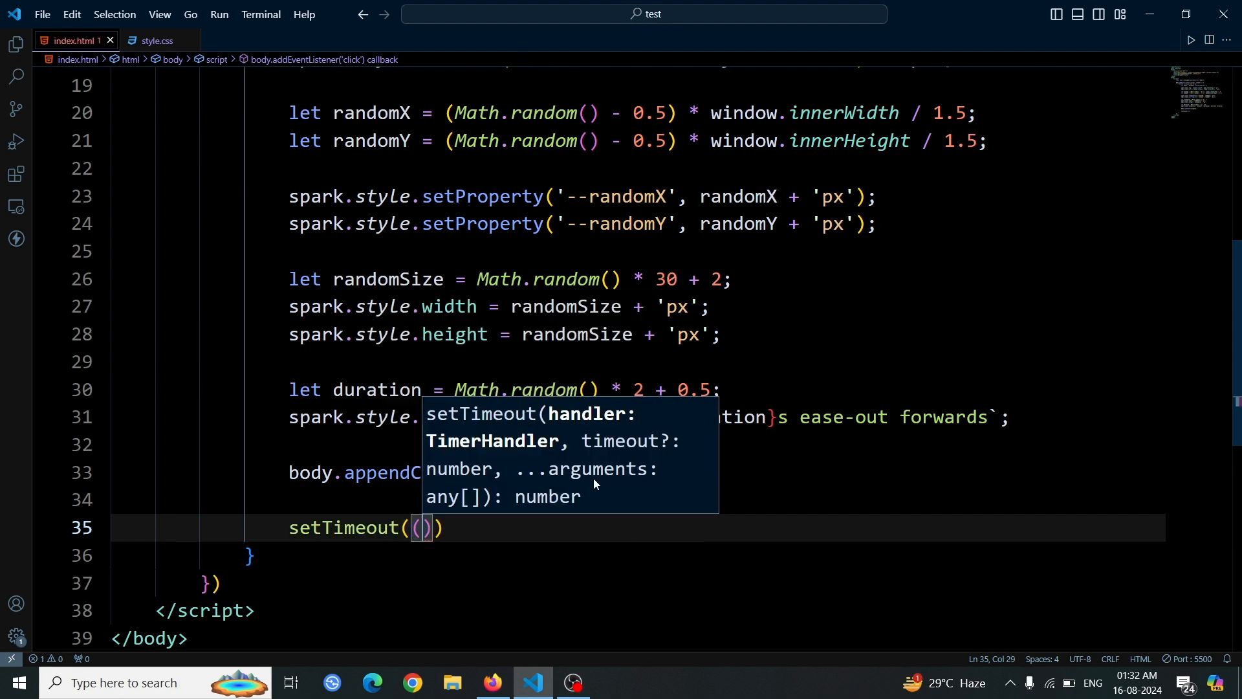
text(() => {)
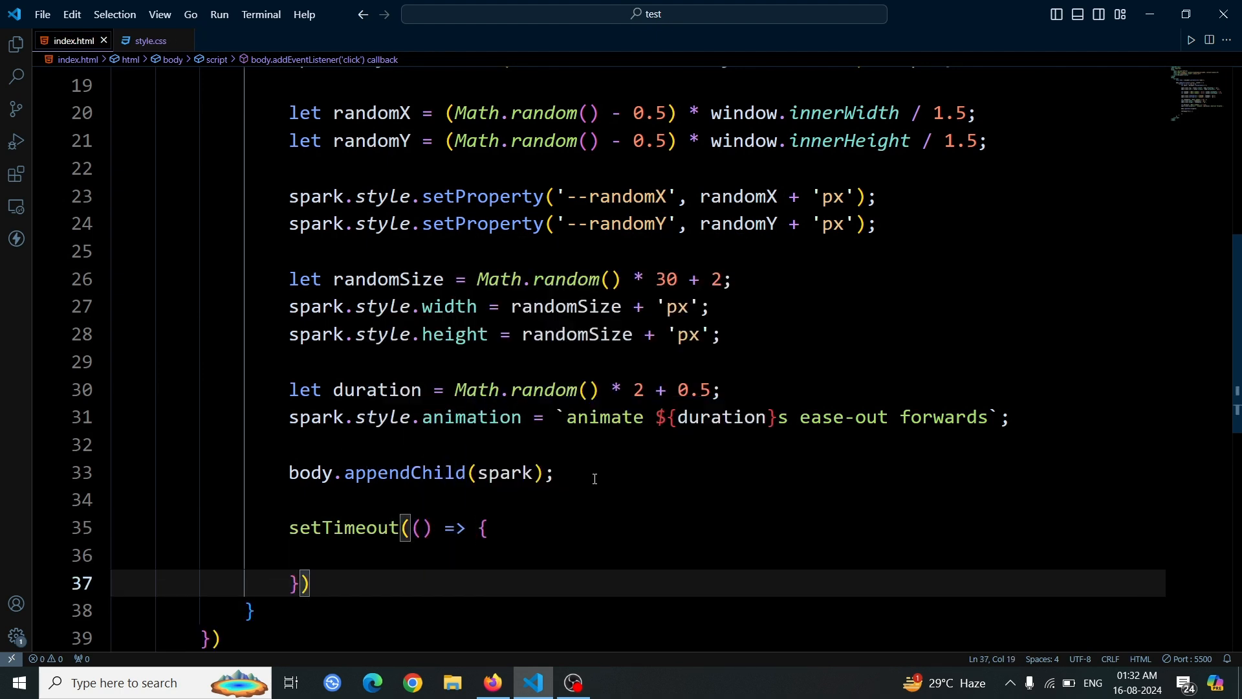
text(, 2000)
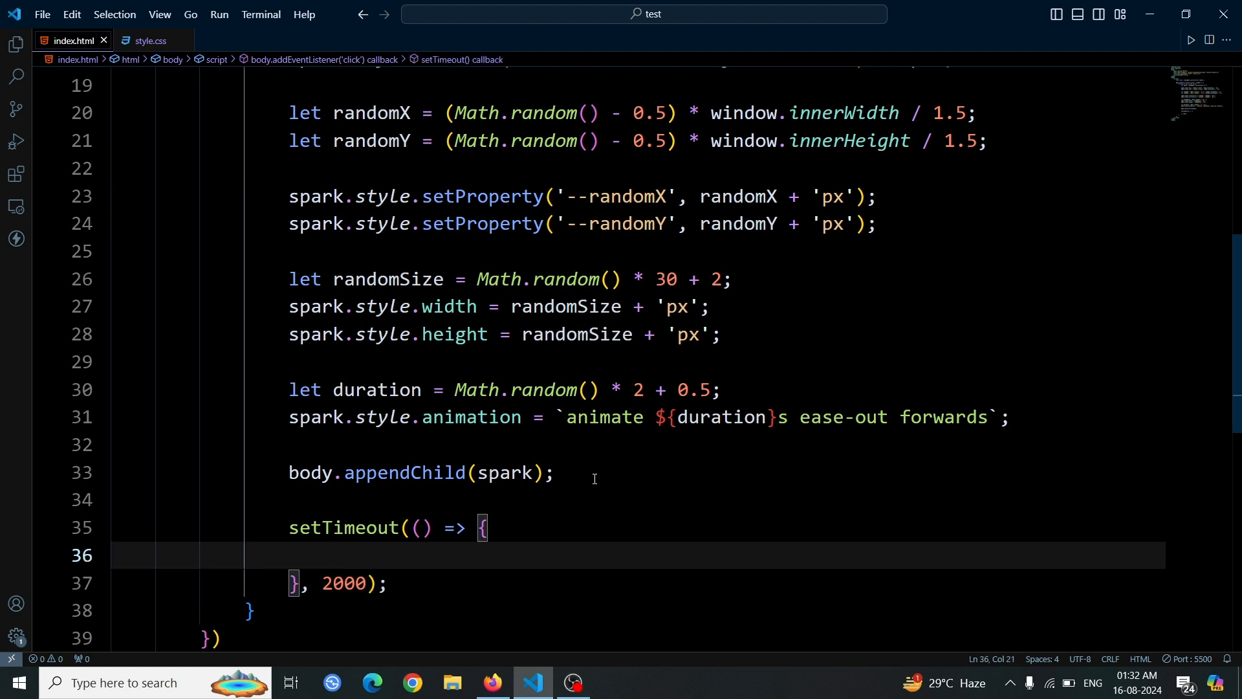
text(spark)
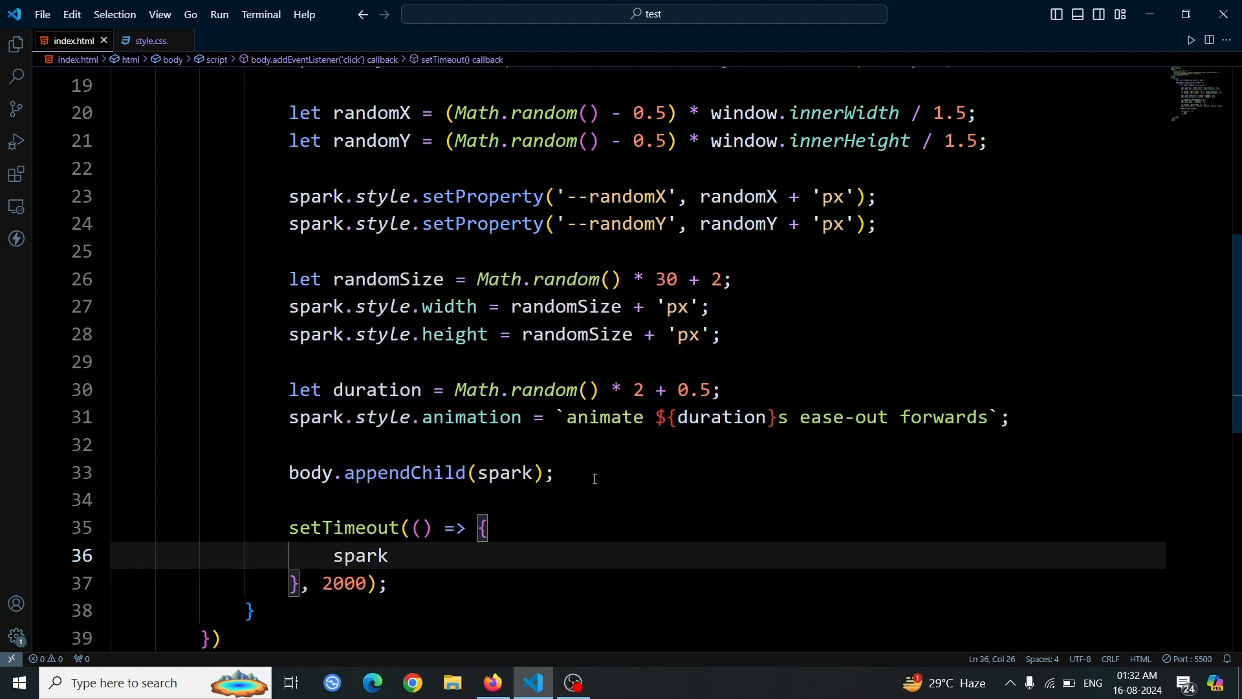
text(.remove())
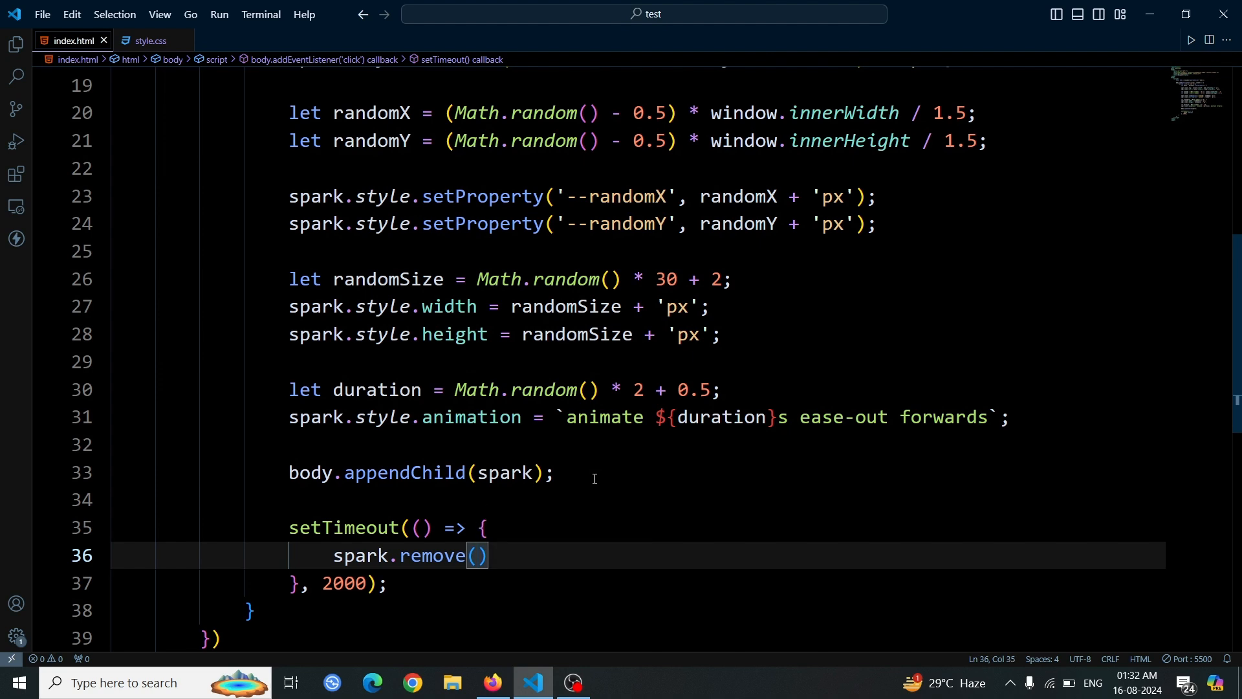
Step: Retest in Firefox, watching spark elements disappear from the Inspector after the timer
click(492, 682)
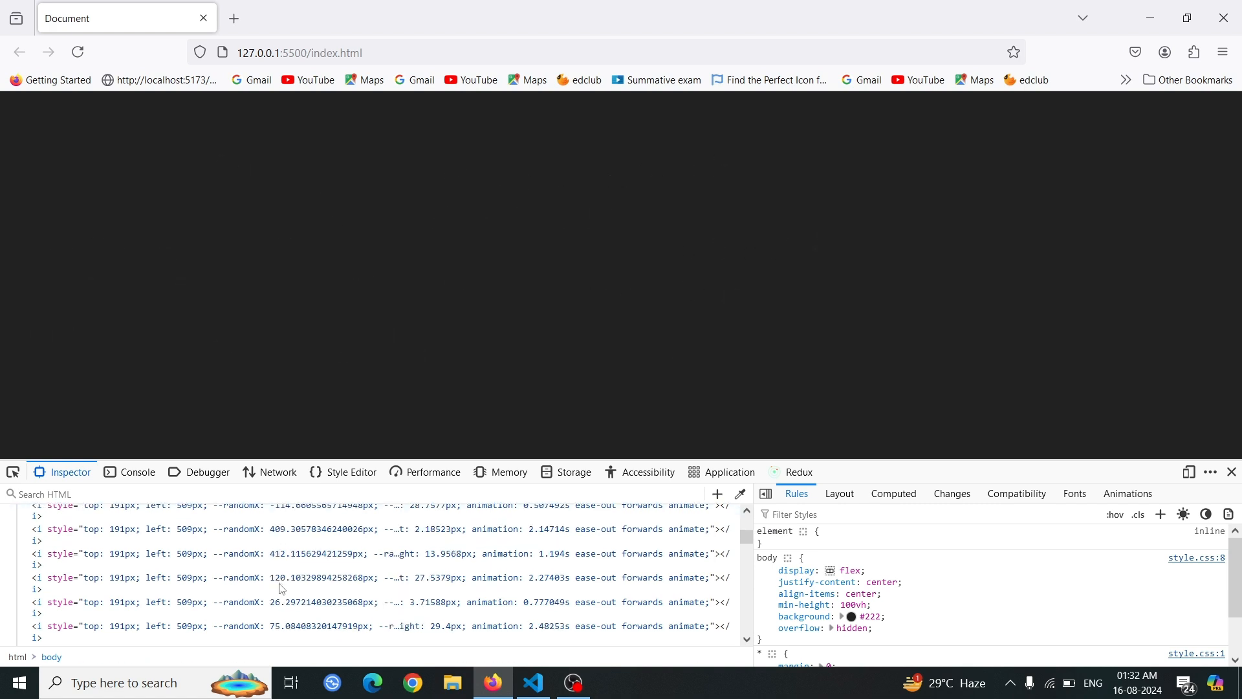
click(532, 682)
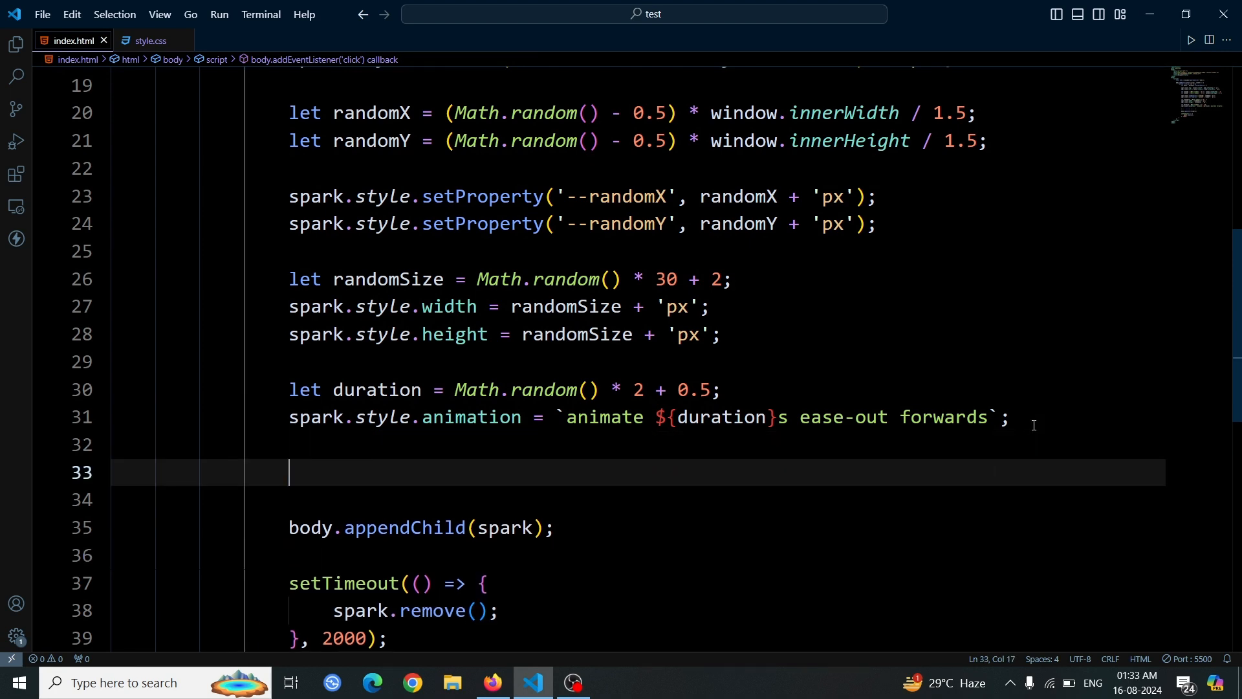
Step: Declare colors as ['#f4034c', '#fff', '#ffeb3b', '#03a9f4']
text(let colors)
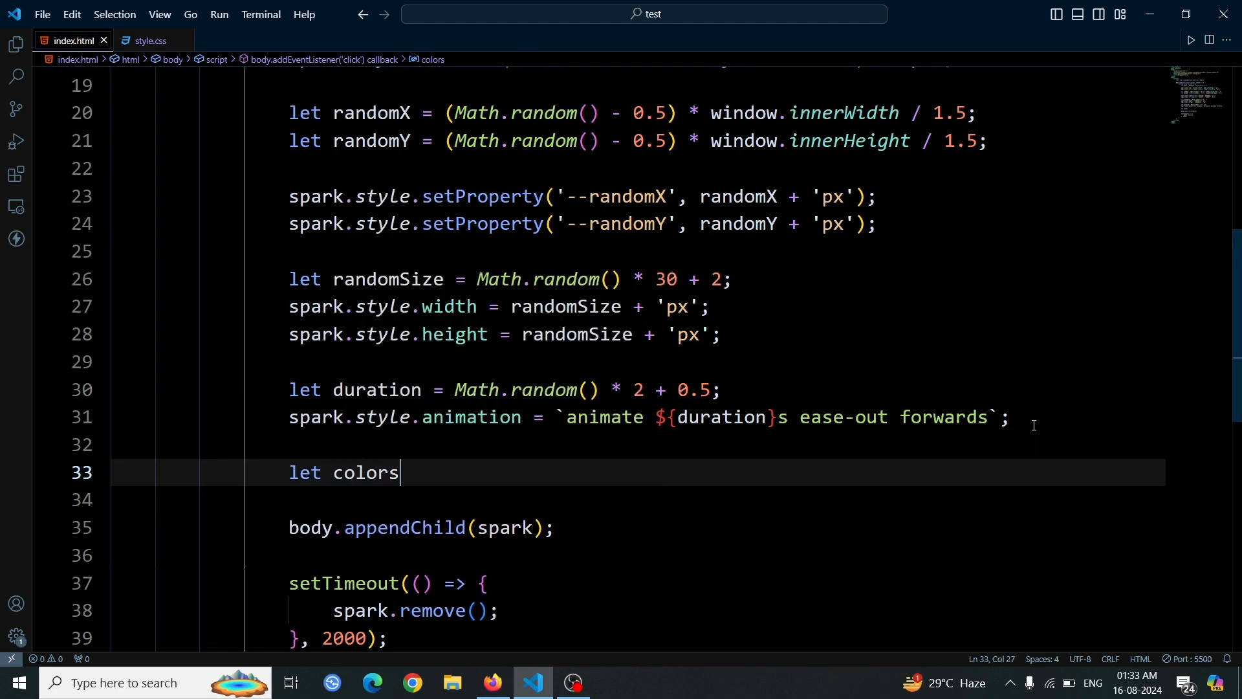
text(= ['#'])
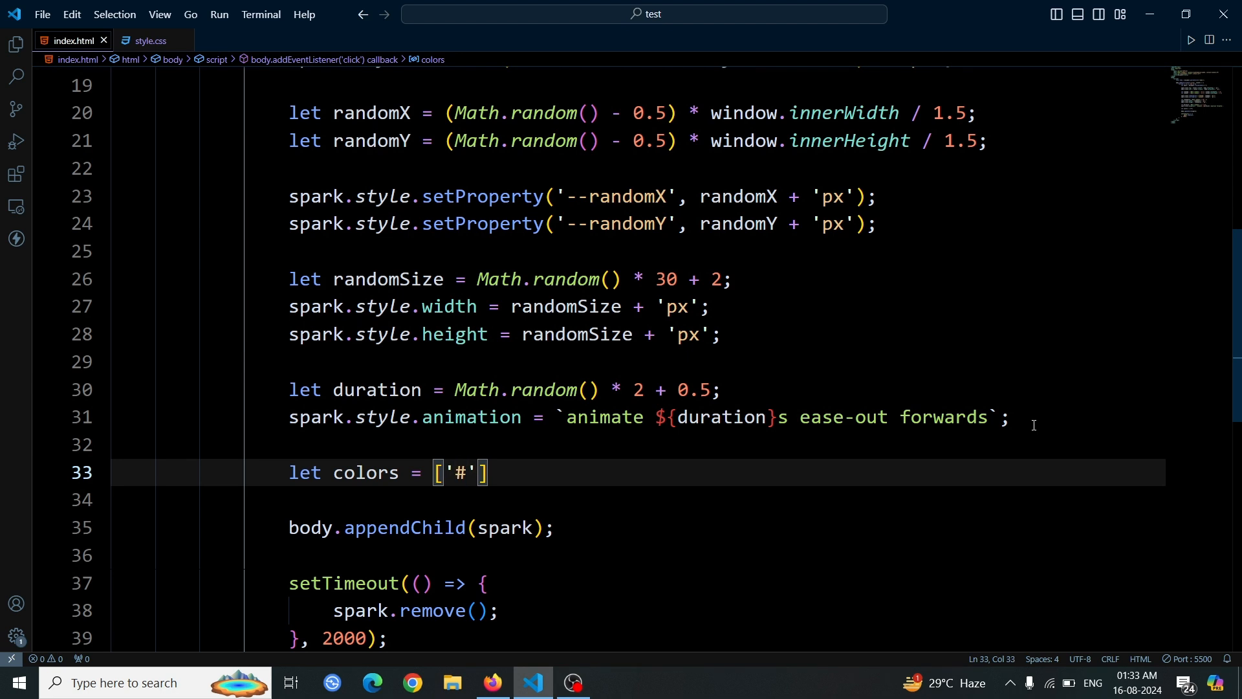
text(f4034c)
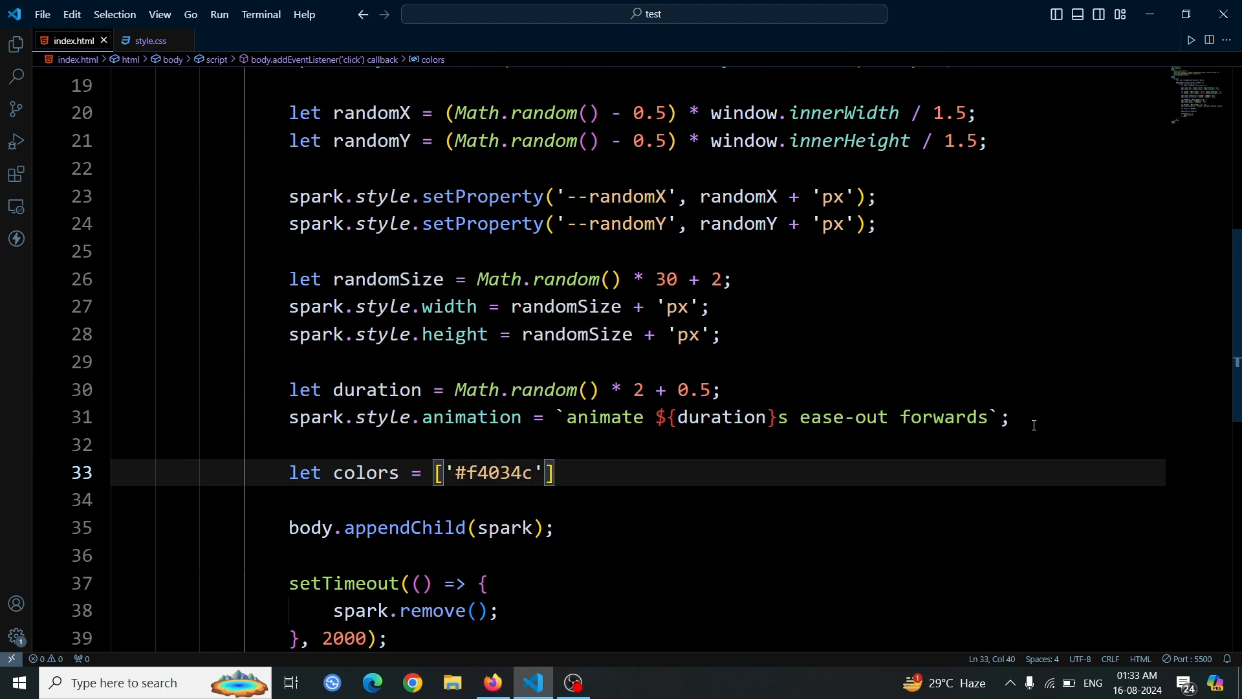
text(, '#fff', '#ff)
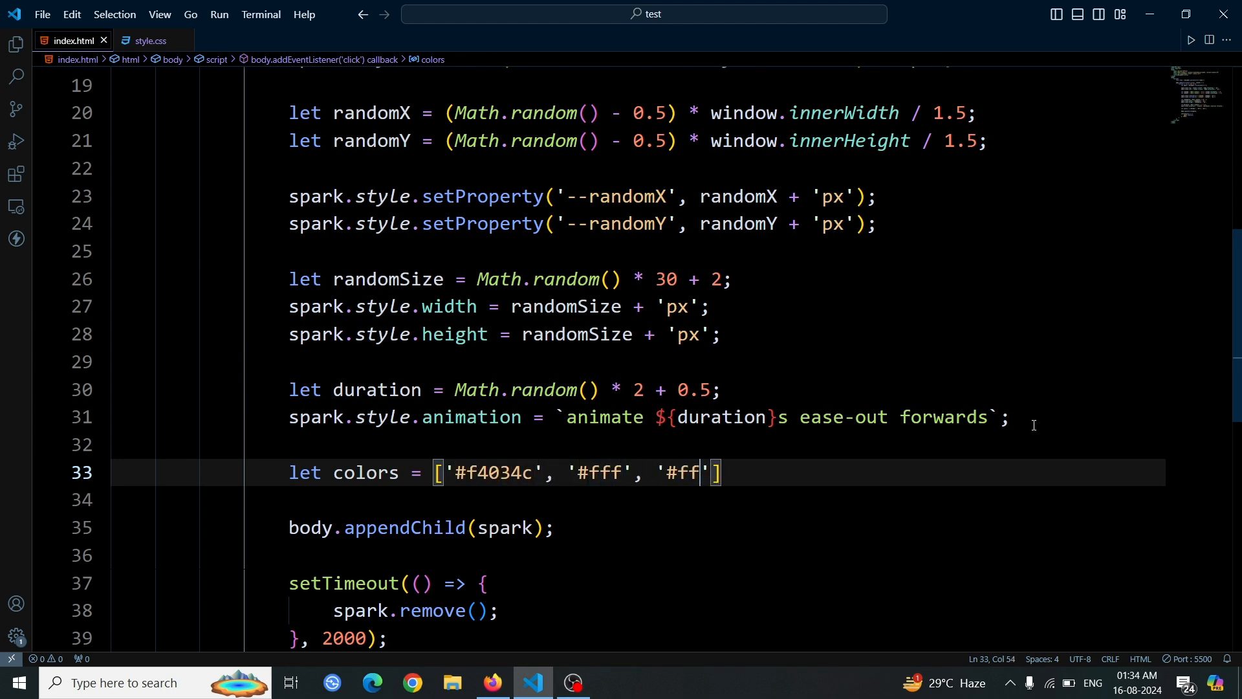
text(eb3b', '#)
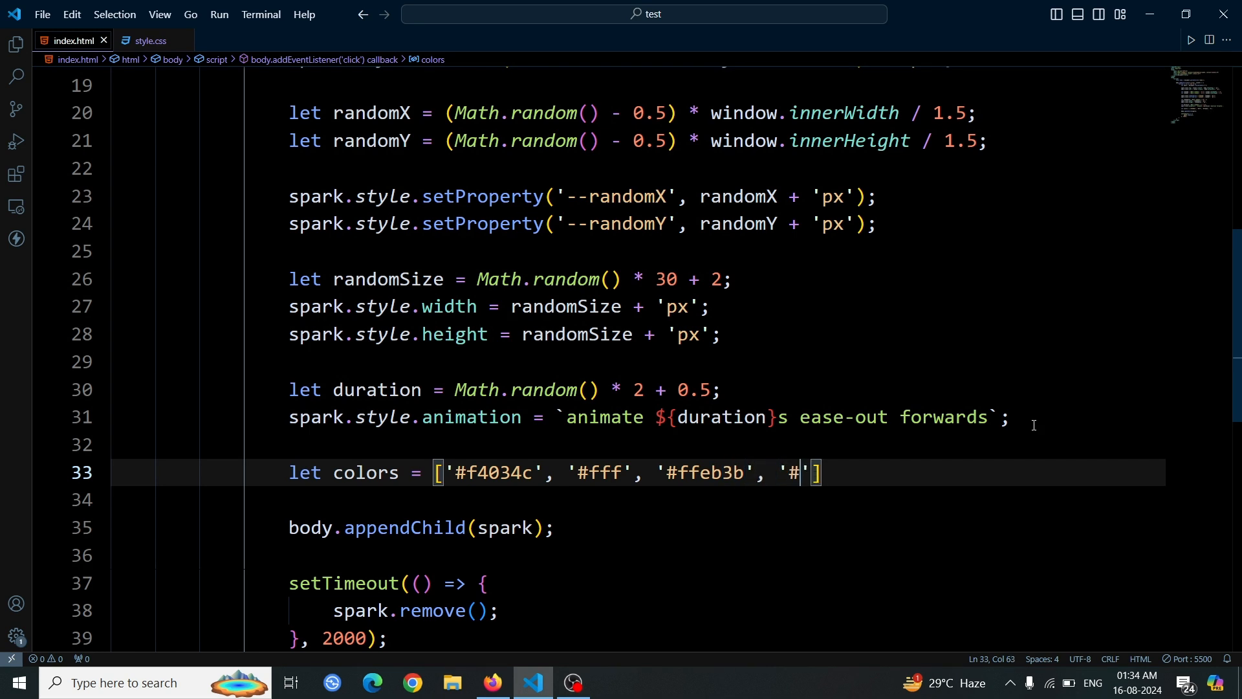
text(03a9f4)
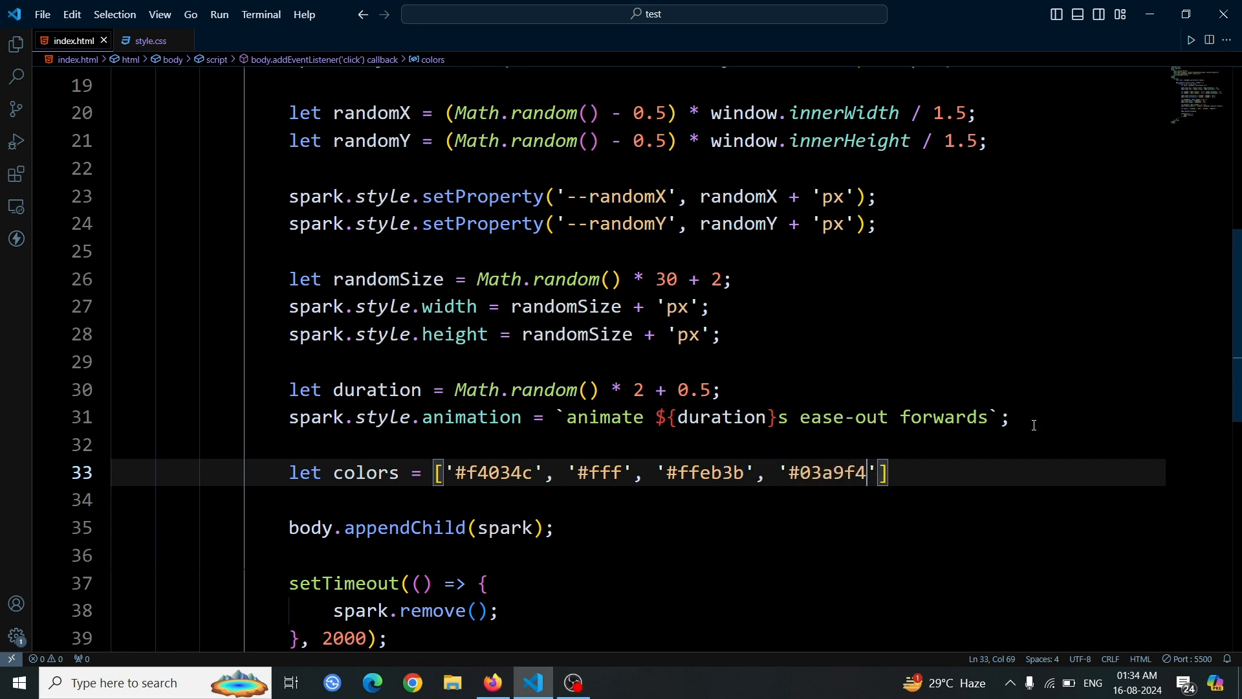
Step: Pick randomColor via Math.floor(Math.random() * colors.length) and assign it to spark.style.background
text(let randomColor = colors[)
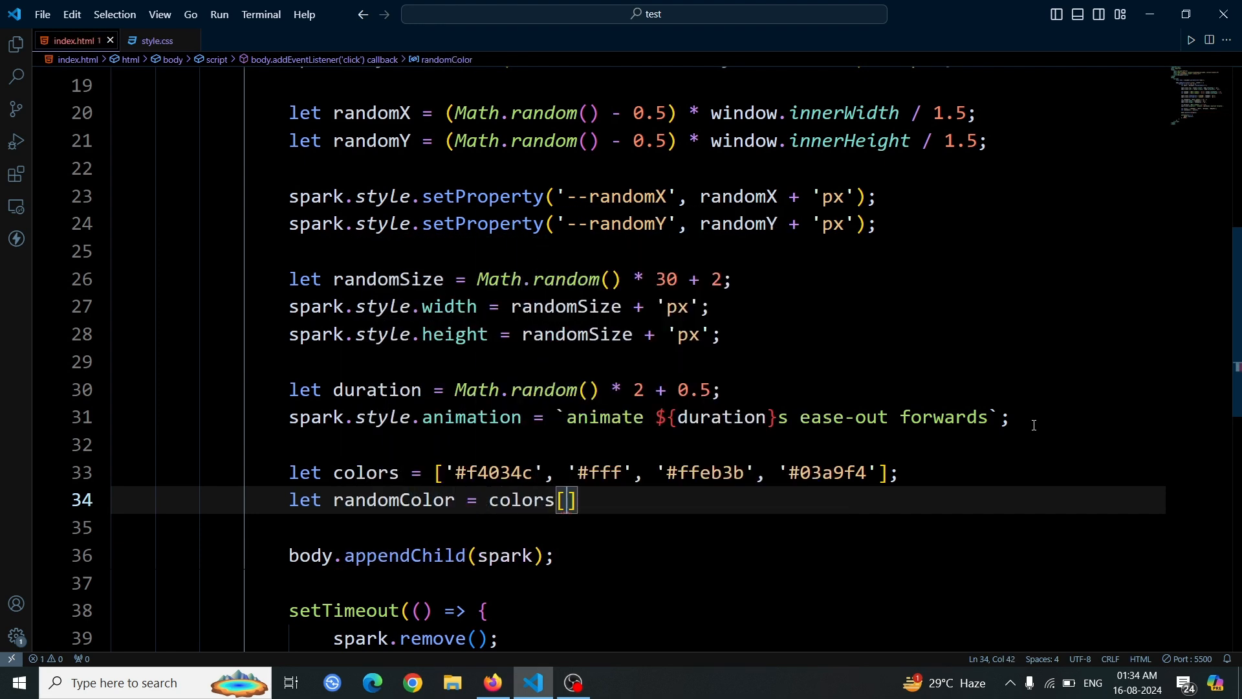
text(Math.floor(Math.random())
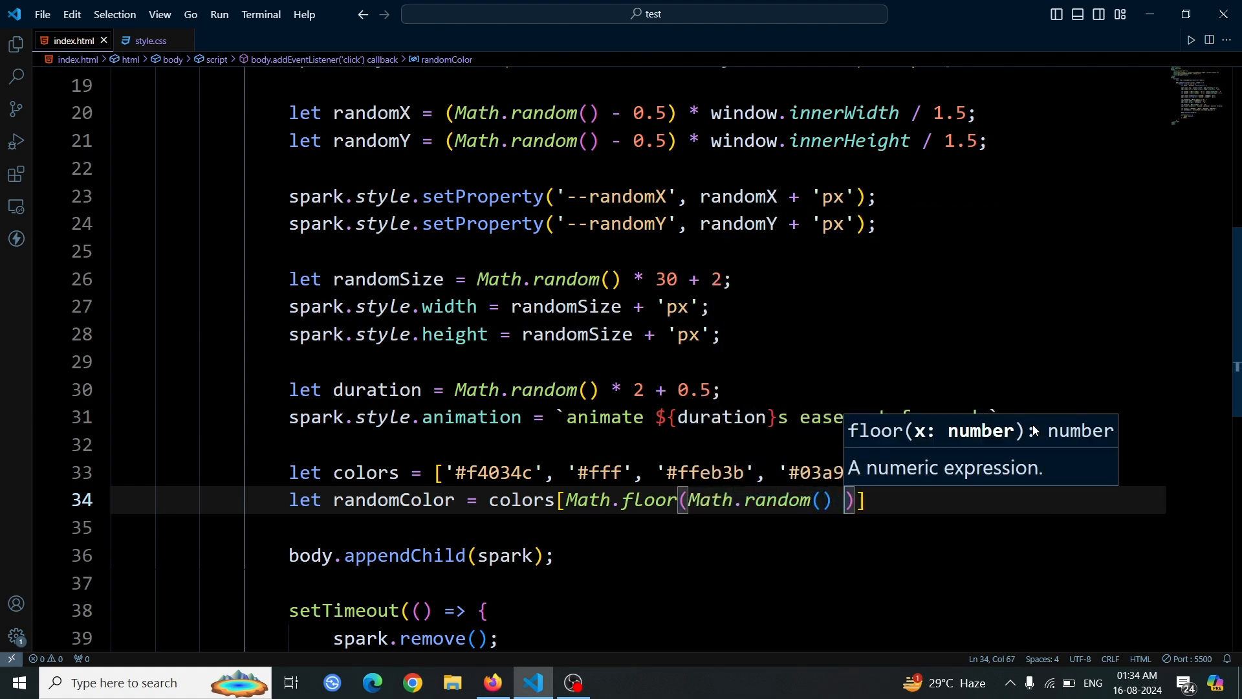
text(* colors.Leng)
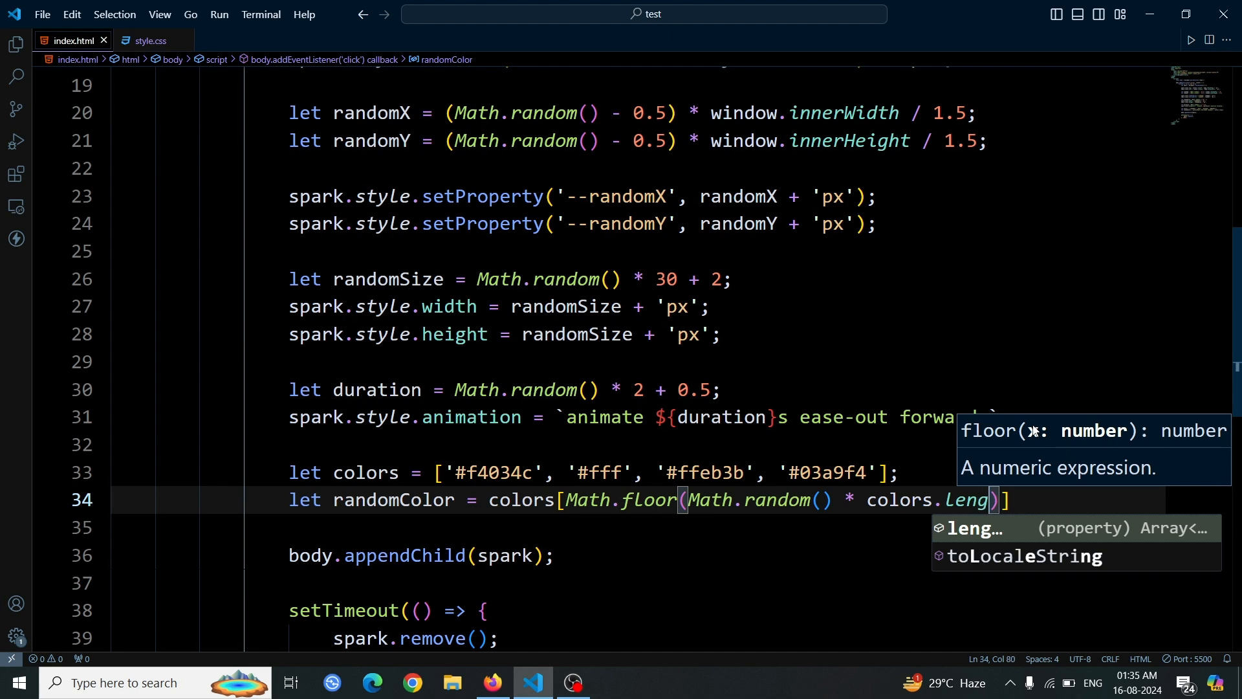
text(spark.style.back)
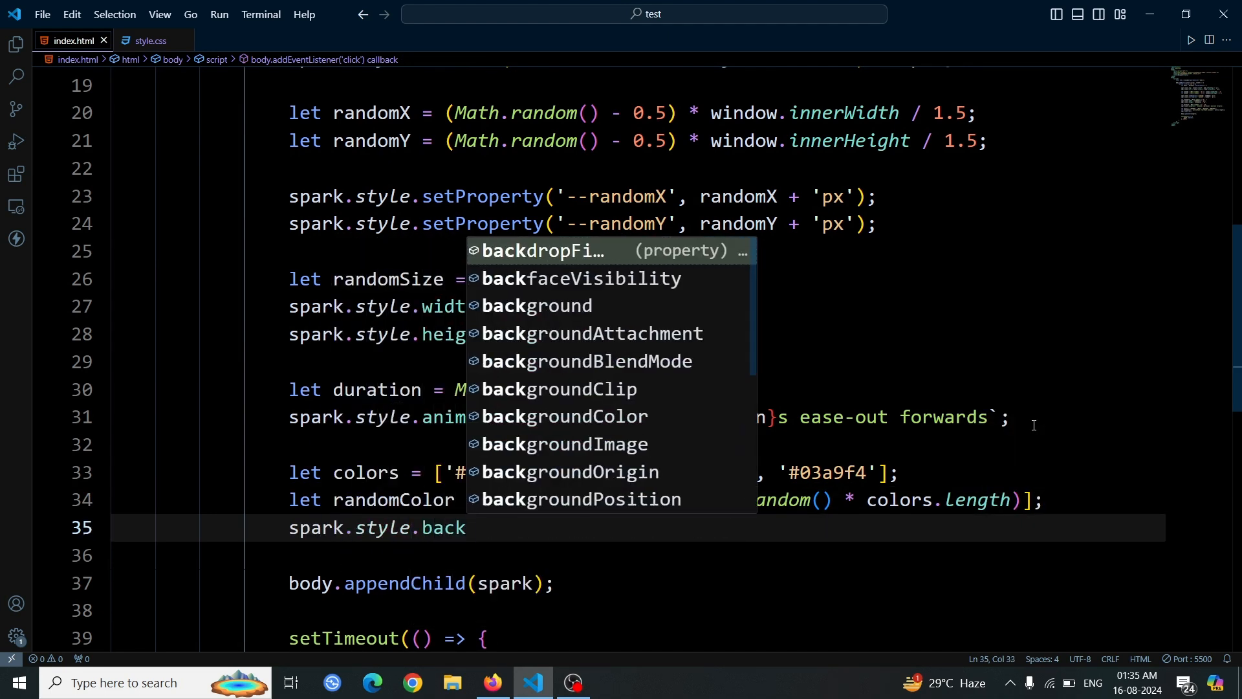
text(ground = ran)
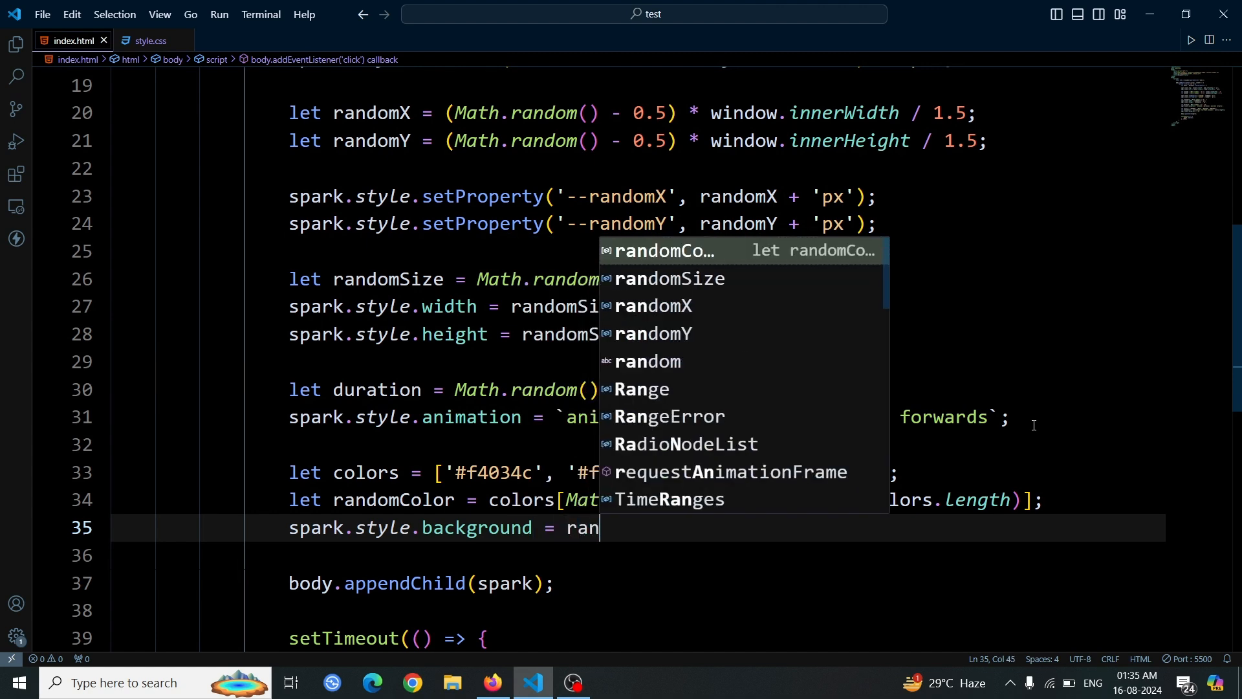